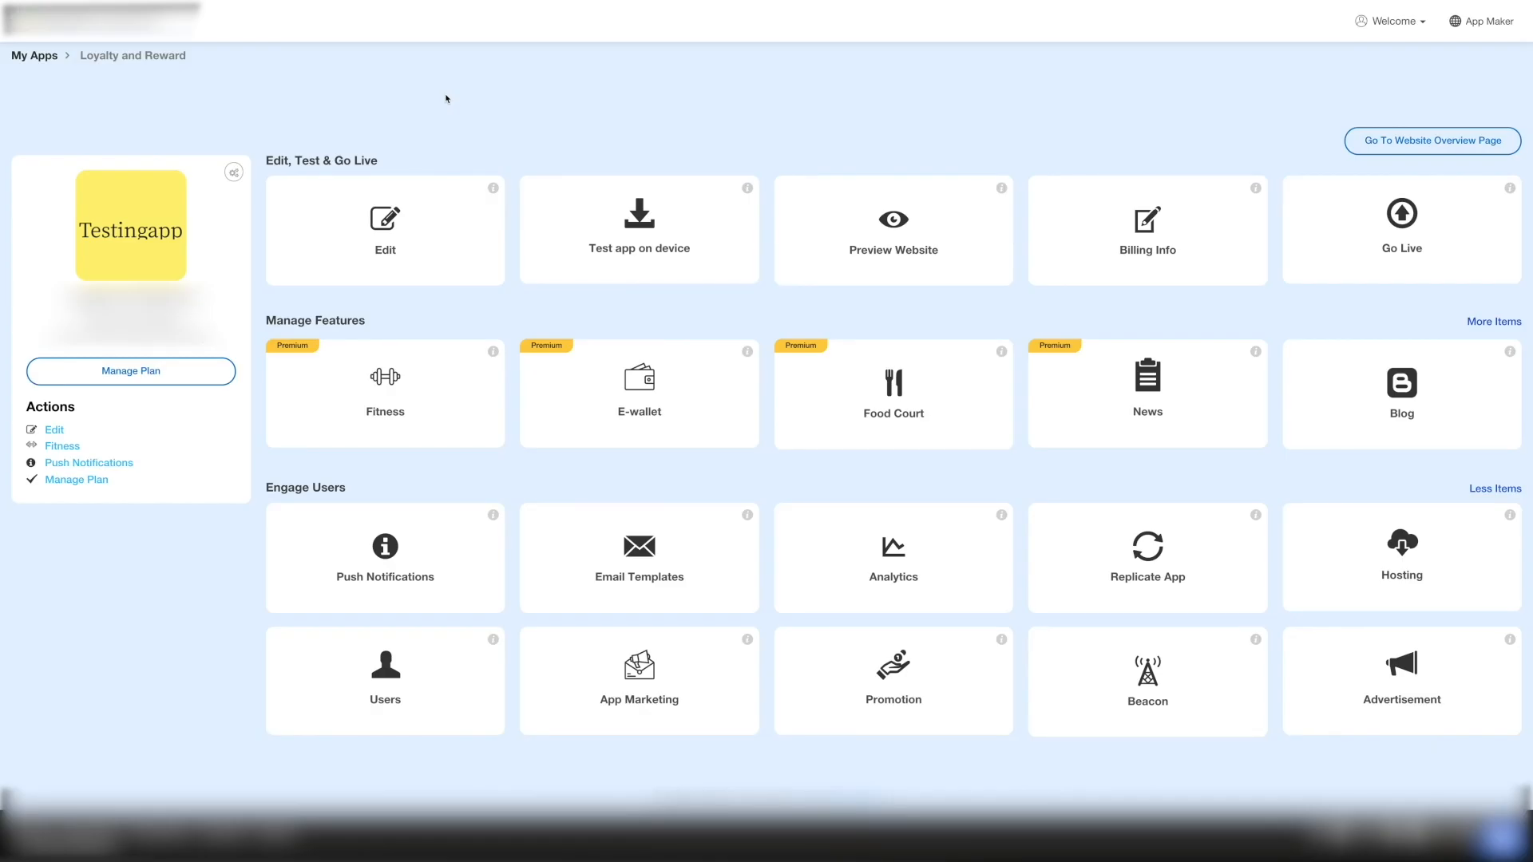
pyautogui.moveTo(1360, 746)
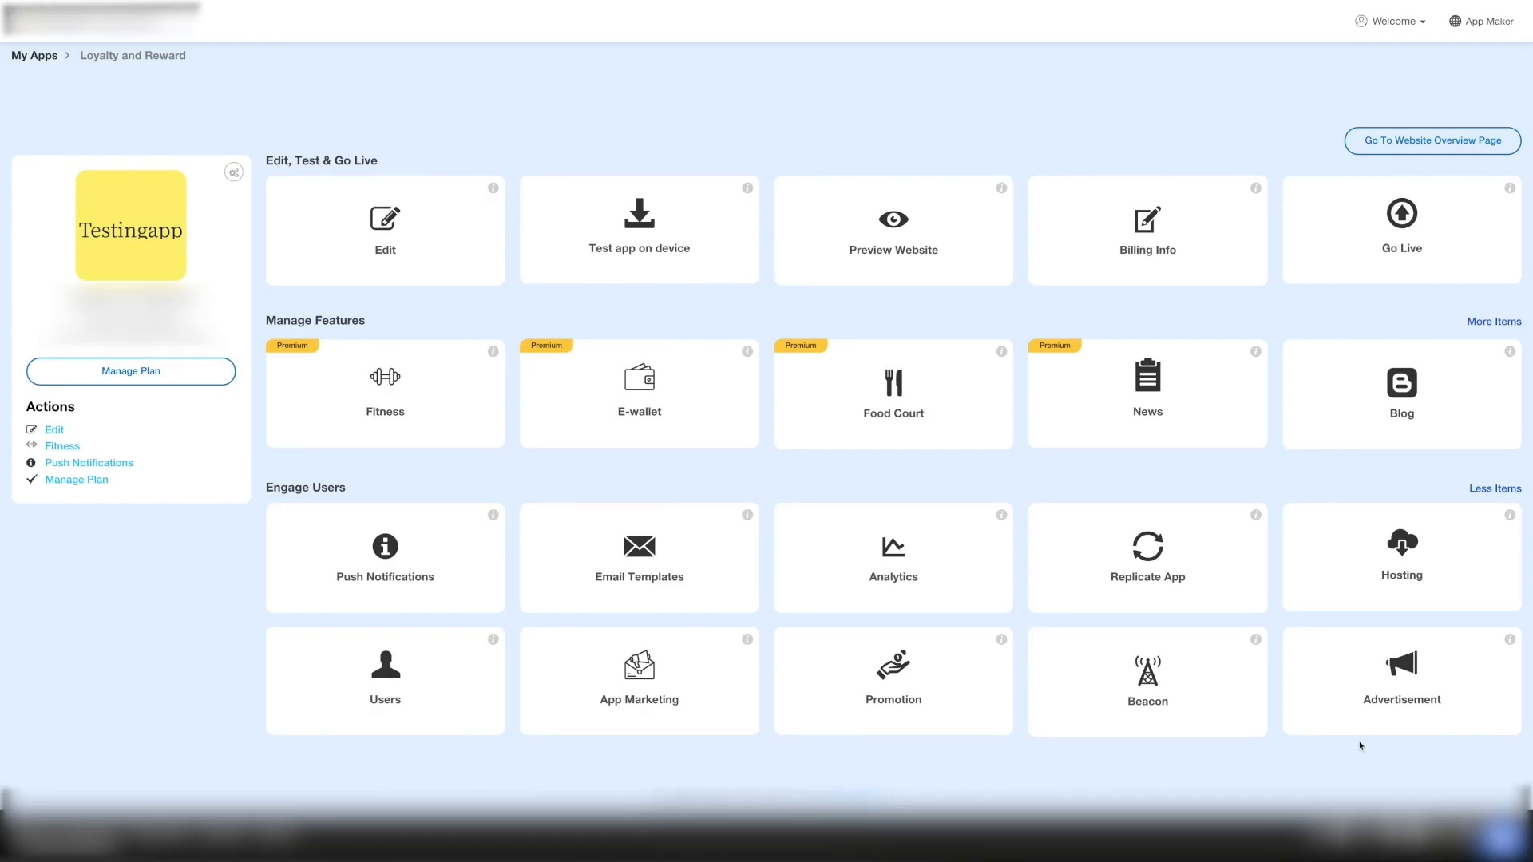
# - Open the Advertisement section from the Engage Users area of the dashboard
pyautogui.click(1400, 681)
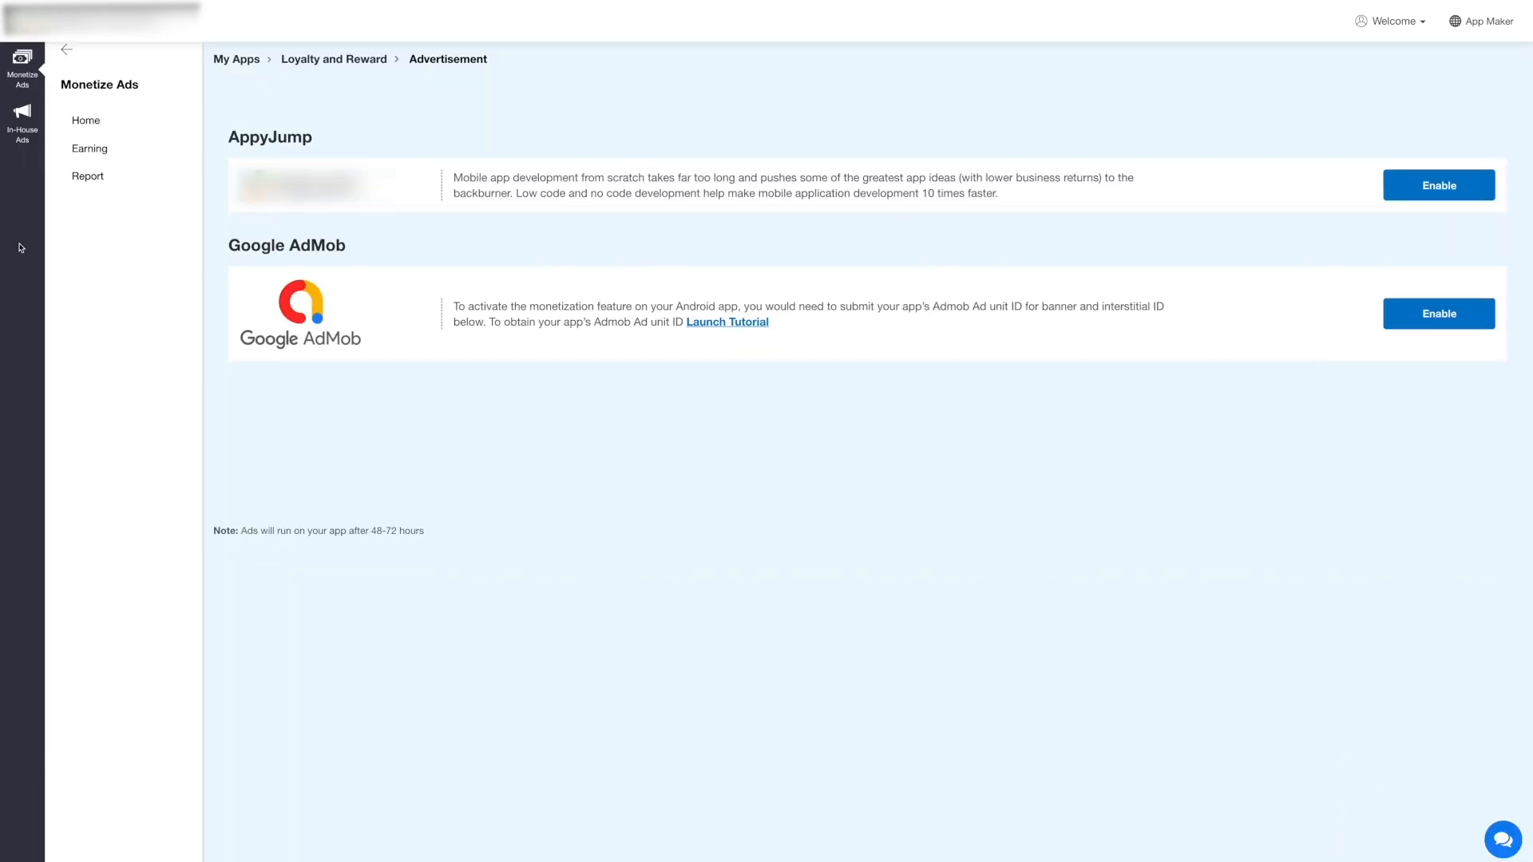
# - Go to In-House Ads and choose Interstitial as the ad type
pyautogui.click(21, 118)
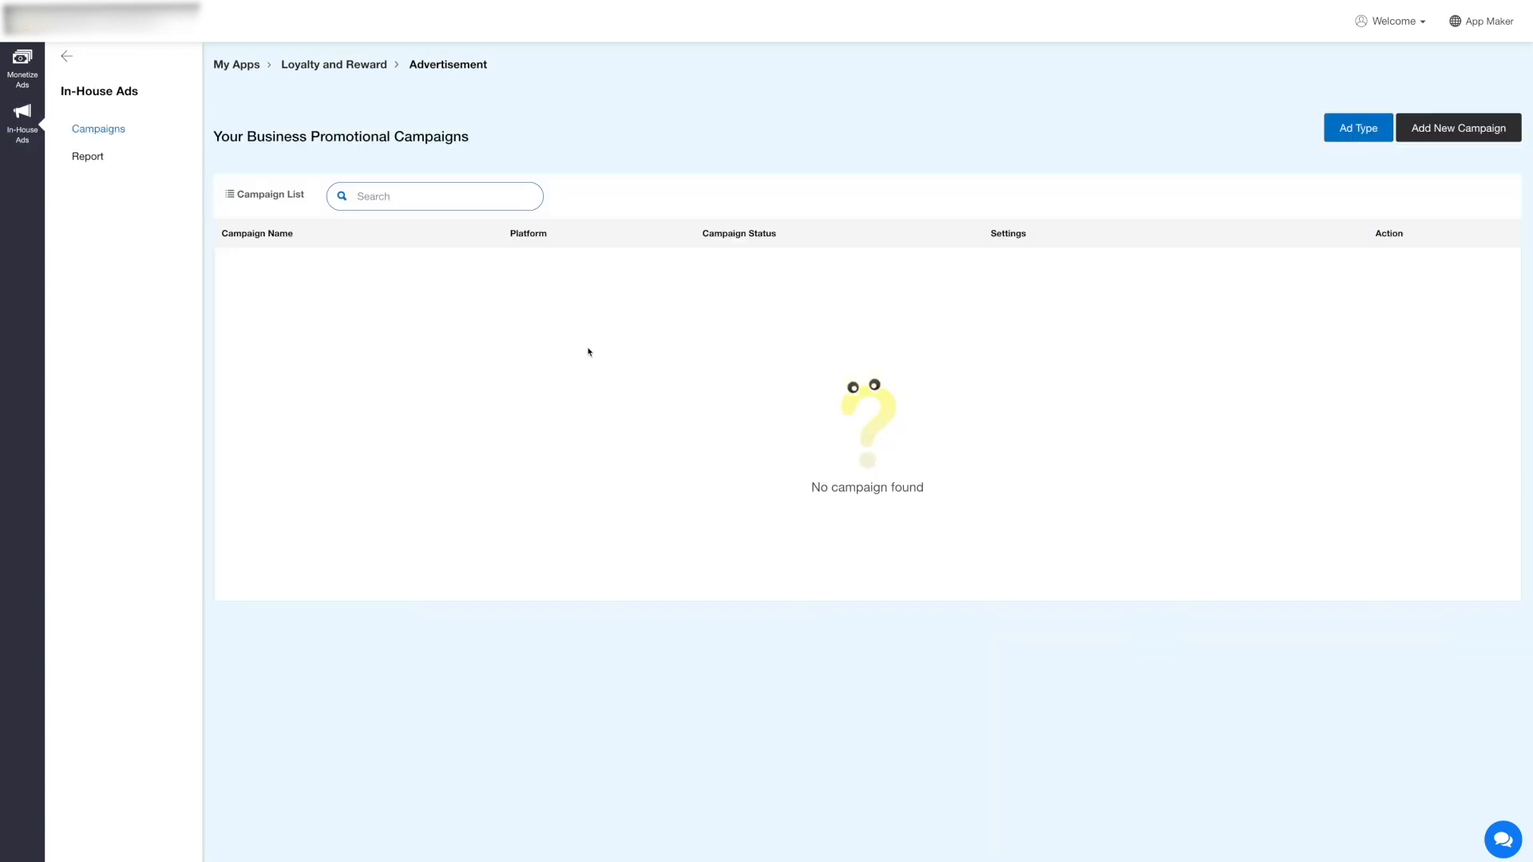
pyautogui.moveTo(1082, 366)
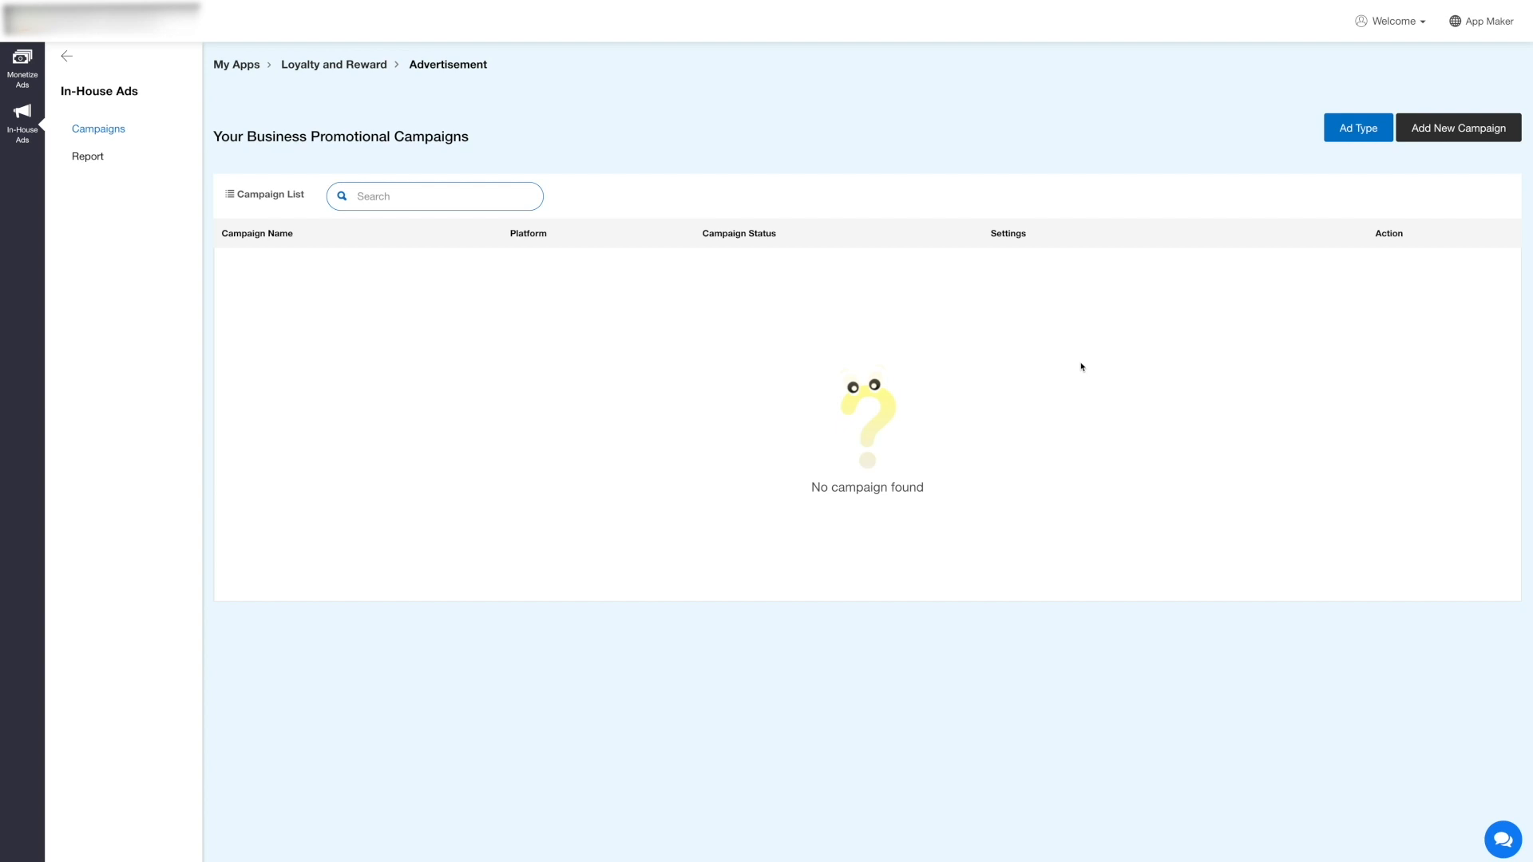
pyautogui.click(1358, 127)
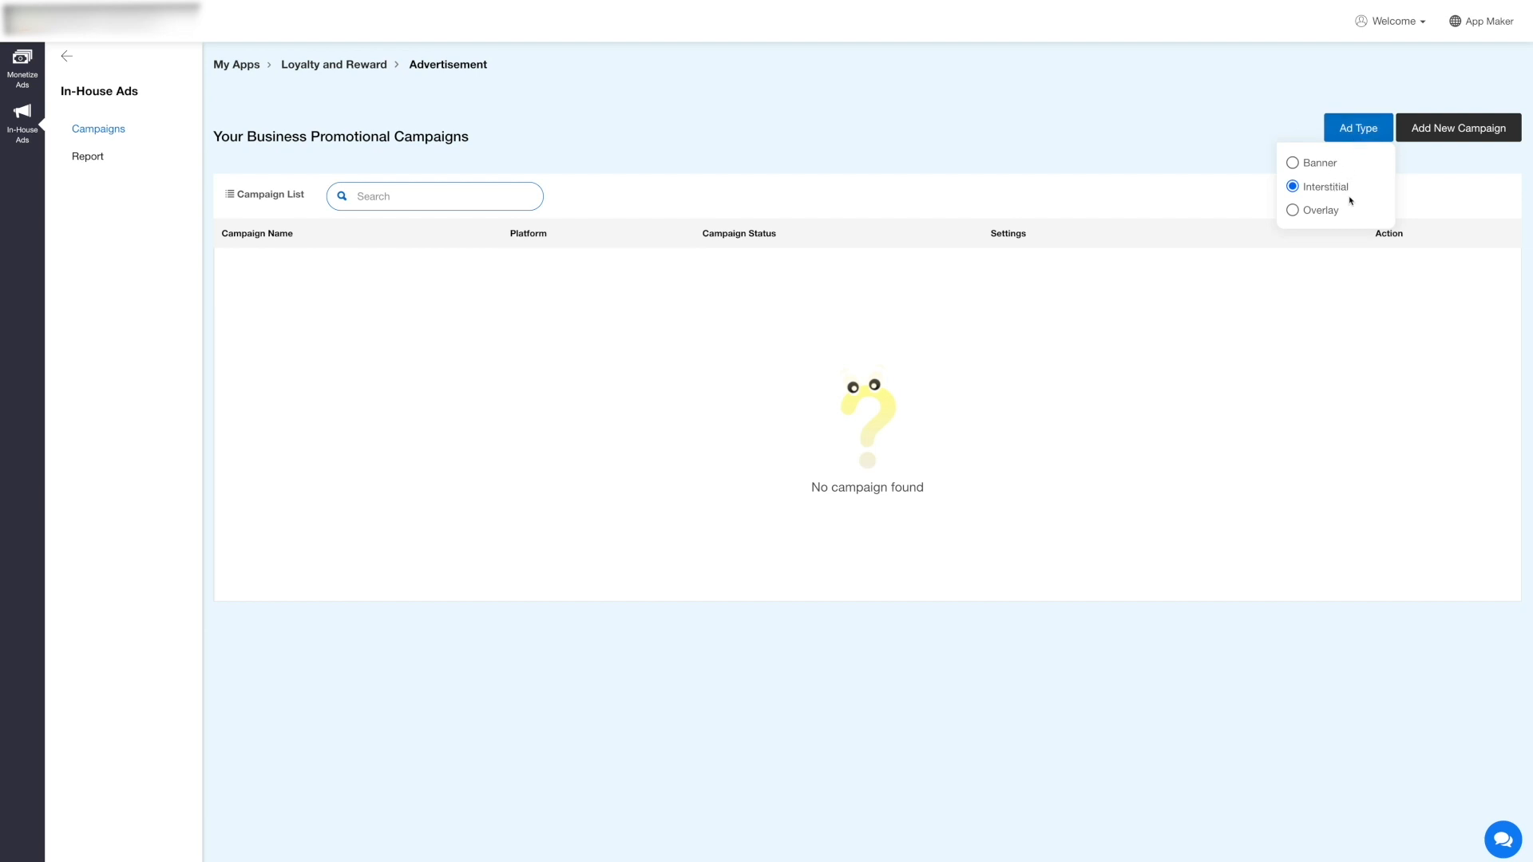
pyautogui.moveTo(1345, 212)
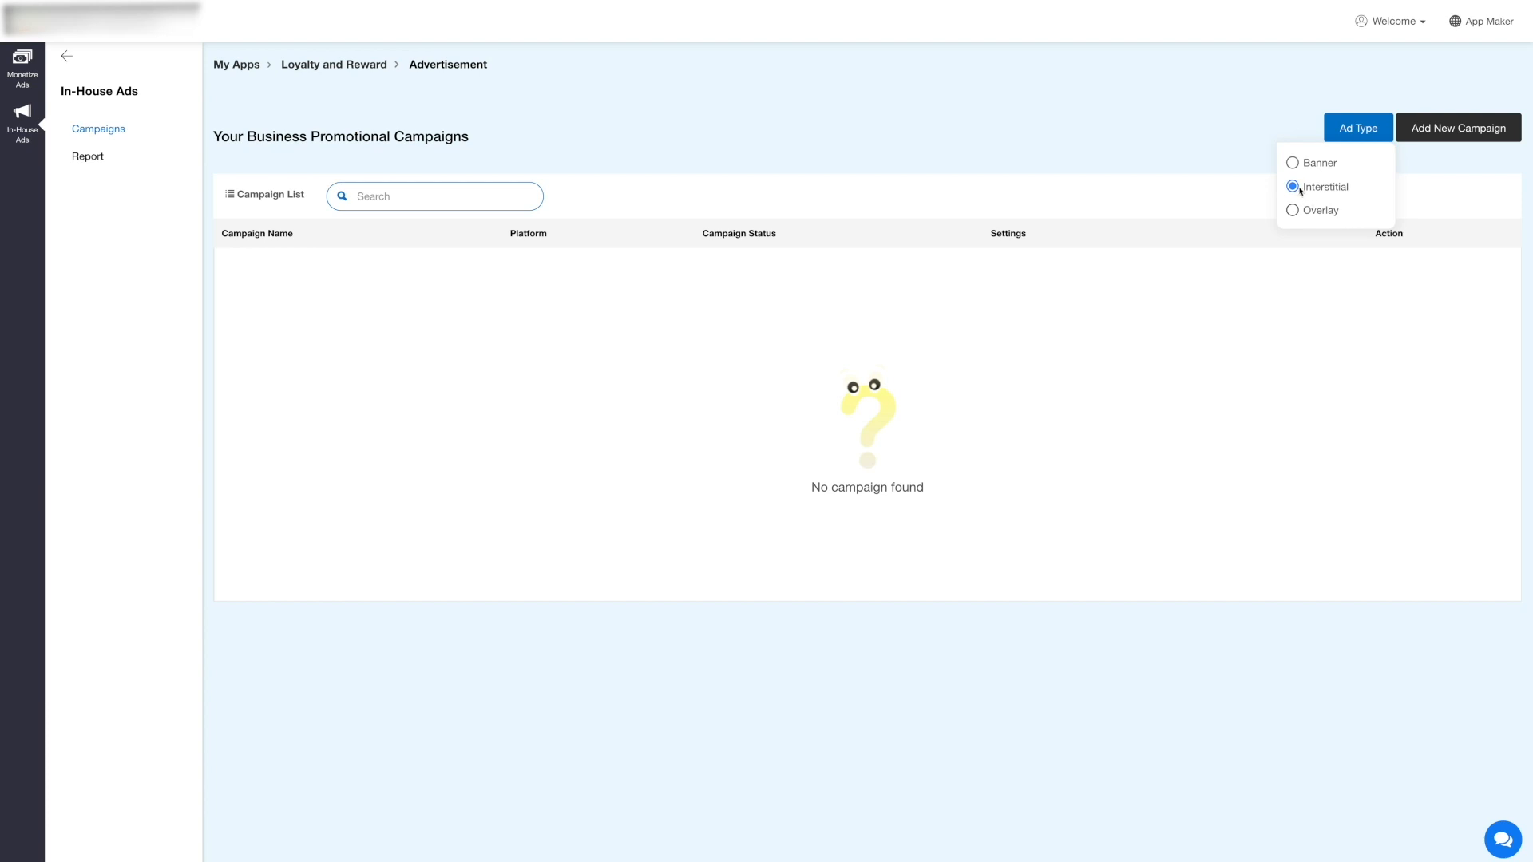
pyautogui.click(1294, 186)
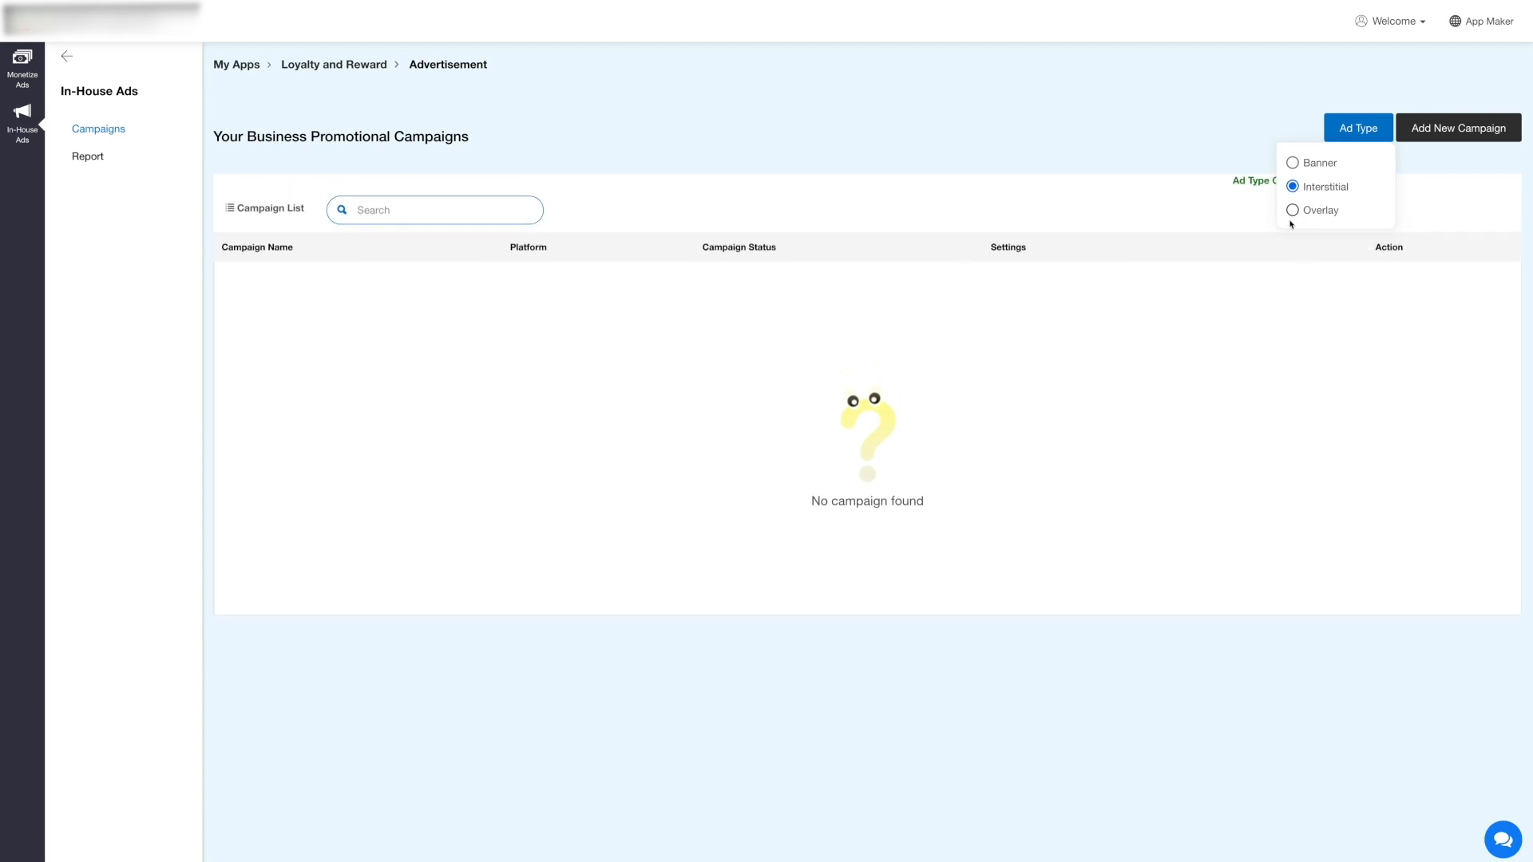
pyautogui.click(1325, 187)
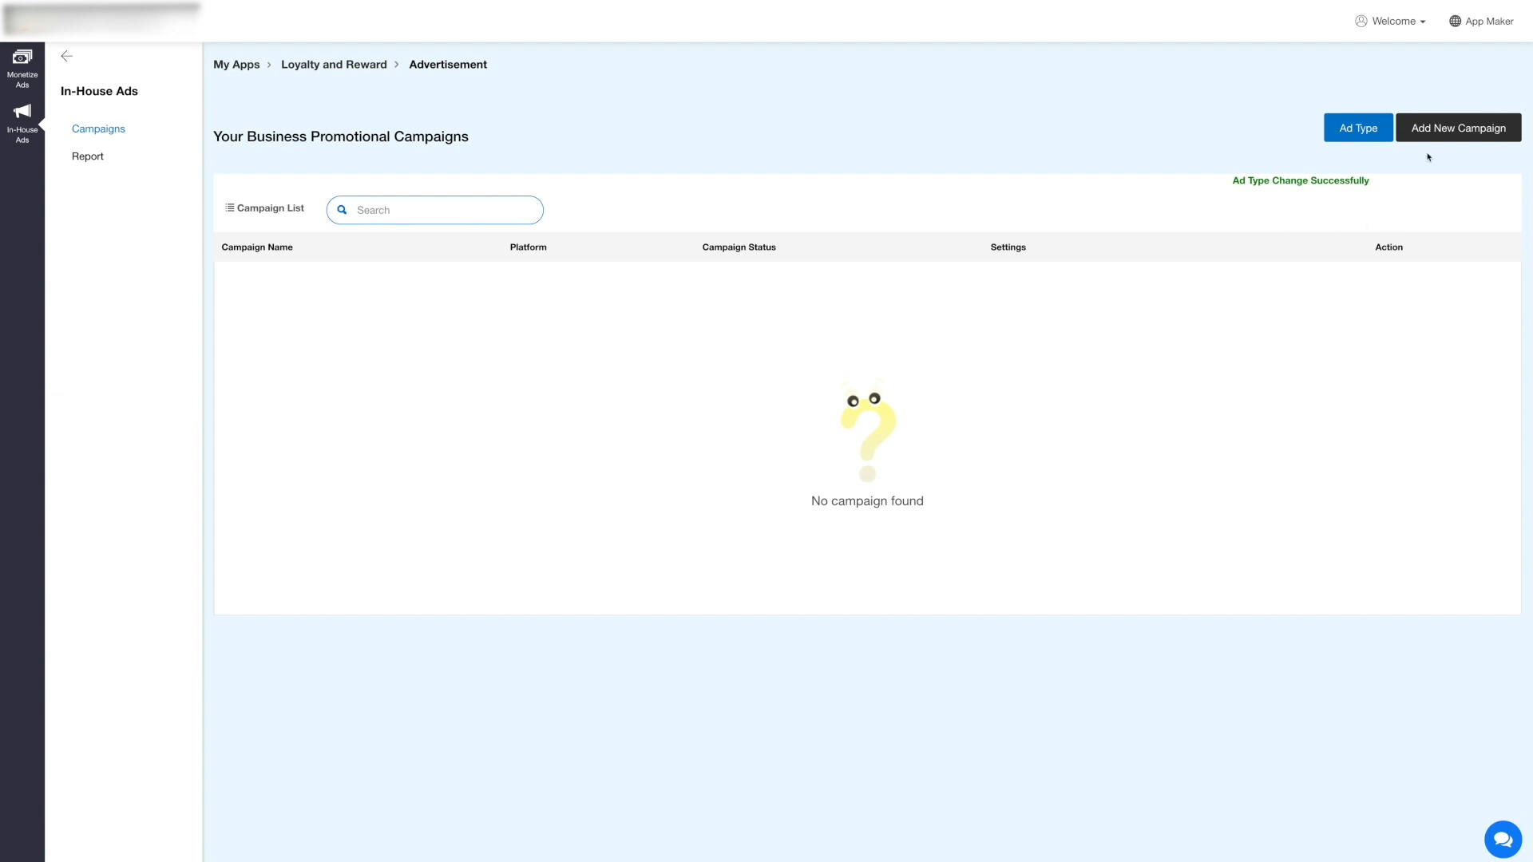
# - Add a campaign named 'New Campaign' targeting both Android and iPhone
pyautogui.click(1458, 128)
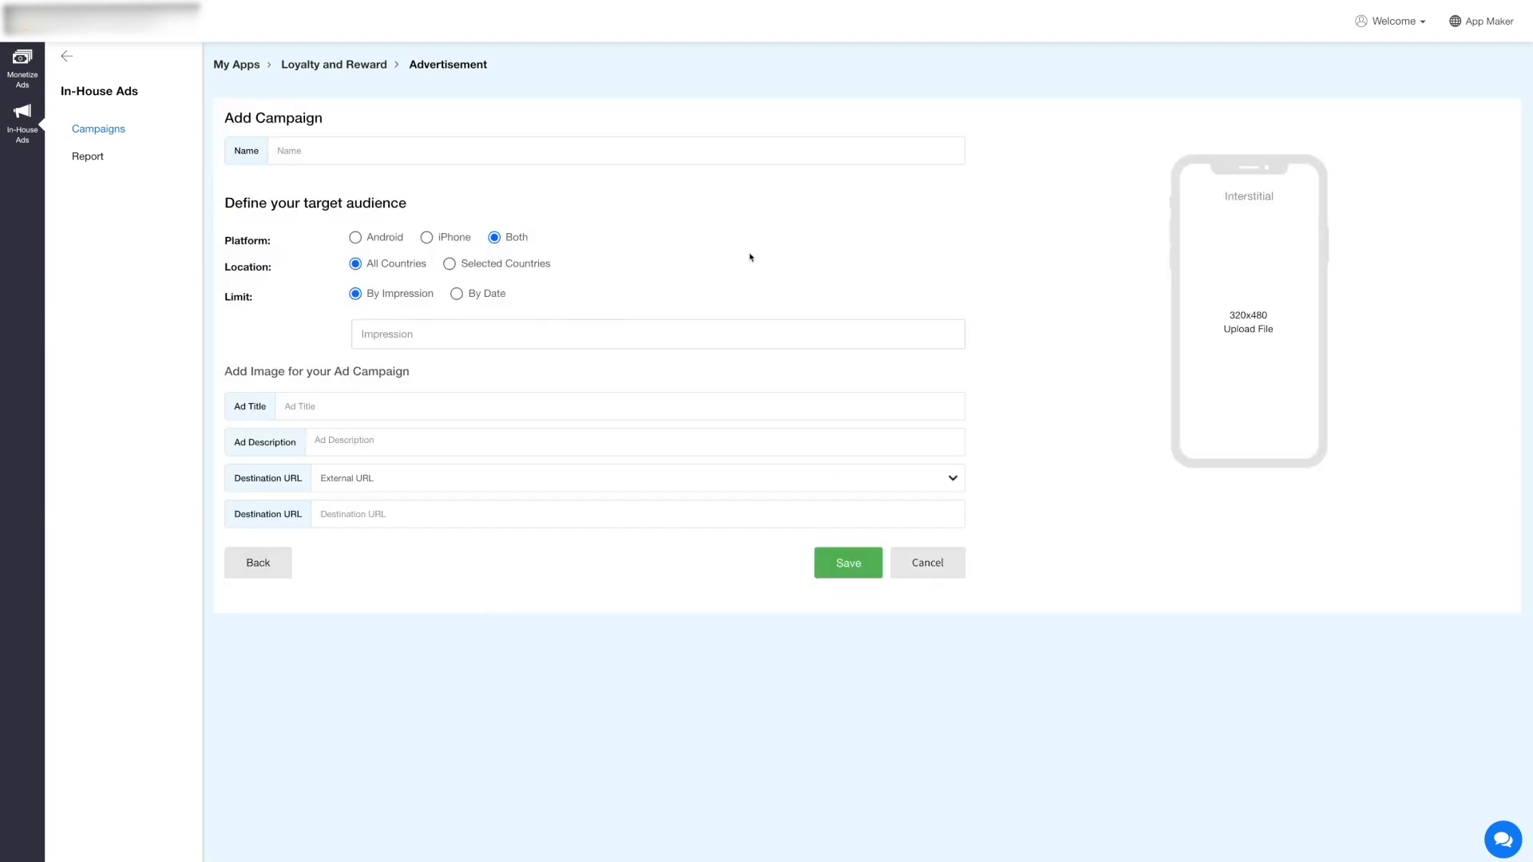
pyautogui.click(616, 149)
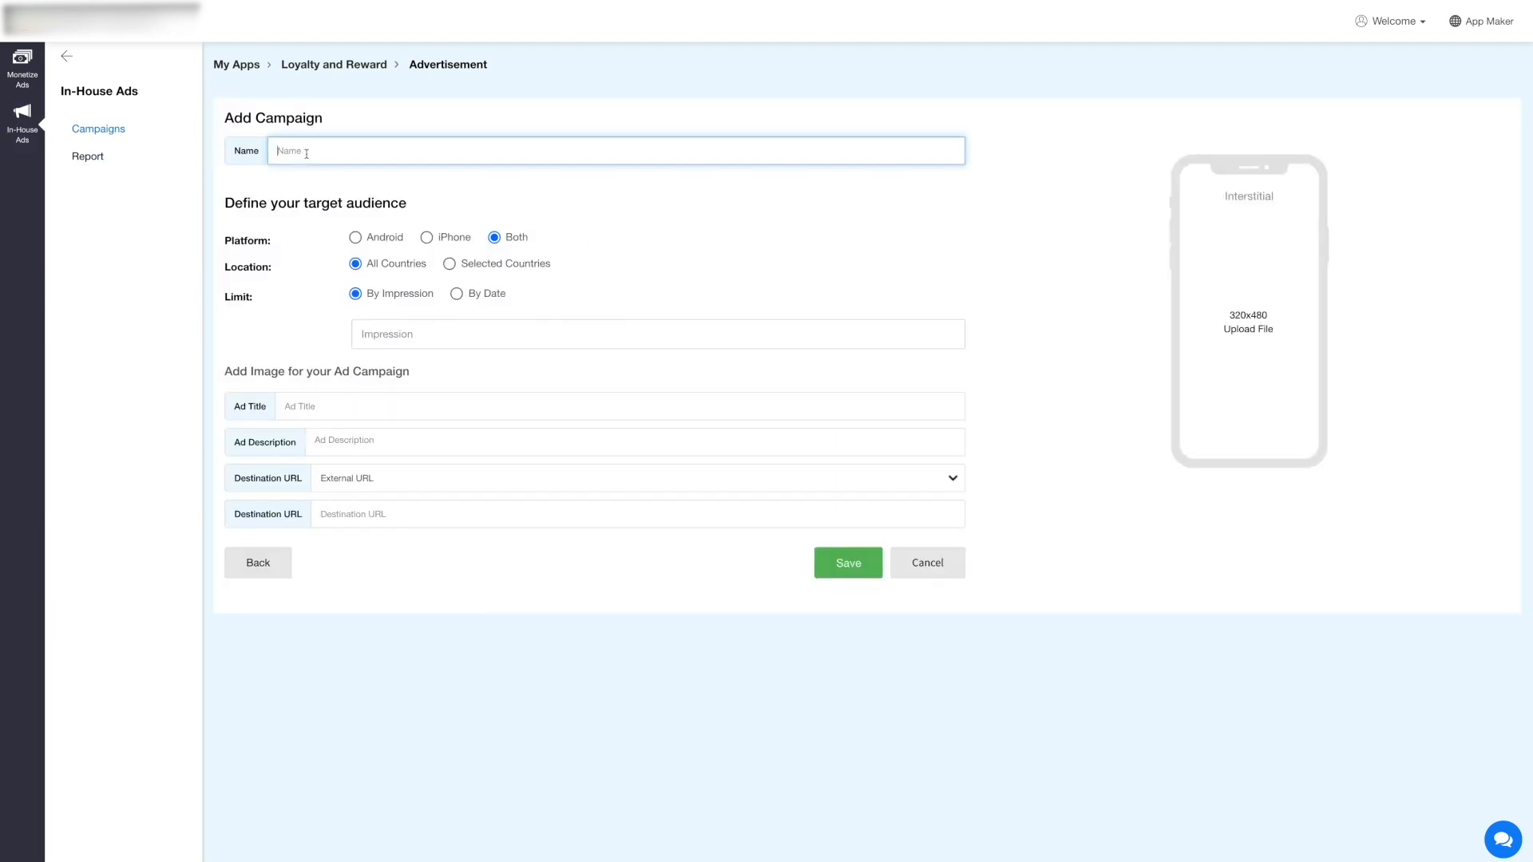
pyautogui.write('New Campaign')
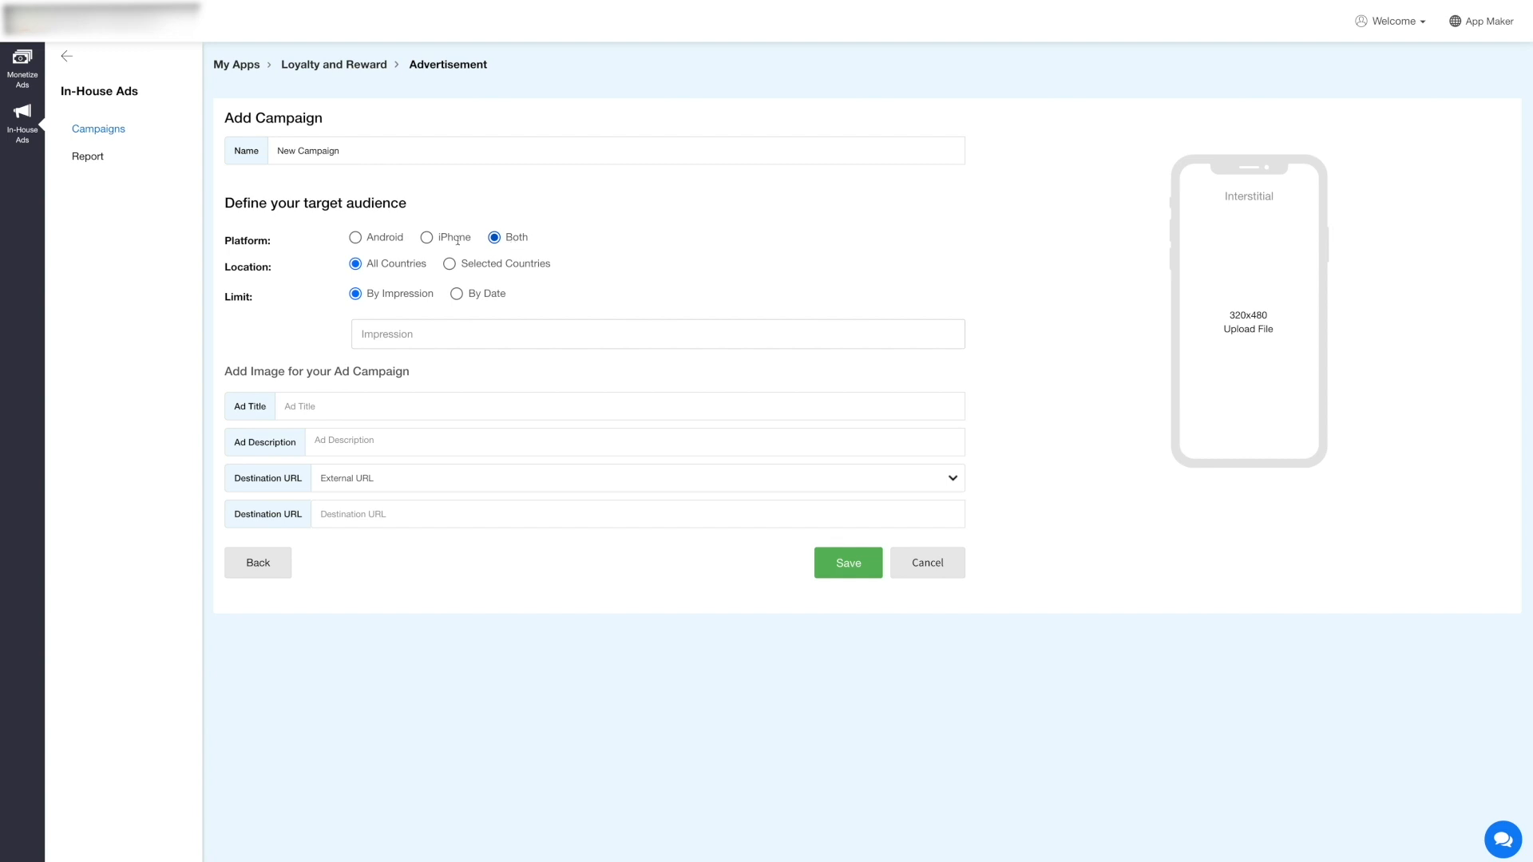
pyautogui.click(426, 236)
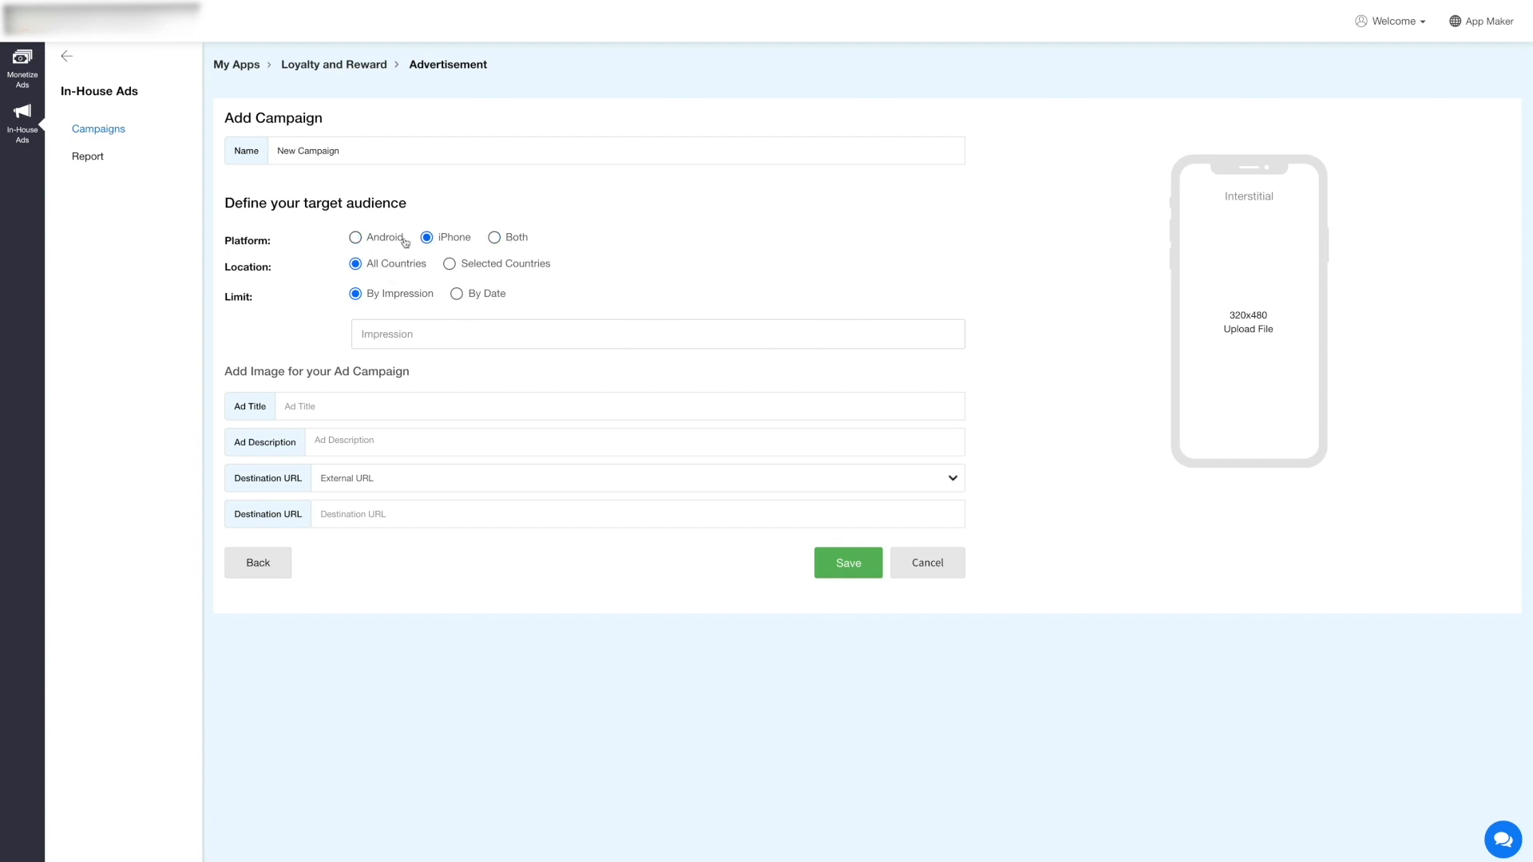
pyautogui.click(495, 237)
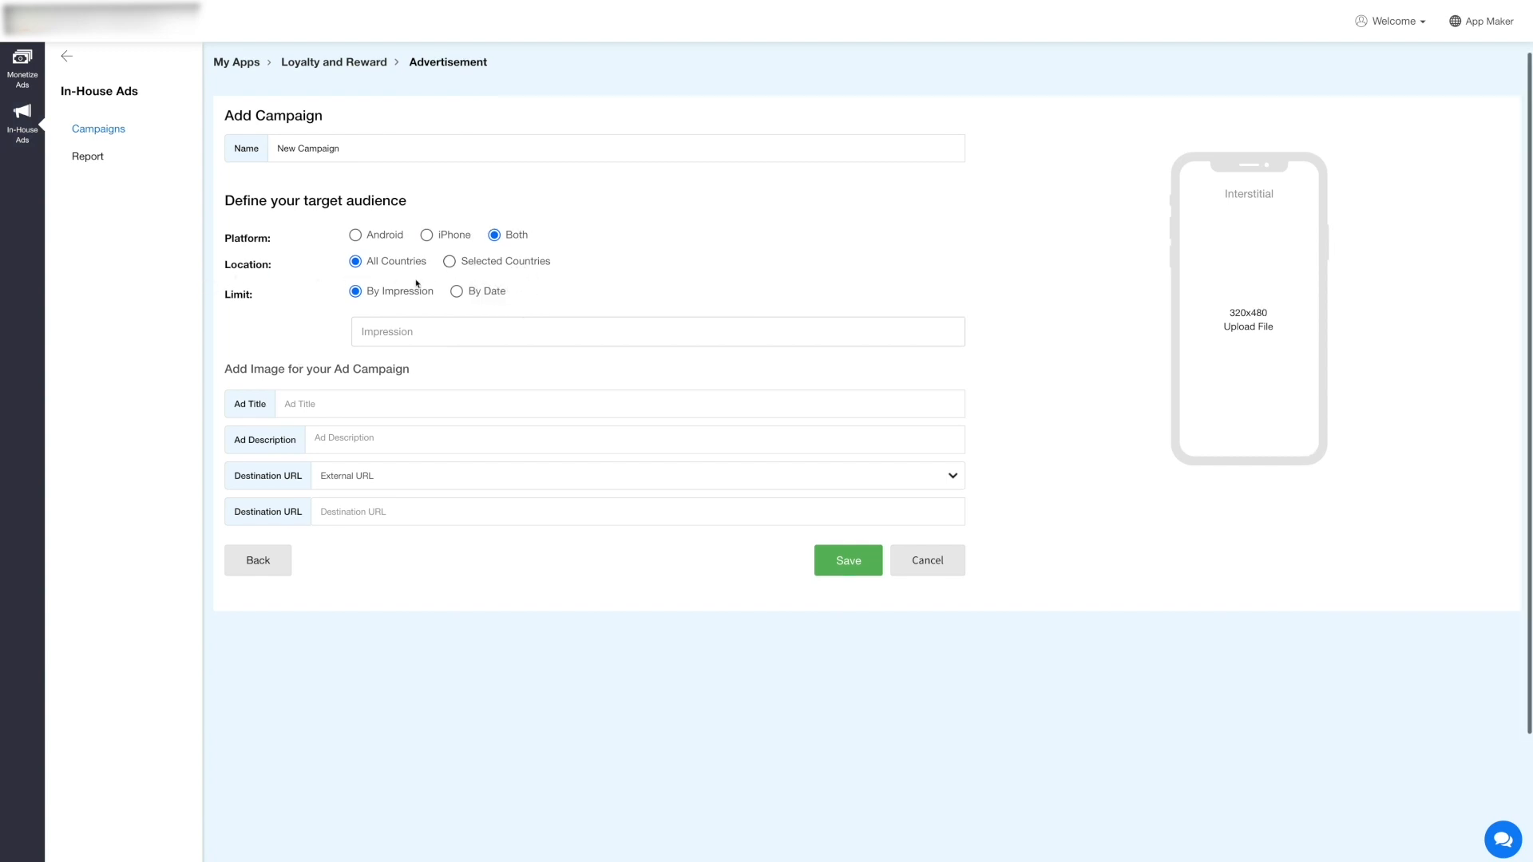
pyautogui.click(449, 261)
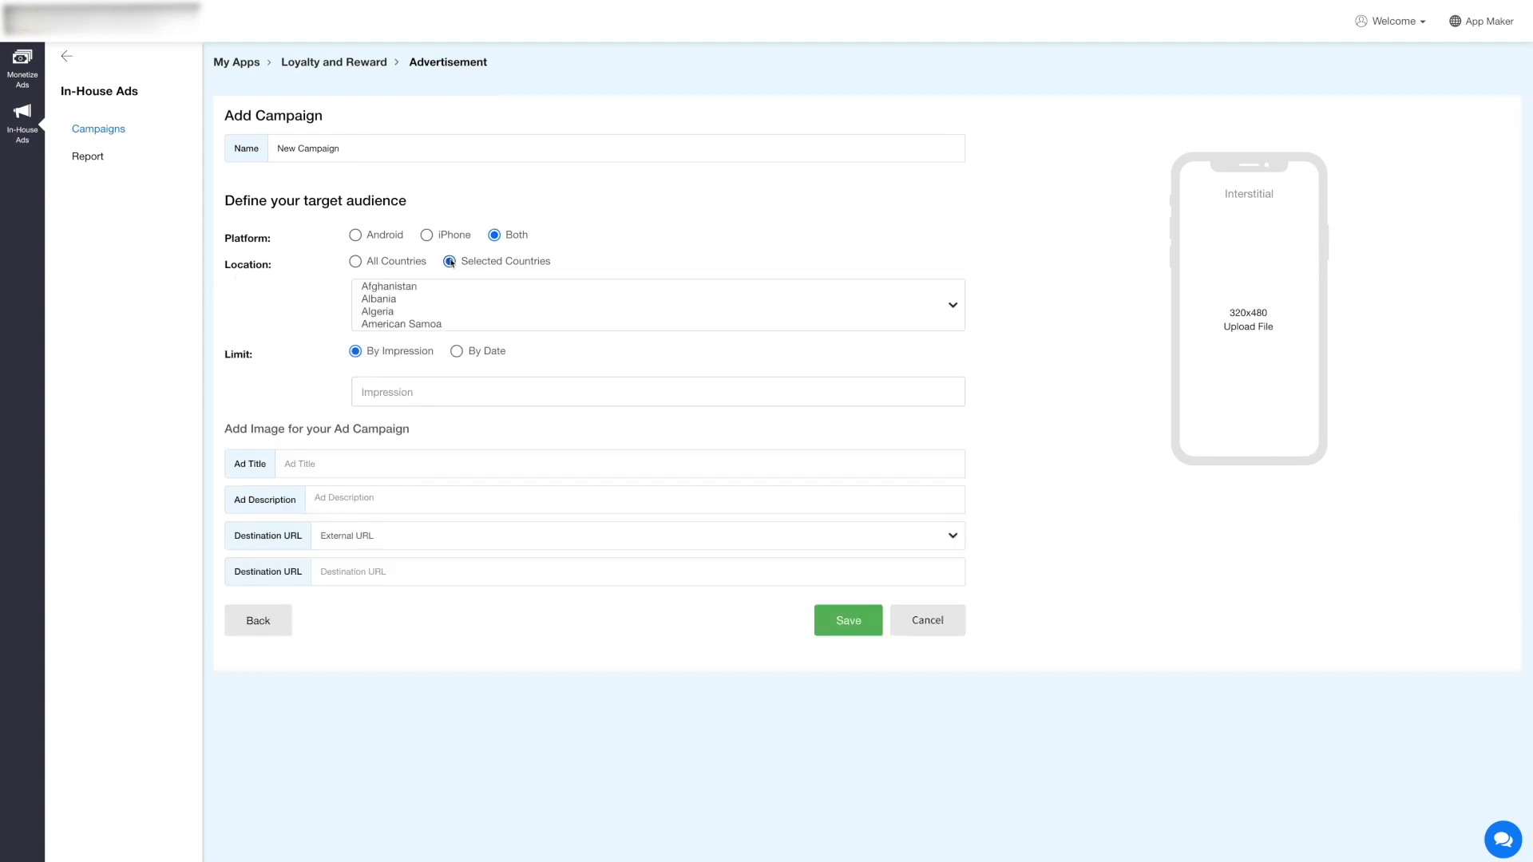
pyautogui.click(411, 308)
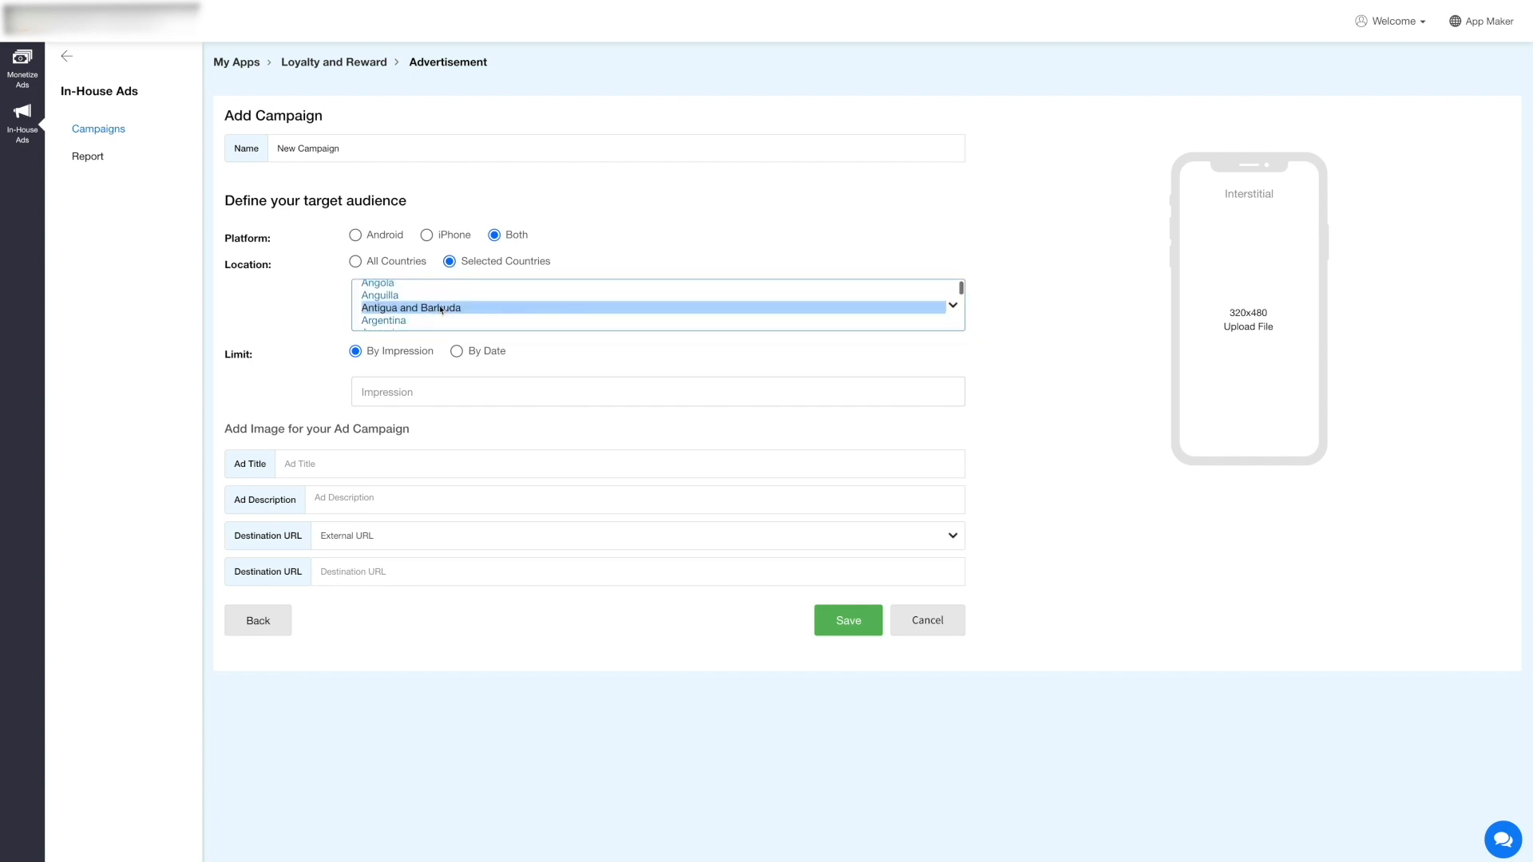
pyautogui.scroll(-3)
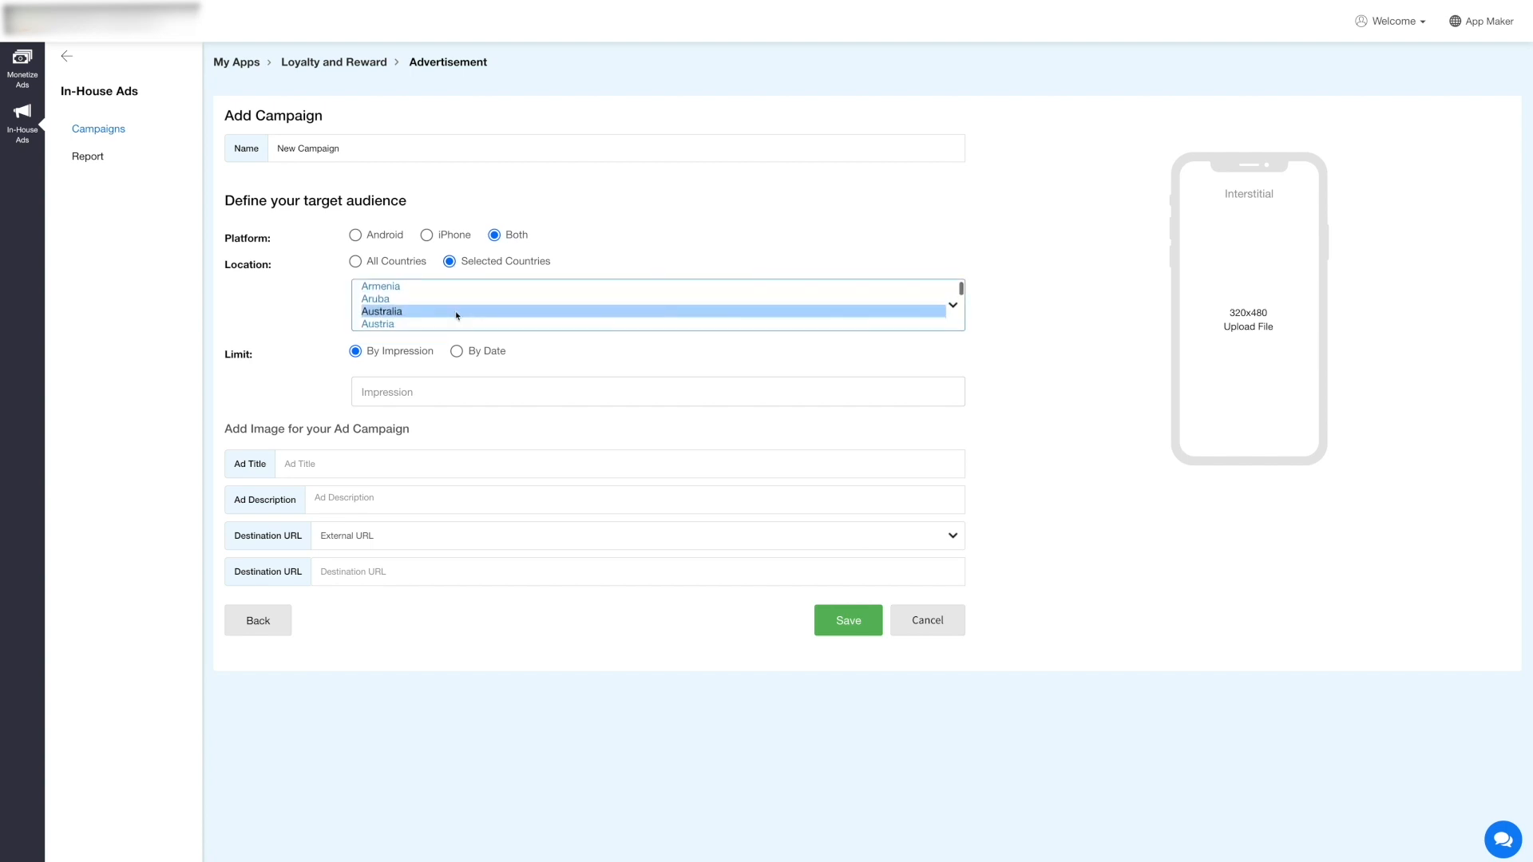
pyautogui.scroll(-3)
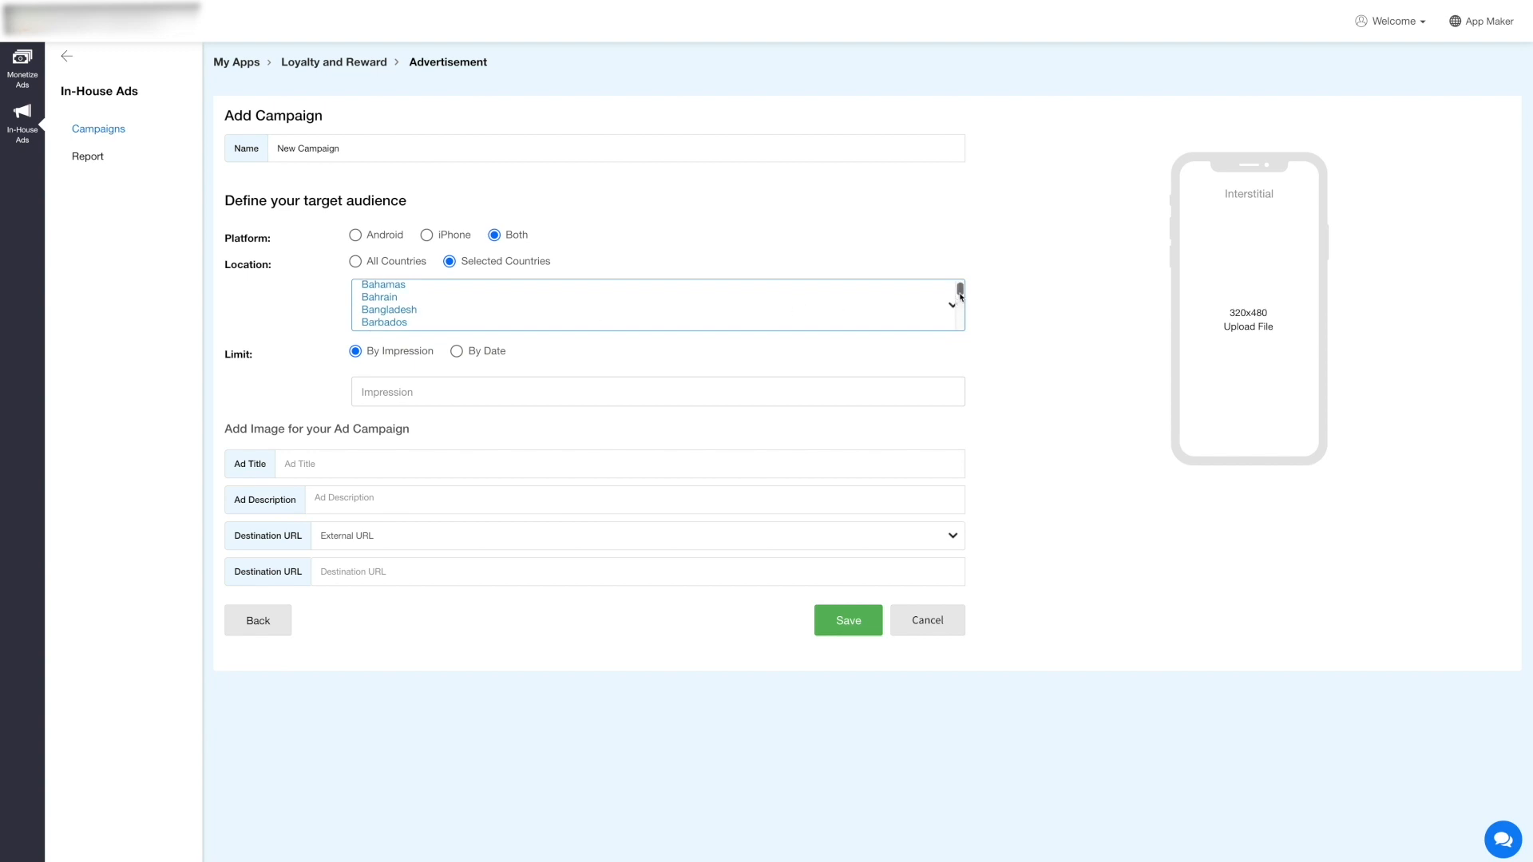
pyautogui.scroll(-3)
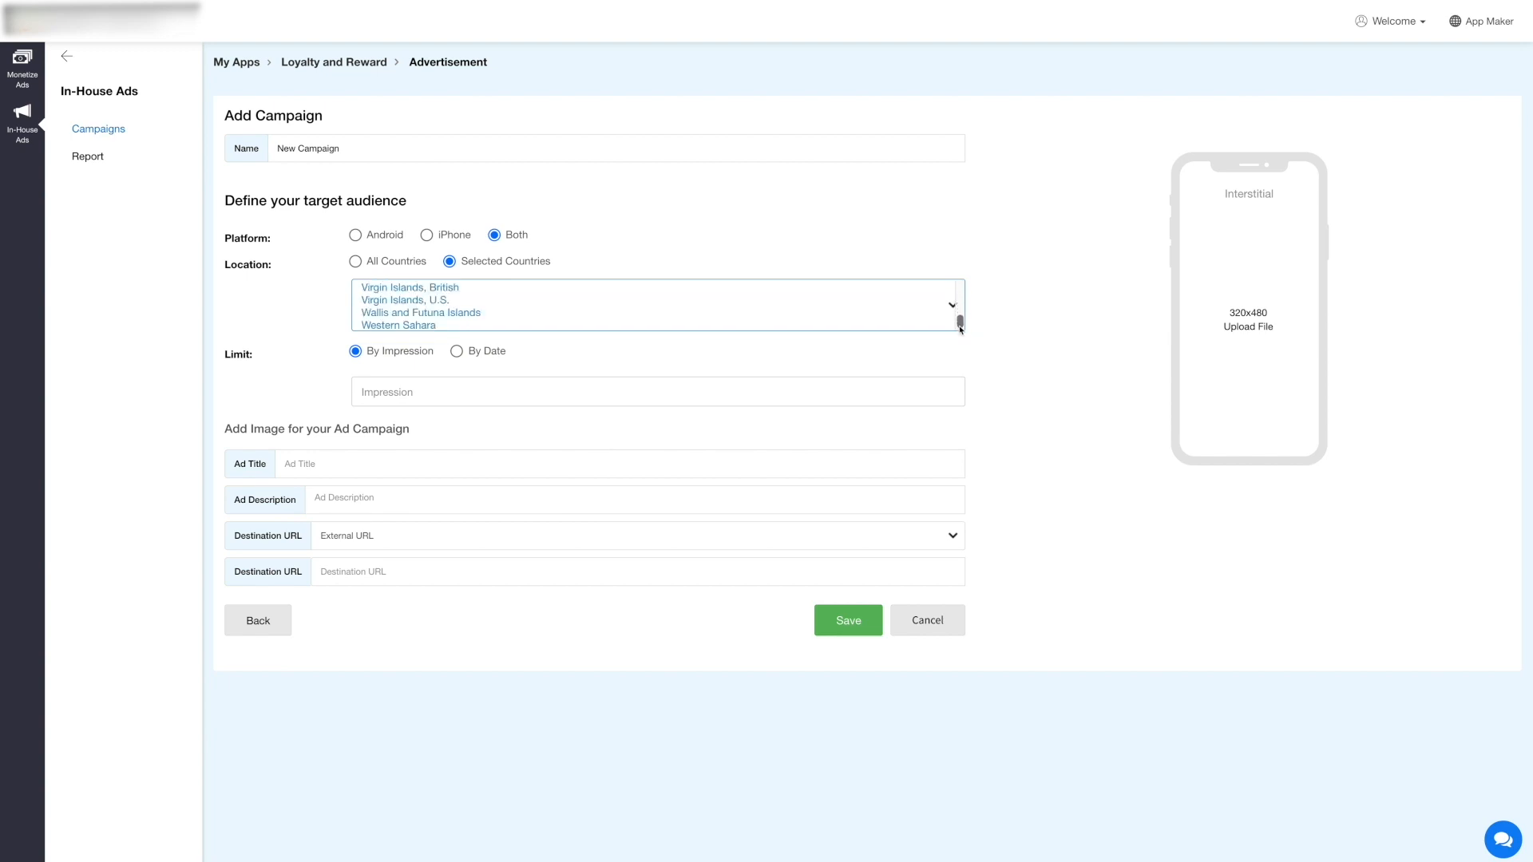
pyautogui.click(356, 261)
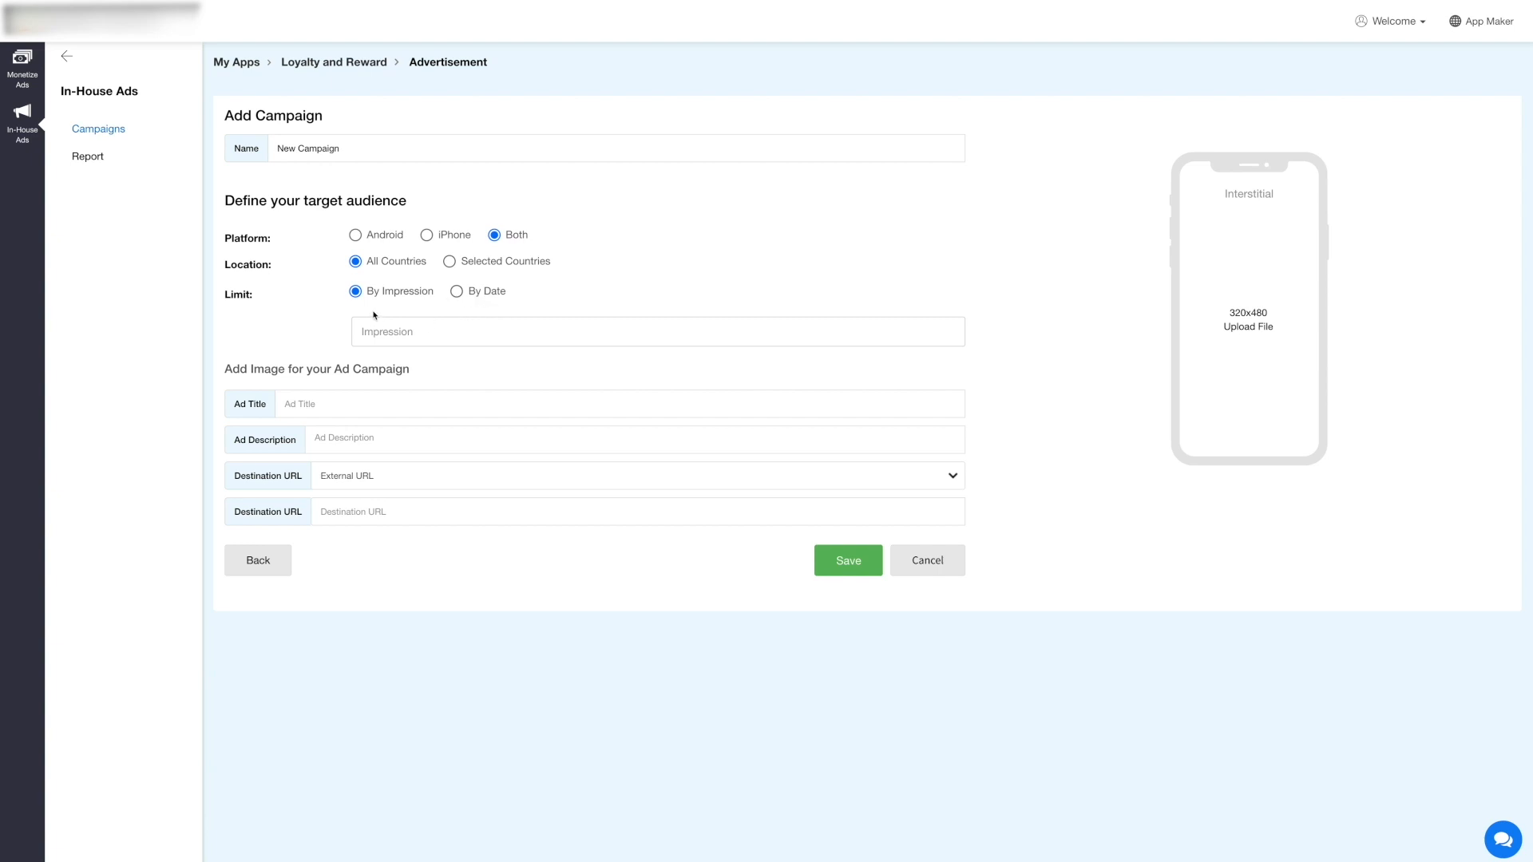
# - Limit the campaign by date range, 2021-08-03 to 2021-08-31, instead of impressions
pyautogui.click(657, 332)
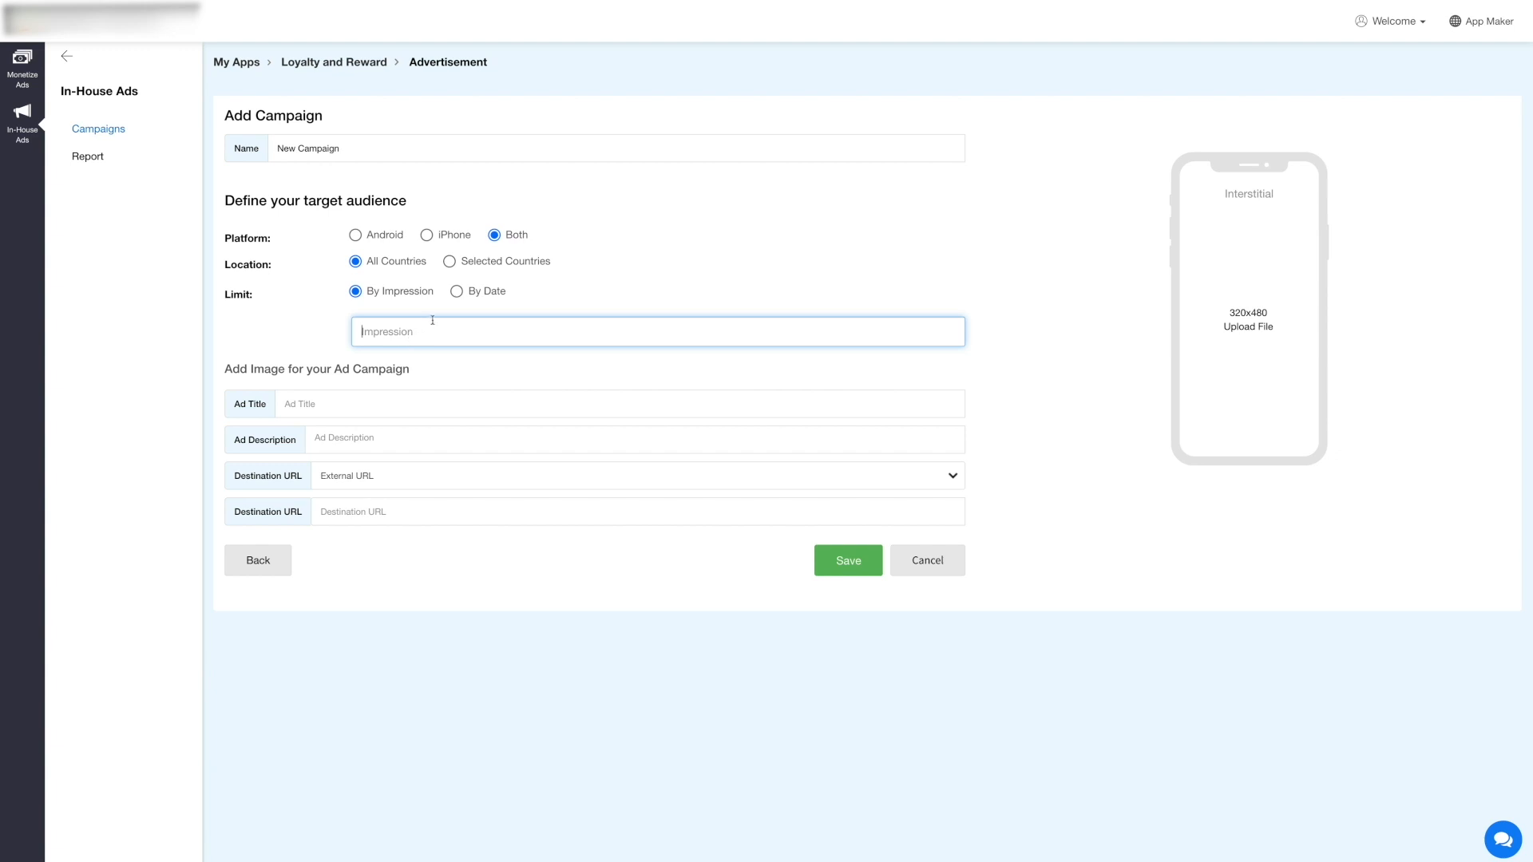
pyautogui.click(456, 291)
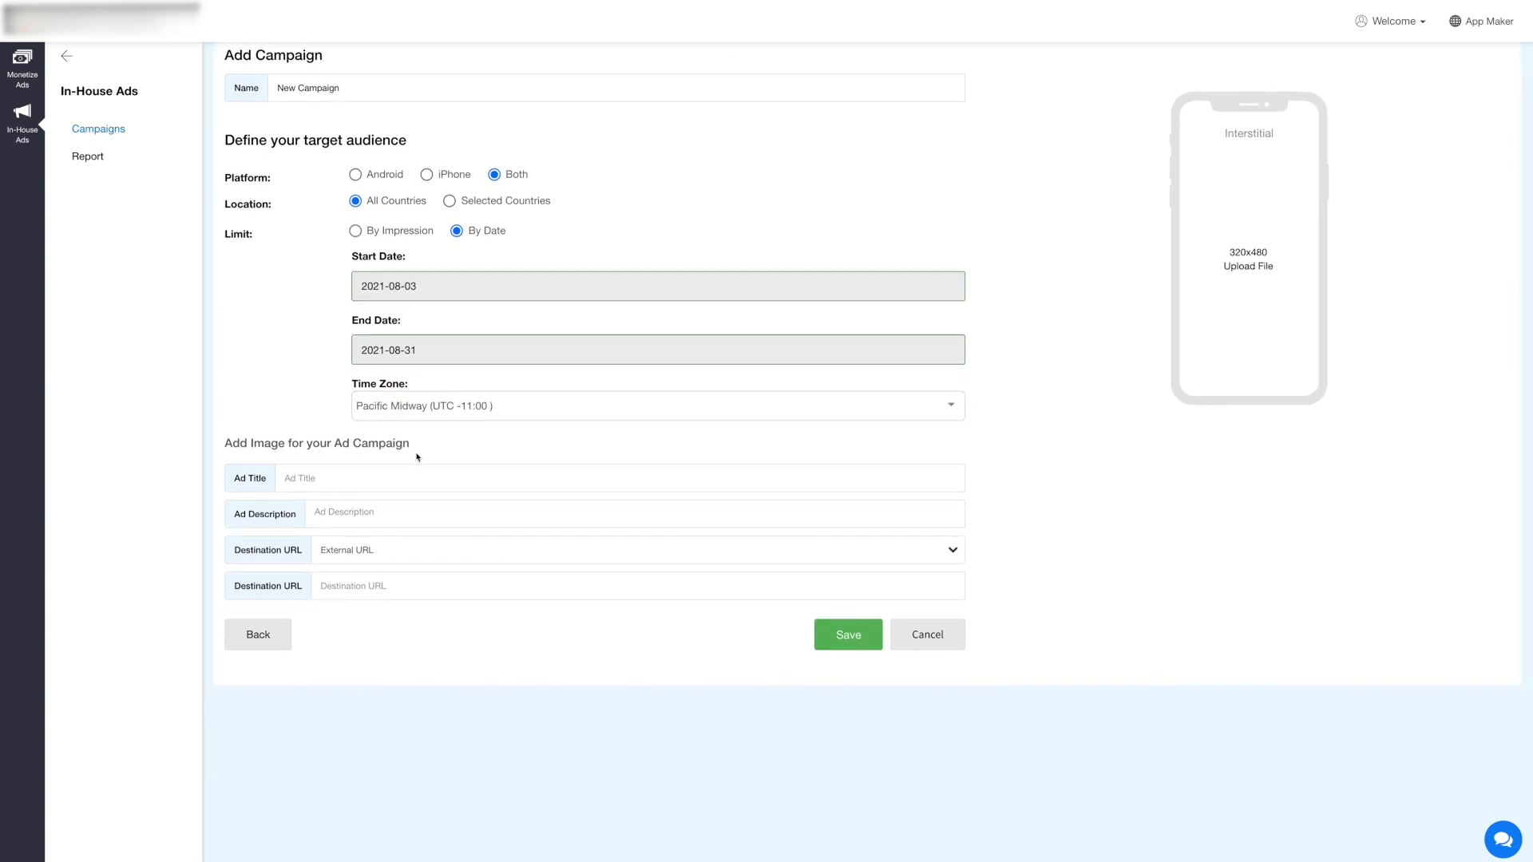
pyautogui.moveTo(1171, 462)
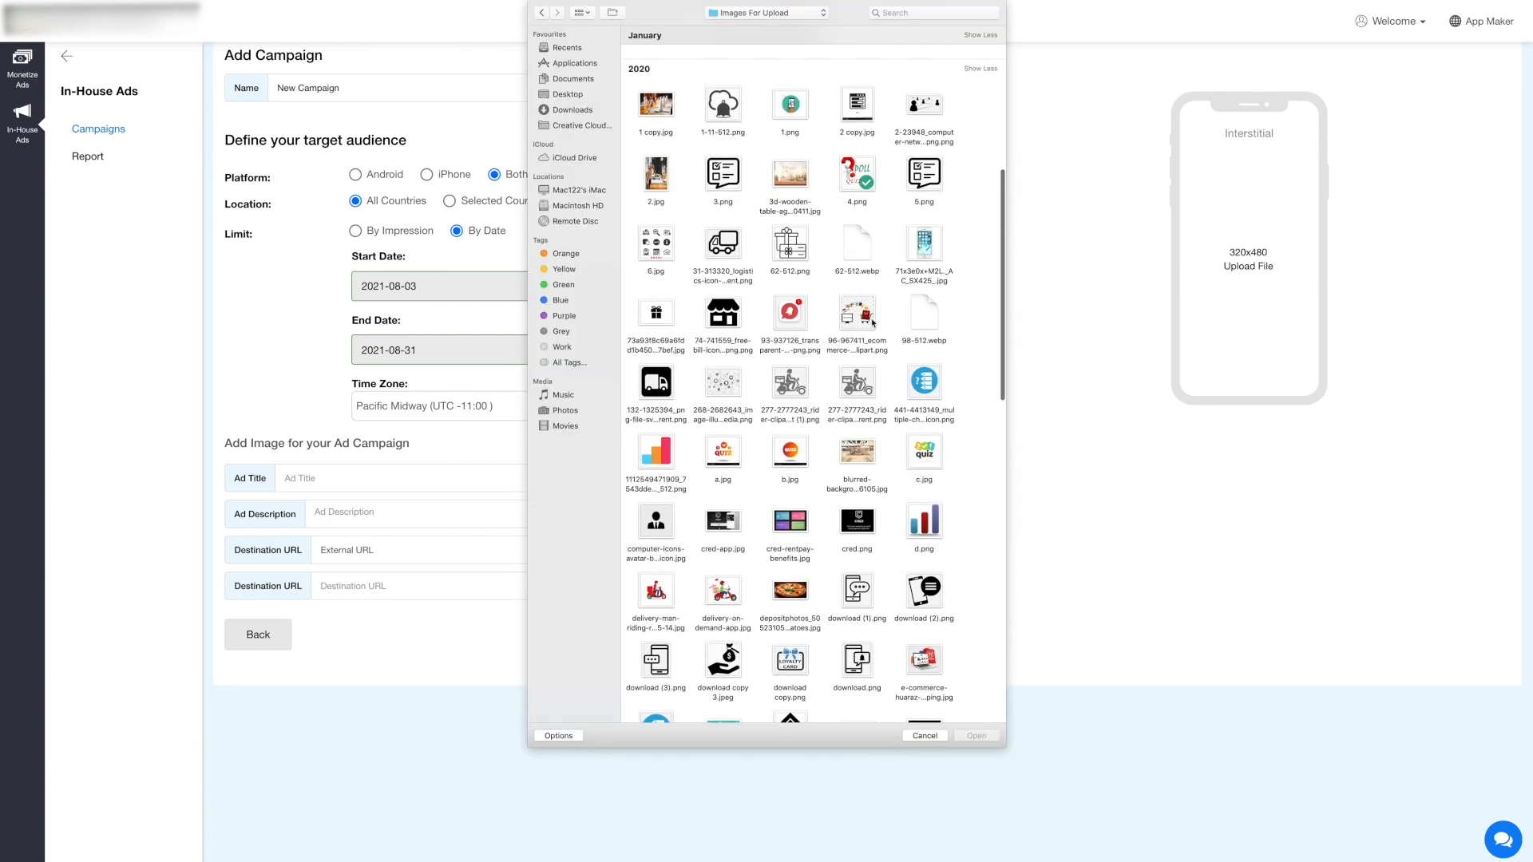
# - Use 2.jpg as the cropped ad image and title the ad 'Restaurant Ad'
pyautogui.click(655, 174)
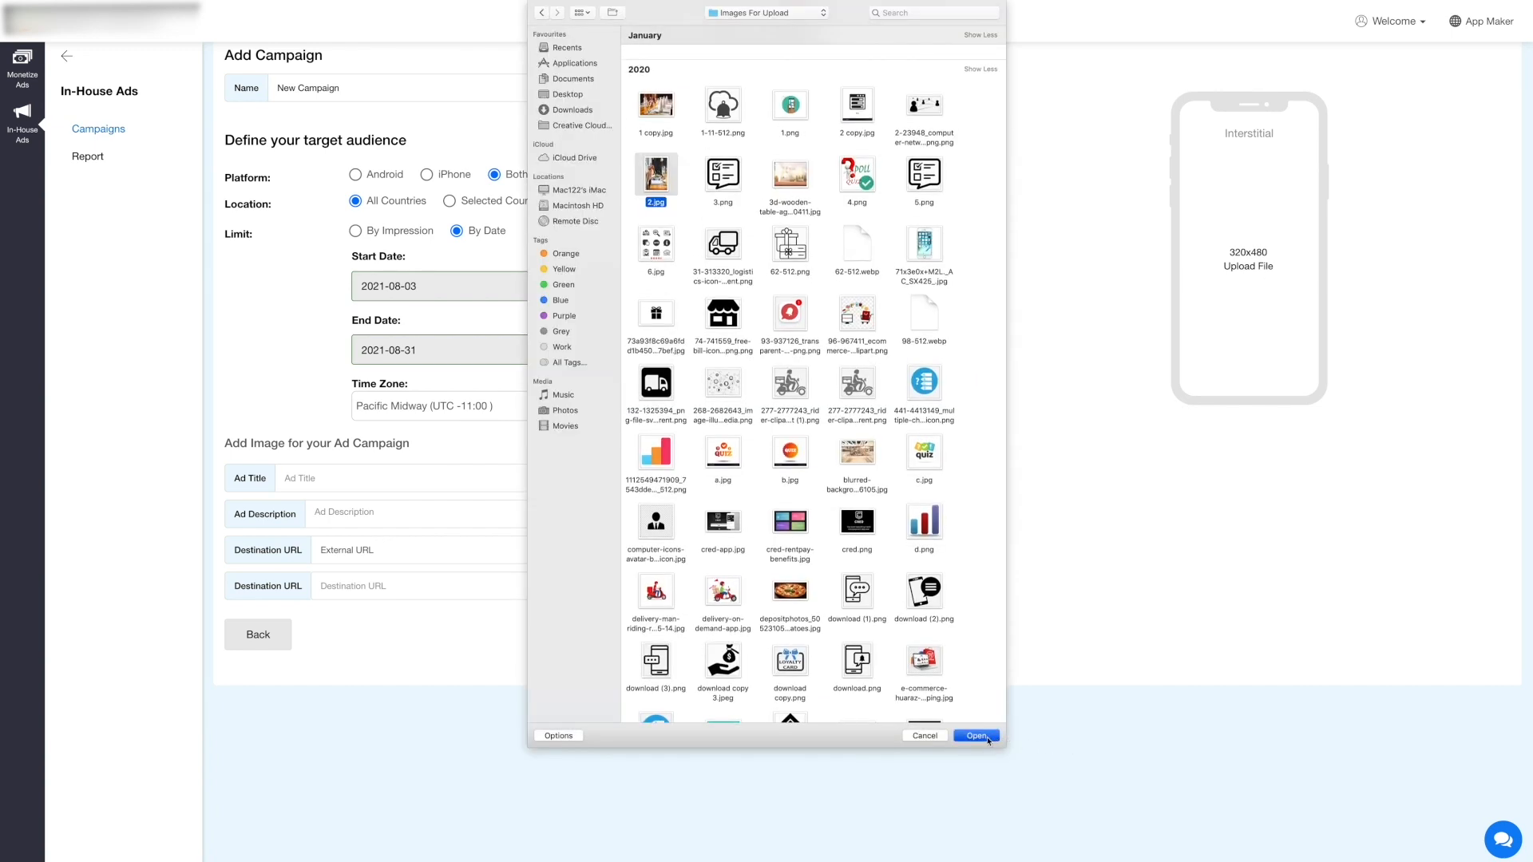
pyautogui.click(976, 735)
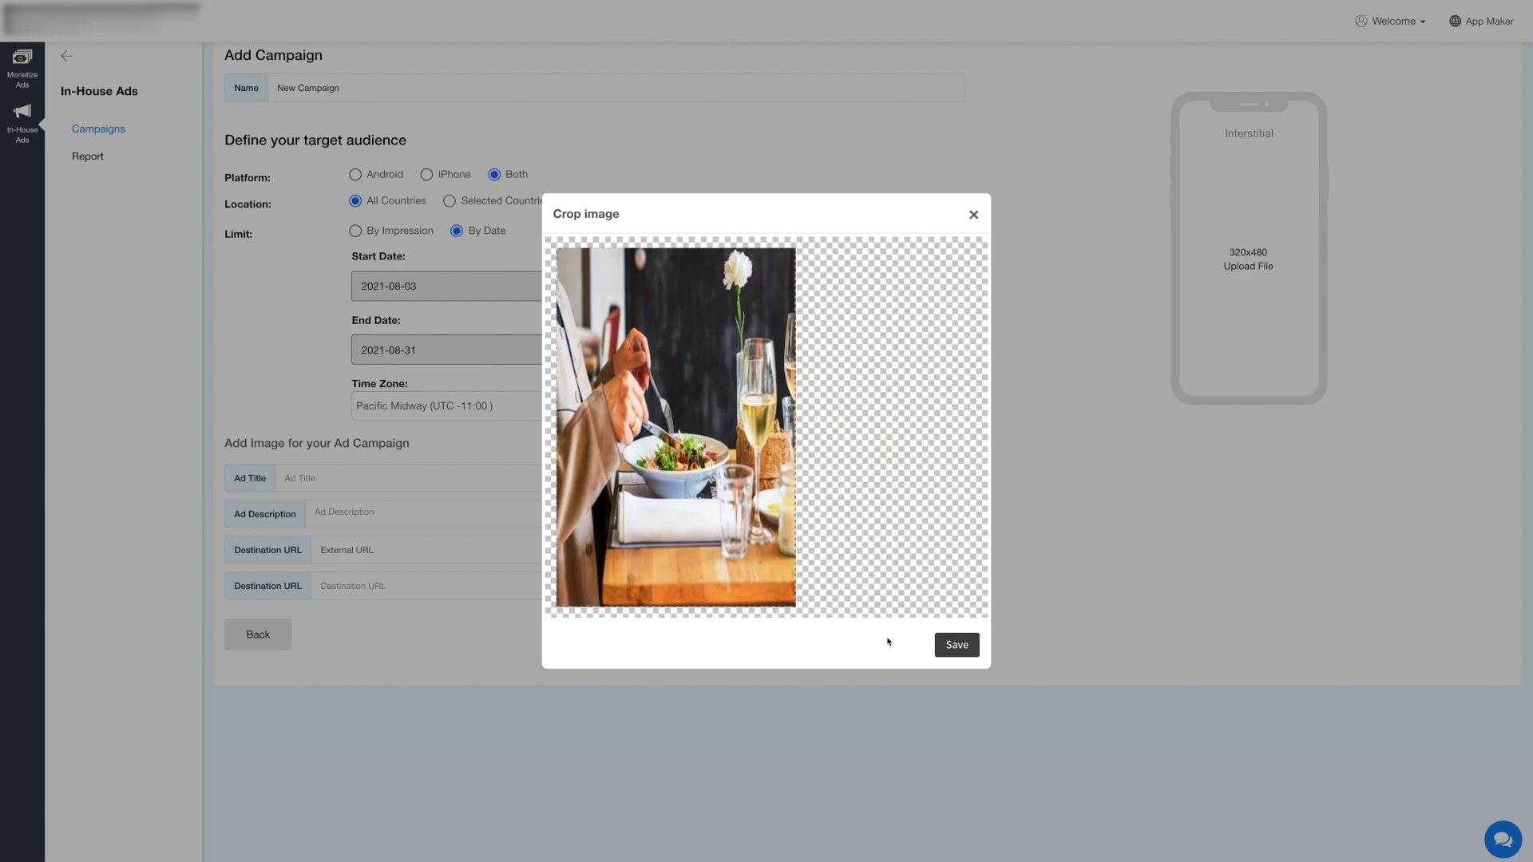
pyautogui.click(956, 644)
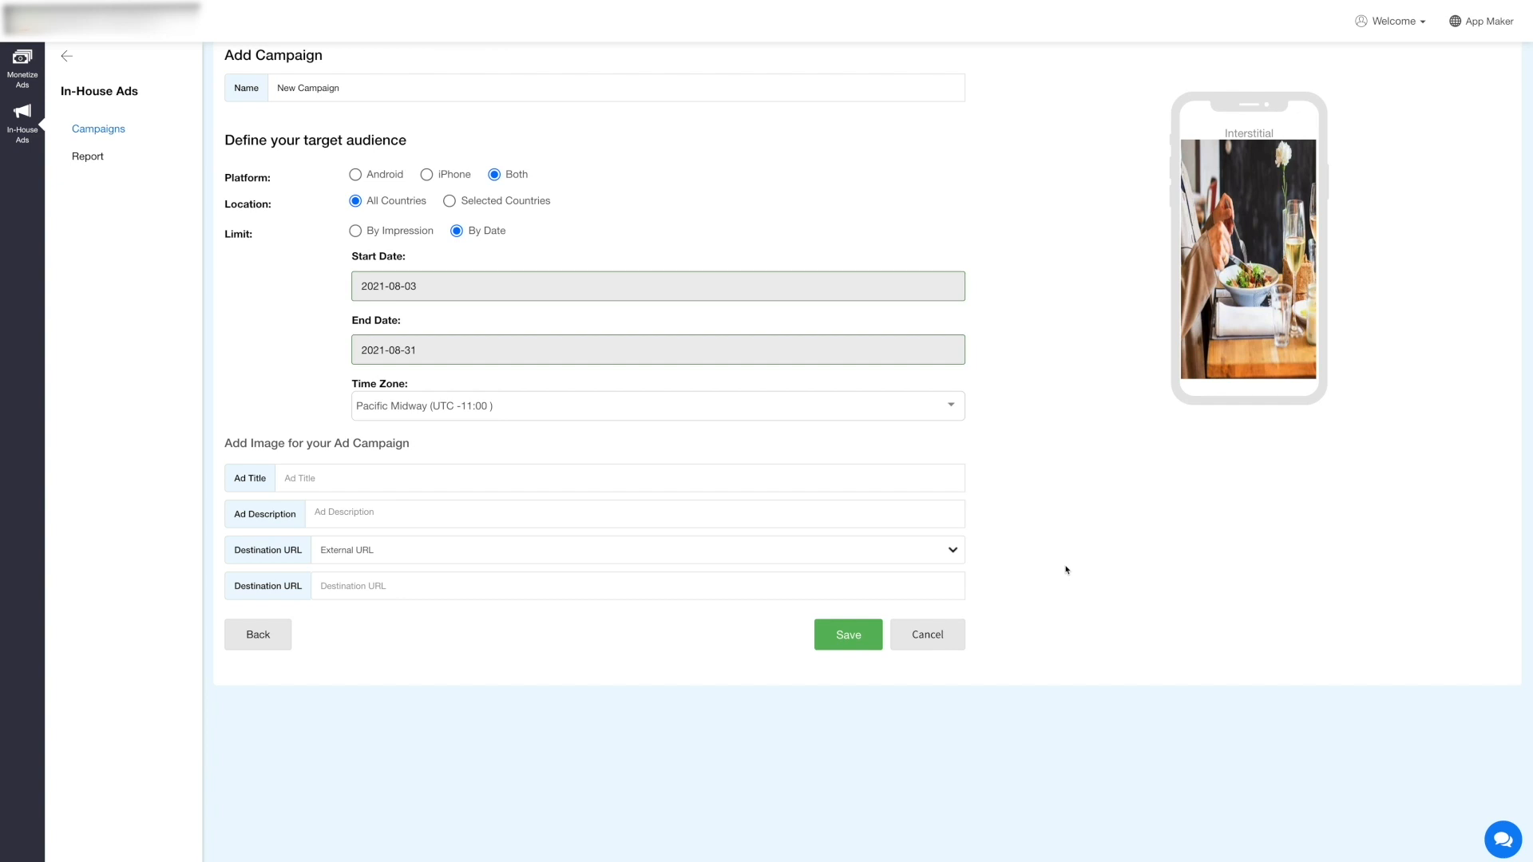
pyautogui.write('Restaurant Ad')
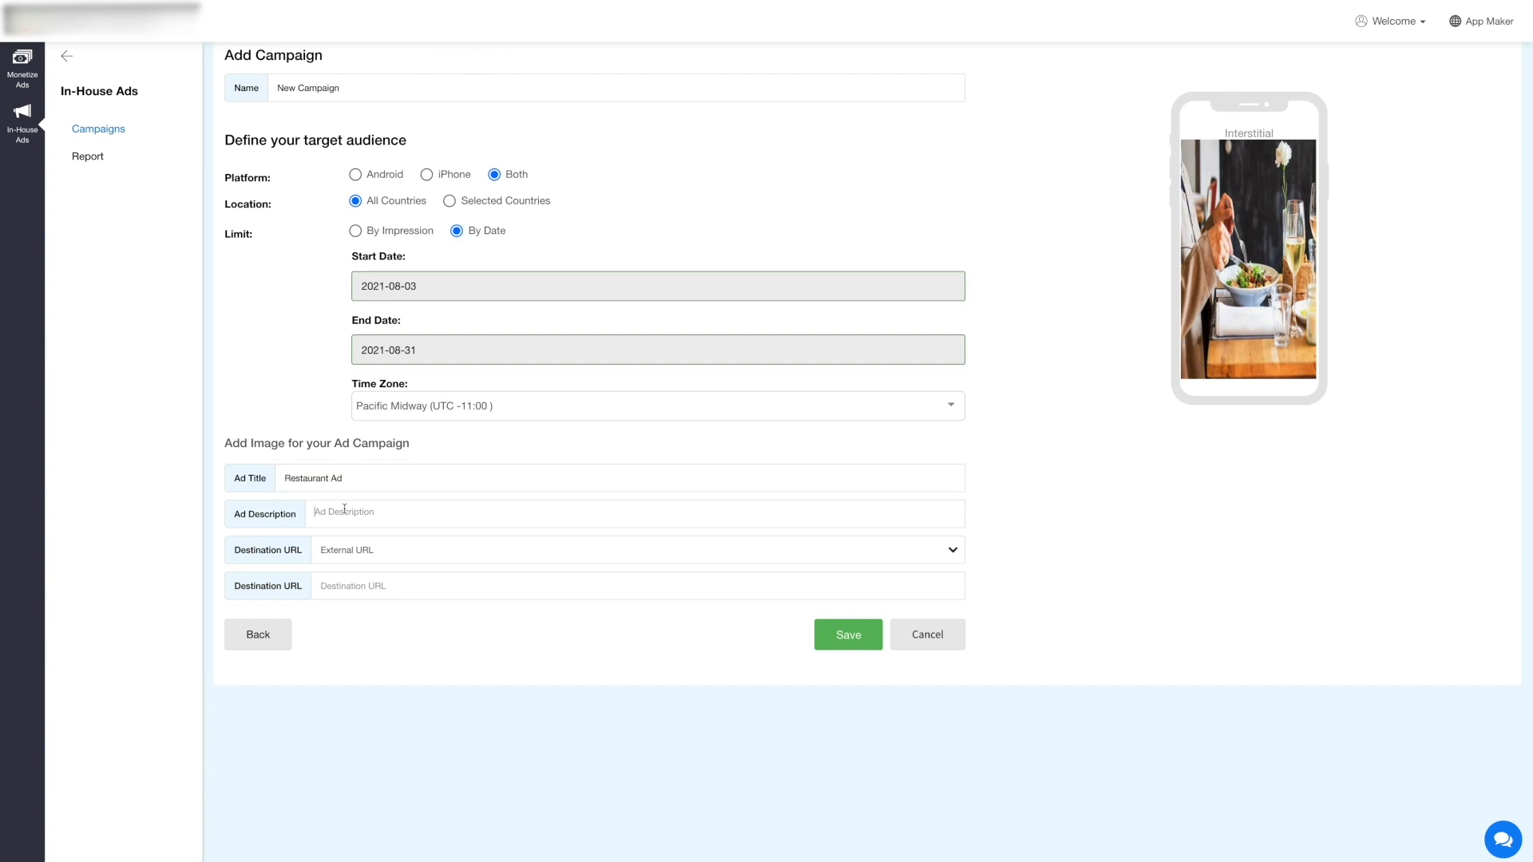
# - Add 'Restaurant Ad Description', an external YouTube destination URL, and save the campaign
pyautogui.write('Restaurant Ad Description')
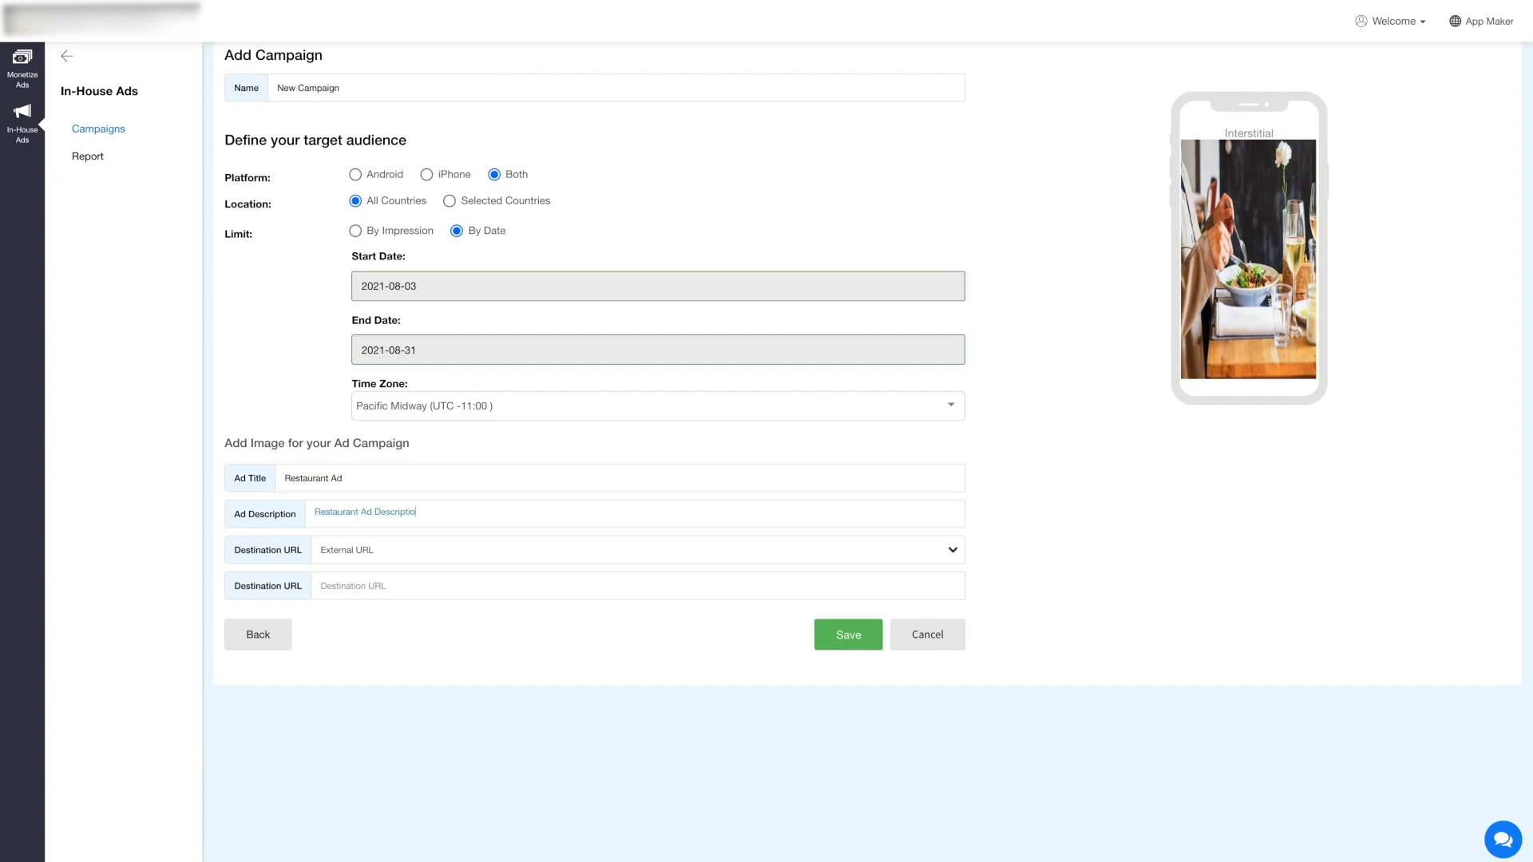
pyautogui.click(636, 550)
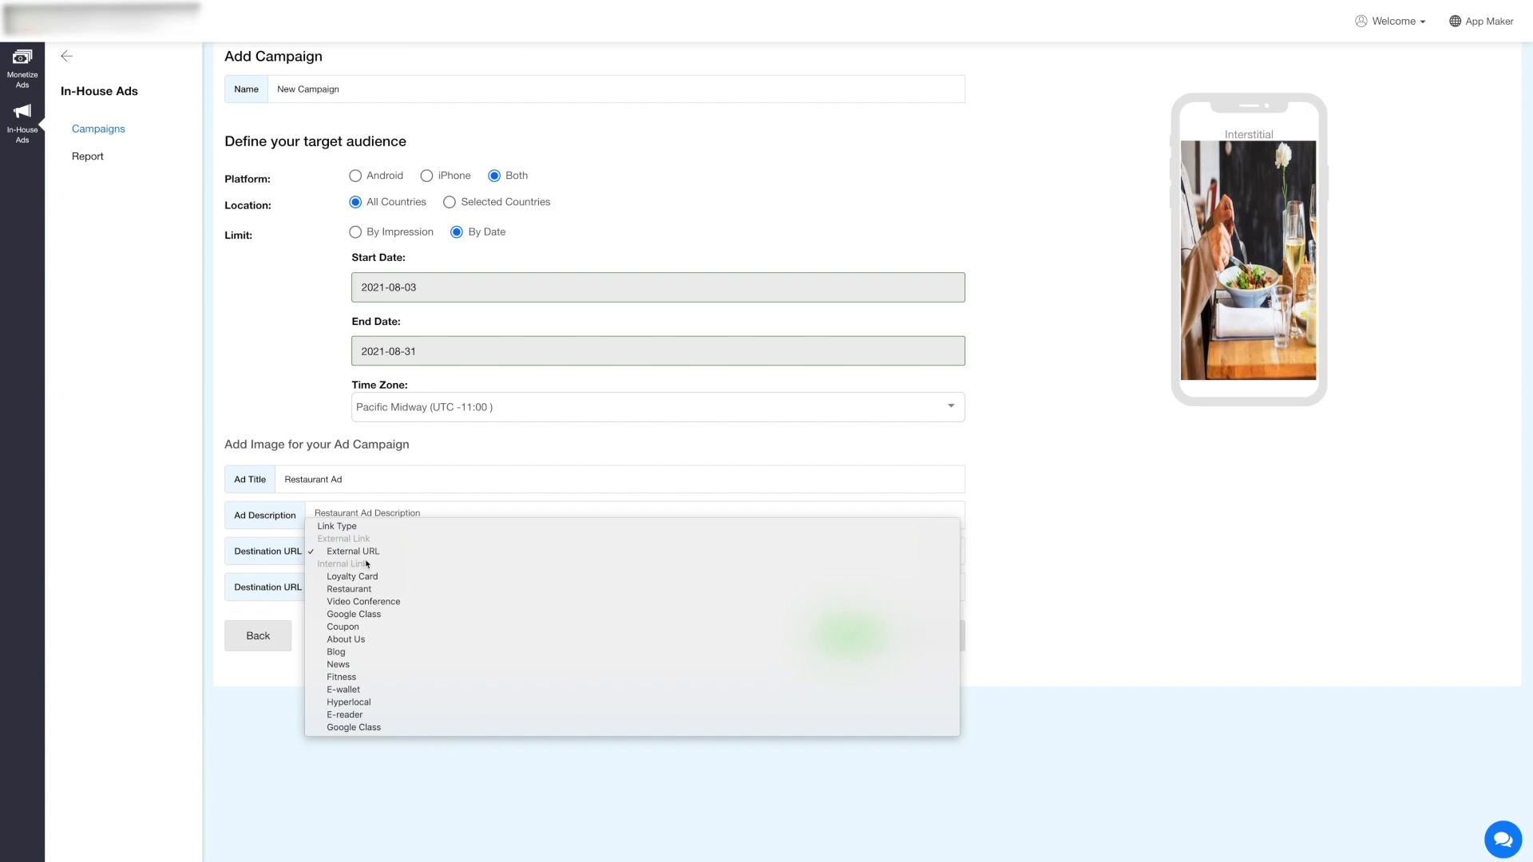
pyautogui.click(349, 588)
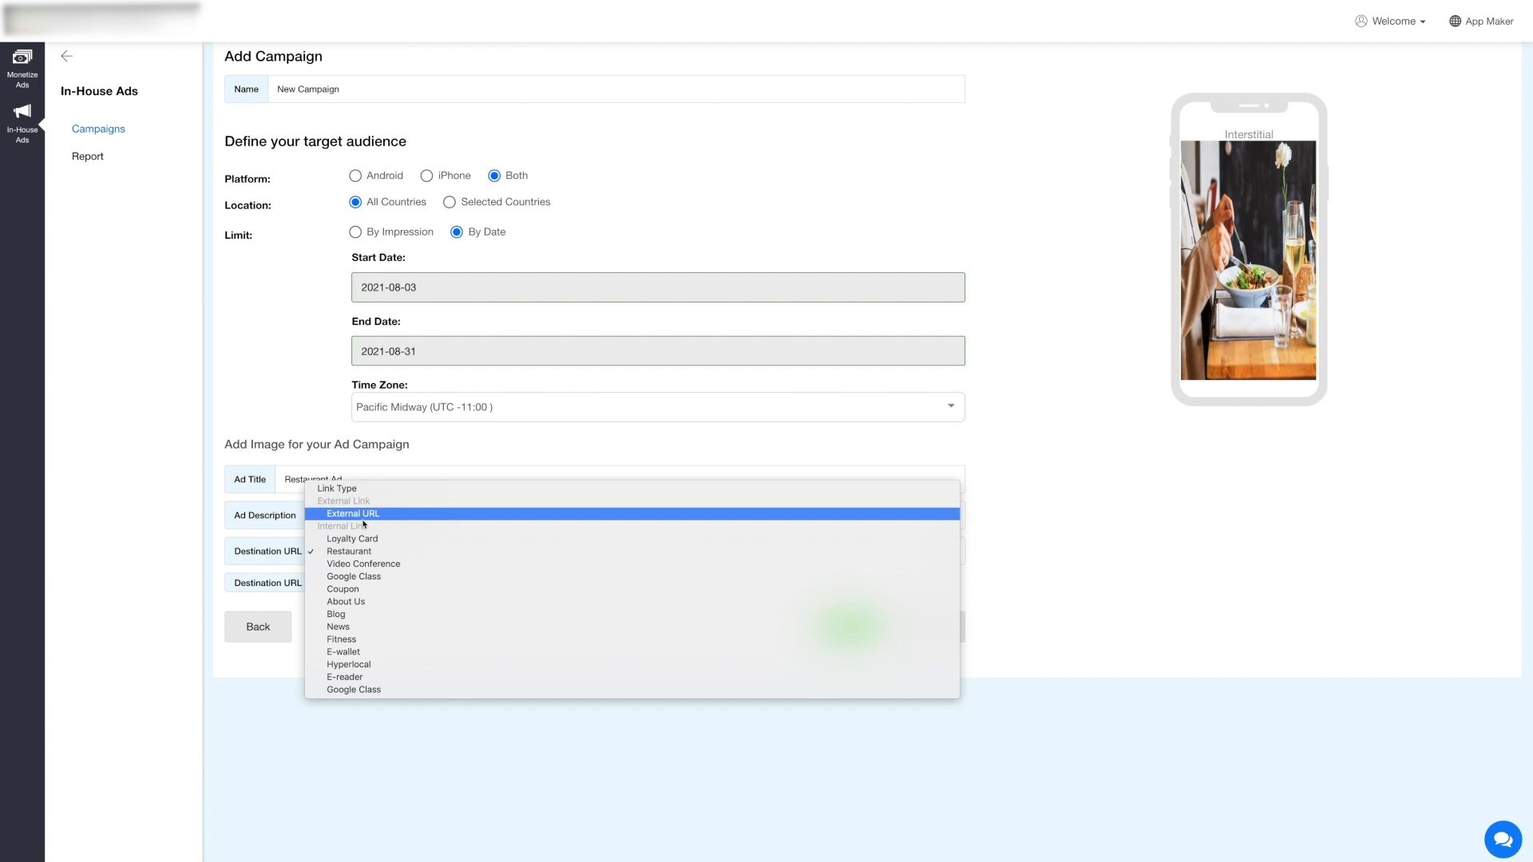
pyautogui.click(353, 513)
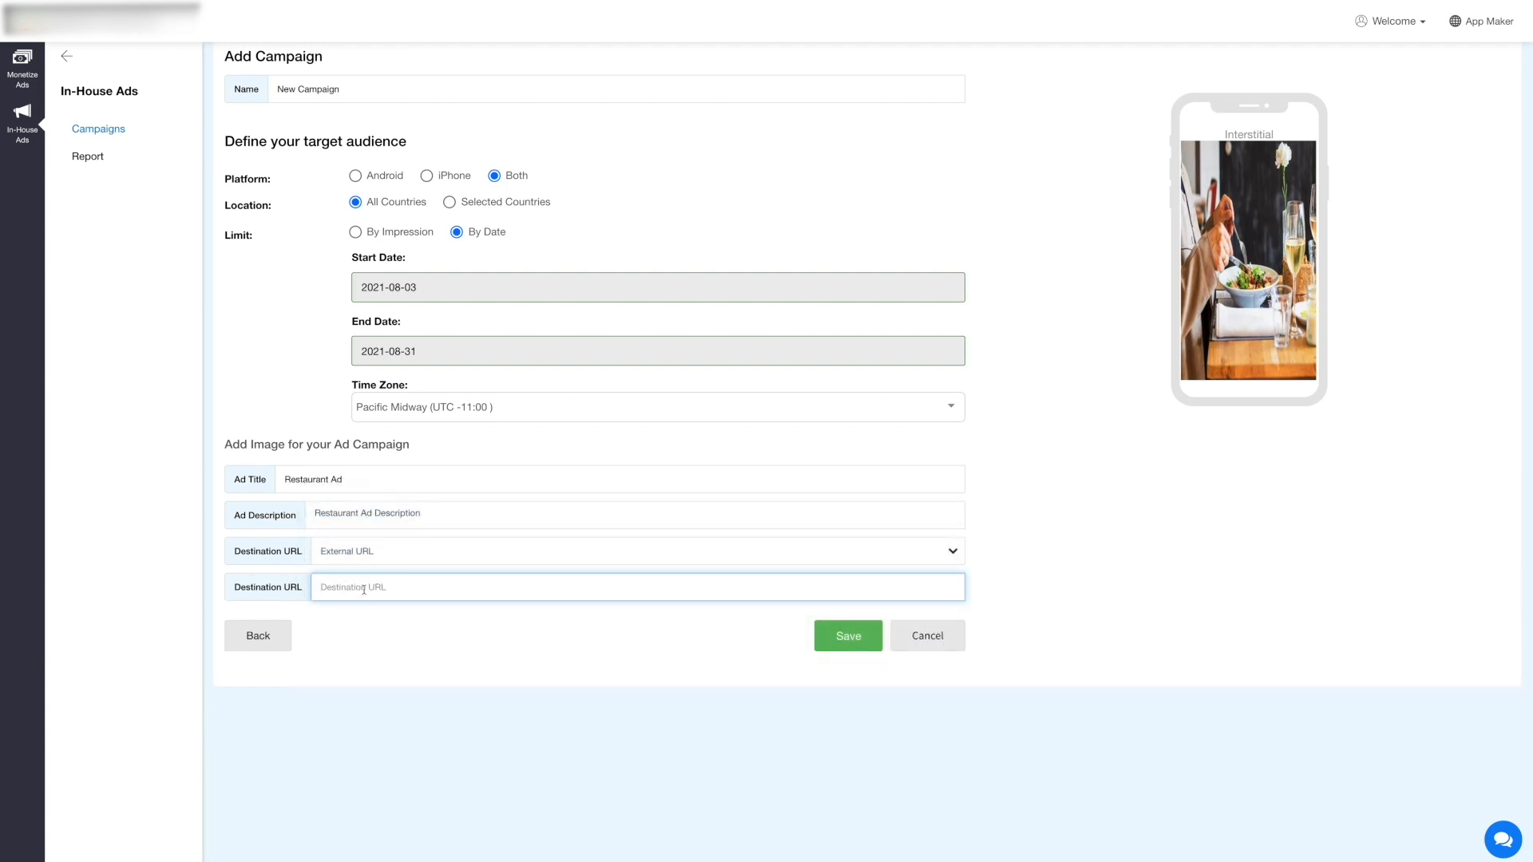
pyautogui.write('https://www.youtube.com/watch?v=g8ZNrFVMhK0&t=1s')
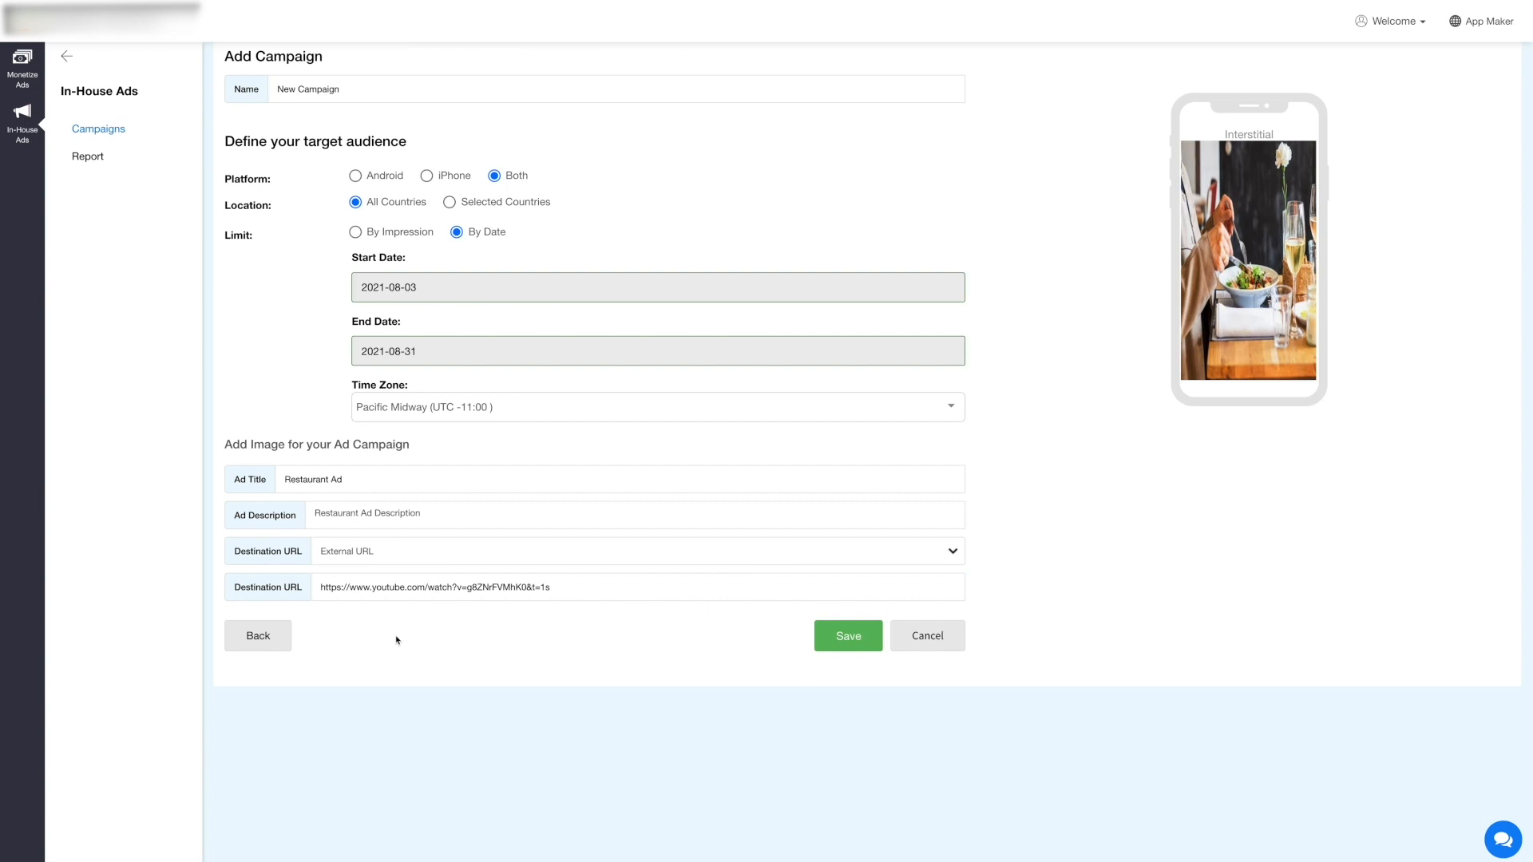
pyautogui.moveTo(565, 663)
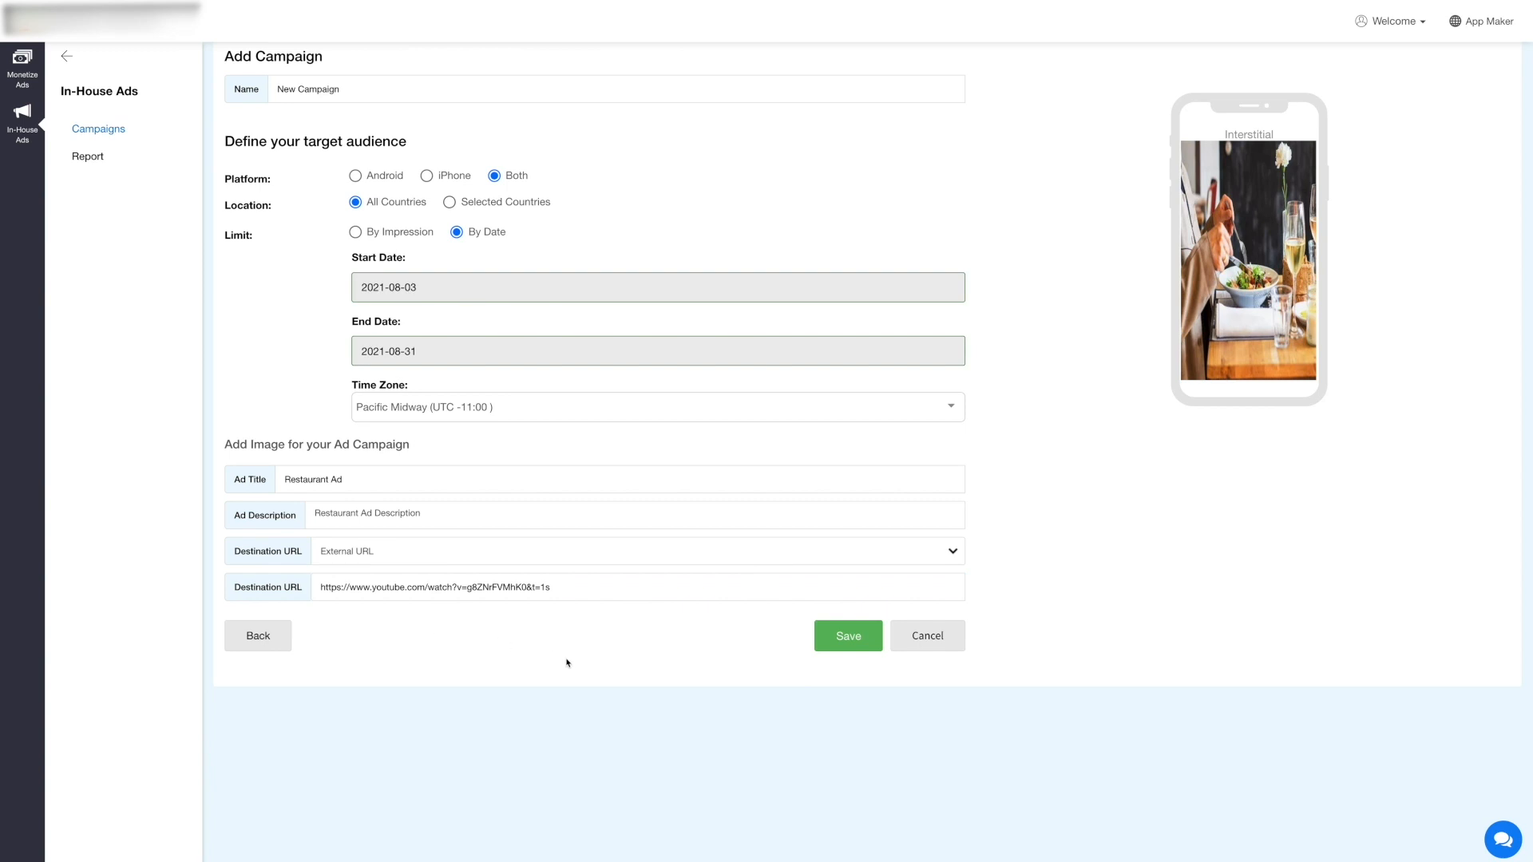
pyautogui.moveTo(692, 653)
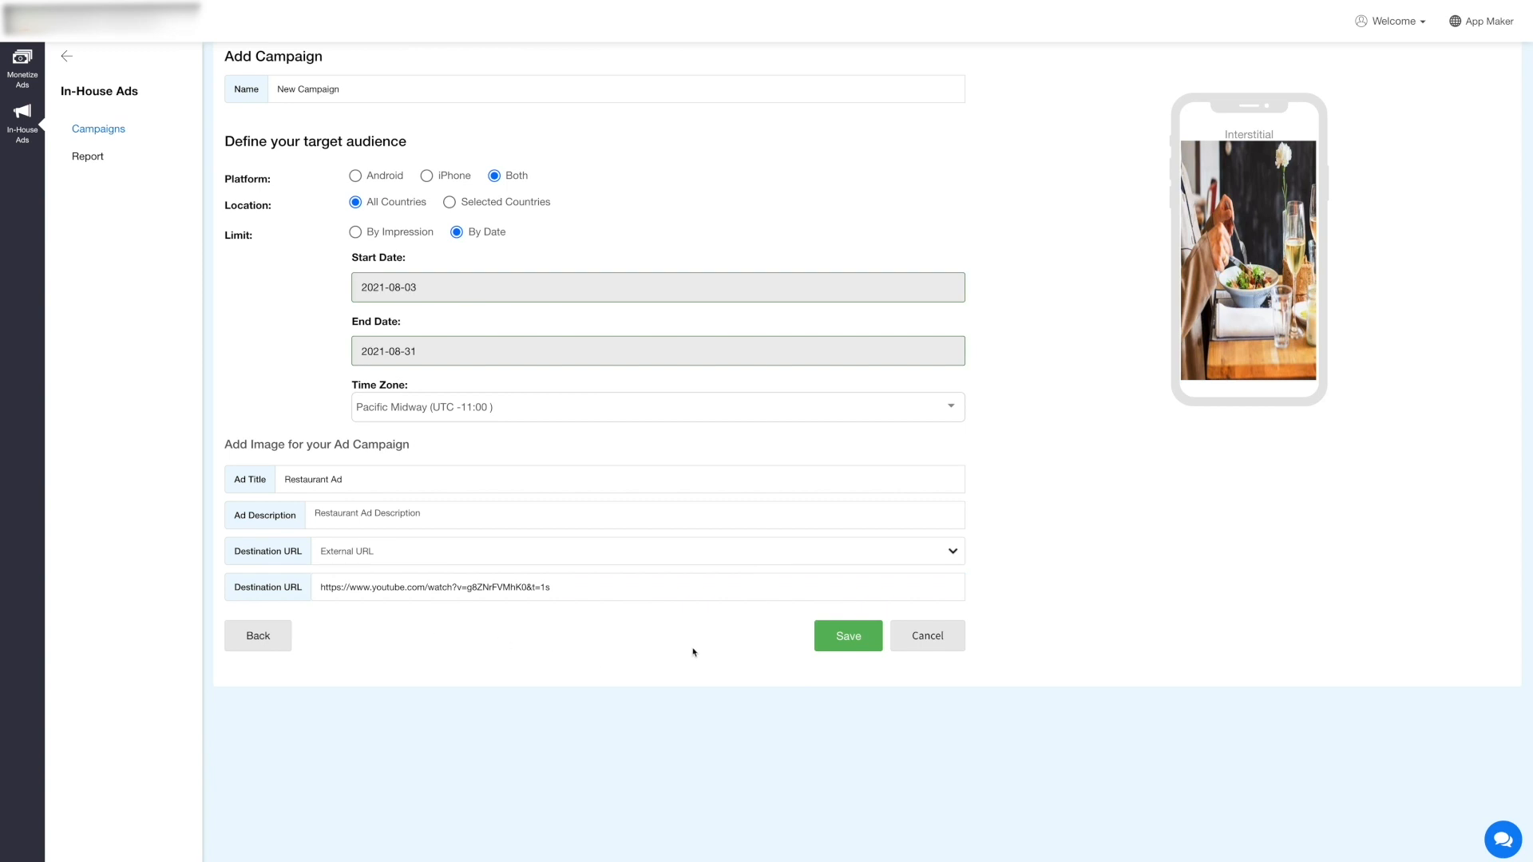
pyautogui.click(846, 636)
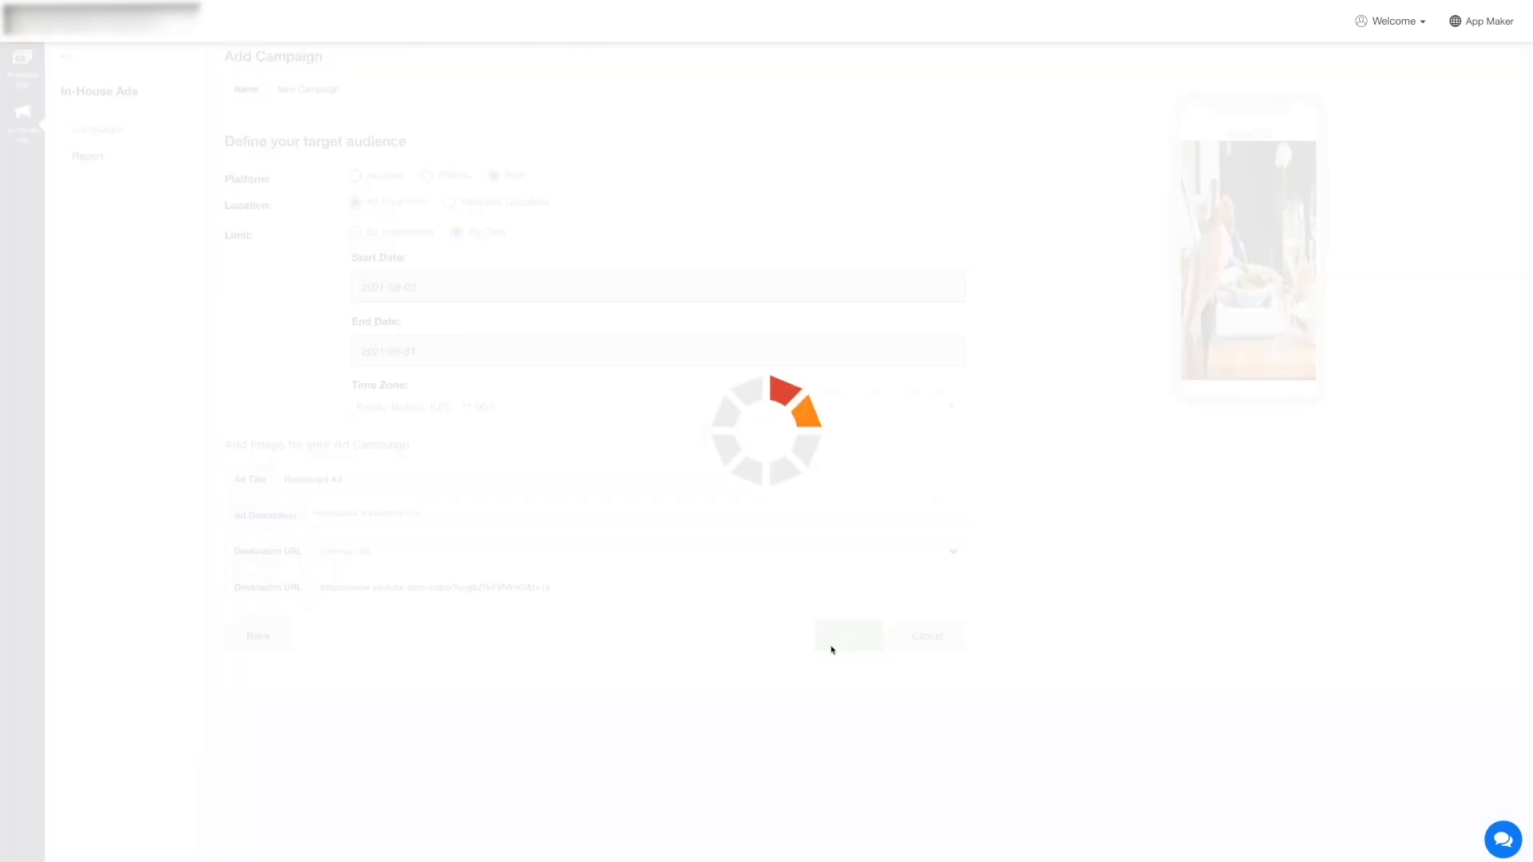
# - Confirm the save and review New Campaign's row in the Campaign List
pyautogui.click(846, 636)
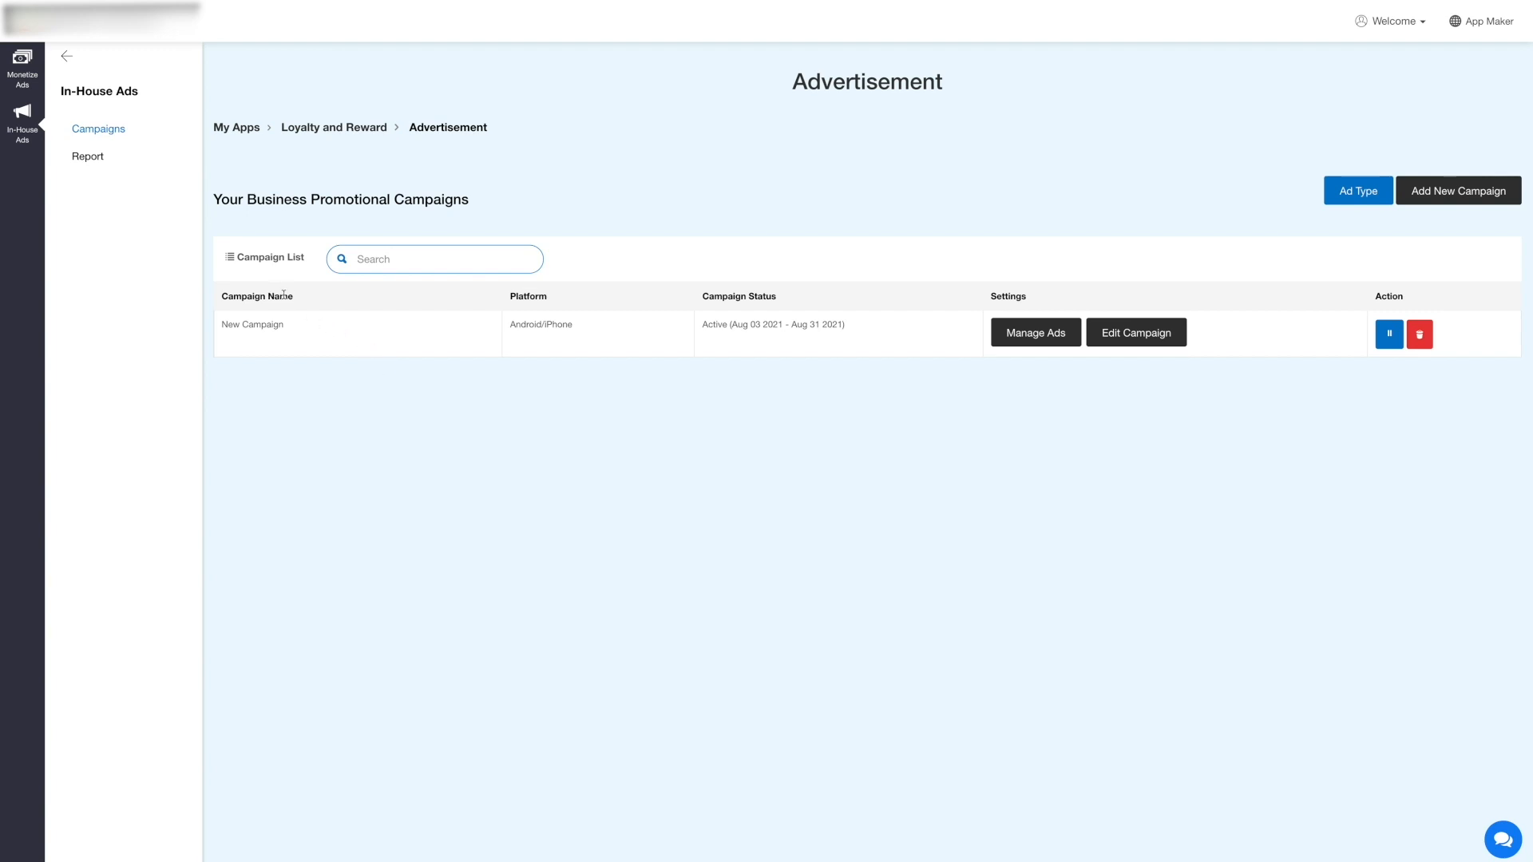
pyautogui.moveTo(671, 373)
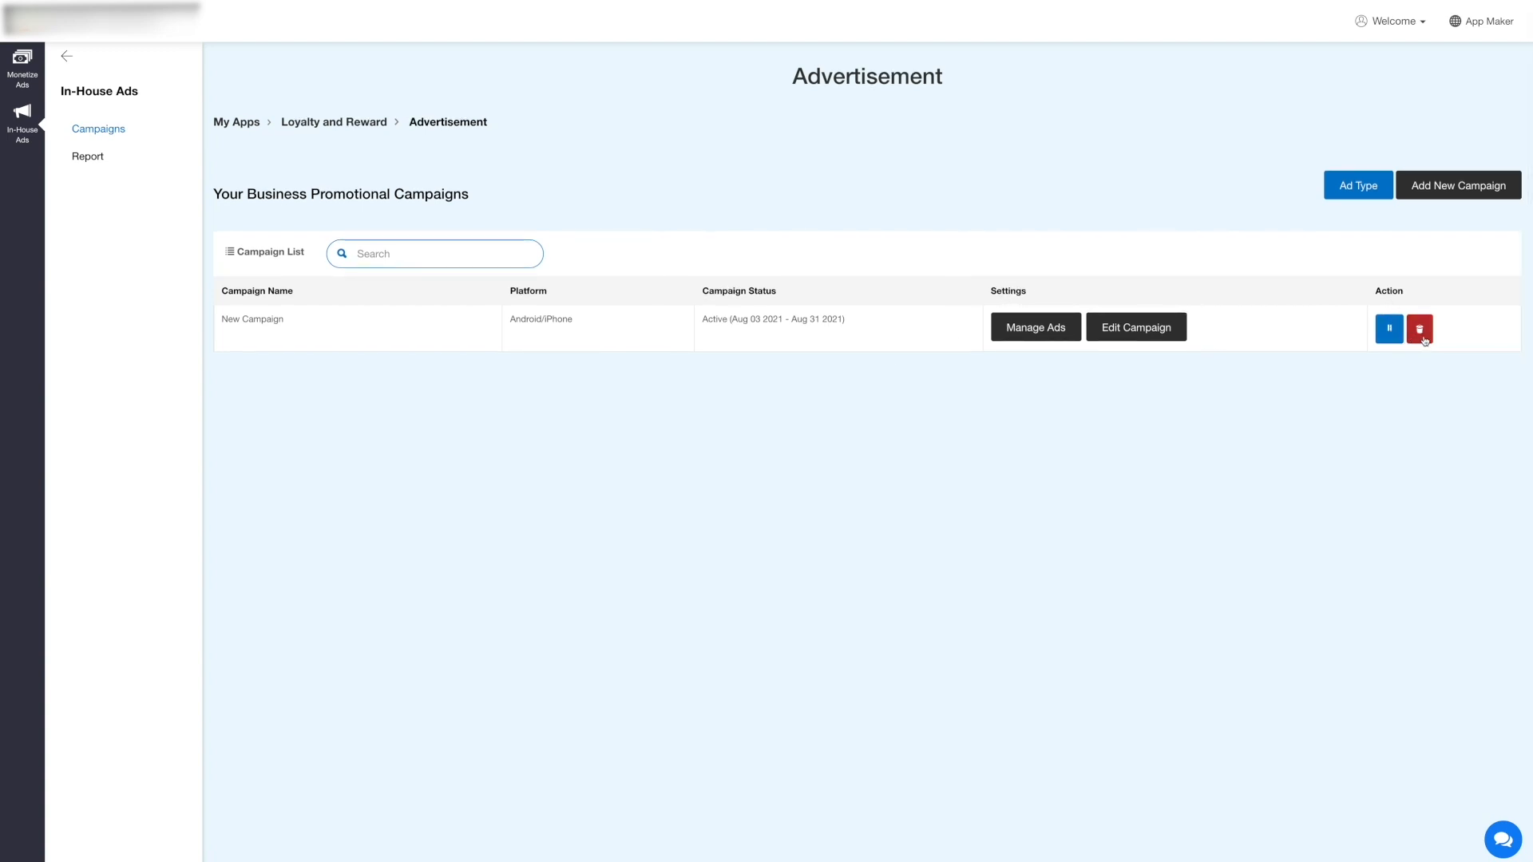
pyautogui.moveTo(1420, 327)
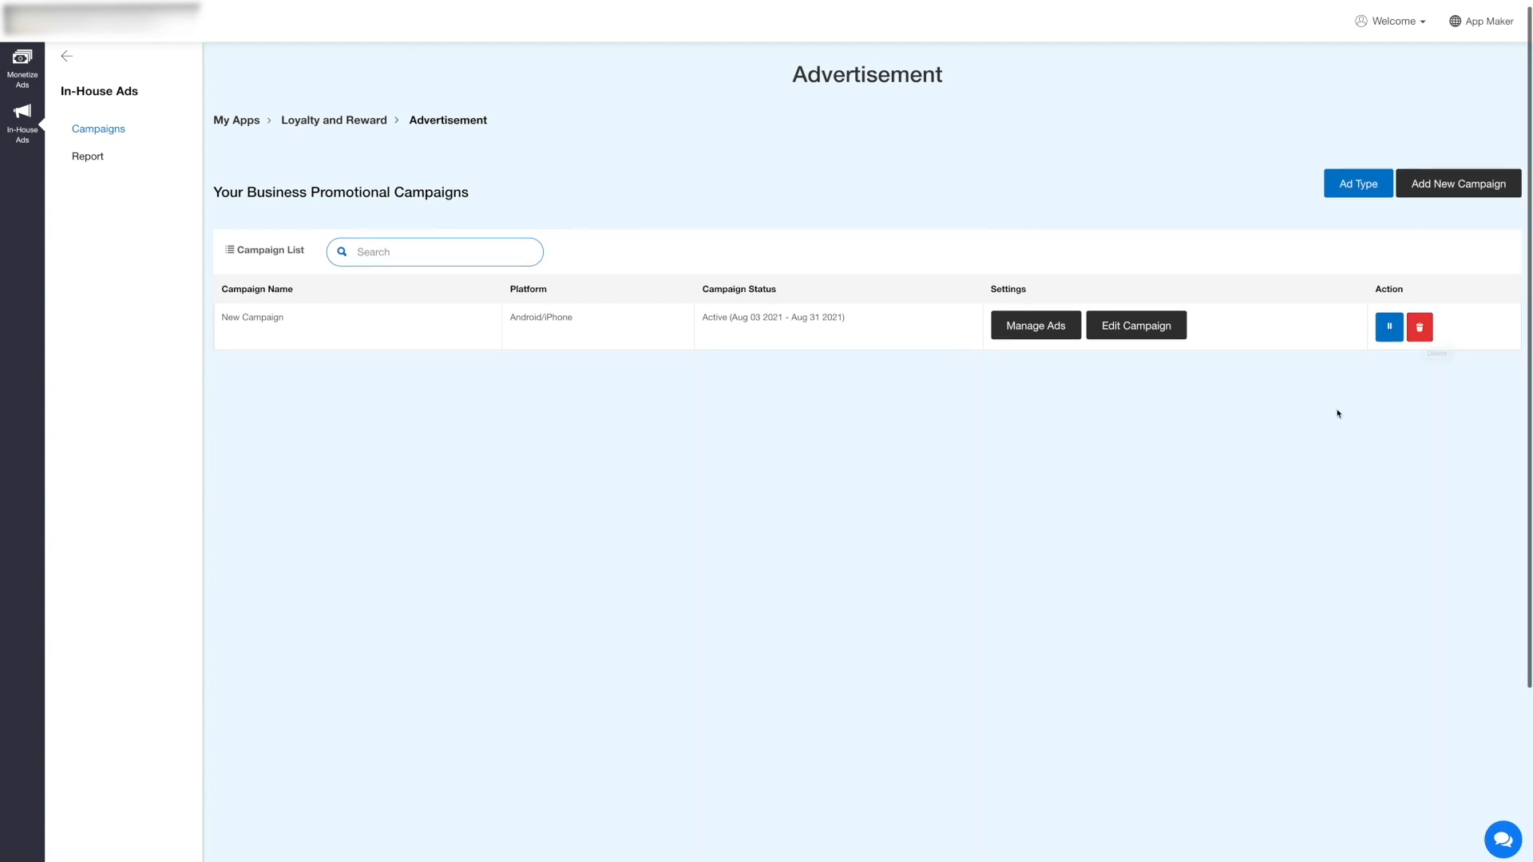
# - View New Campaign's ads and preview the Restaurant Ad creative
pyautogui.click(1035, 325)
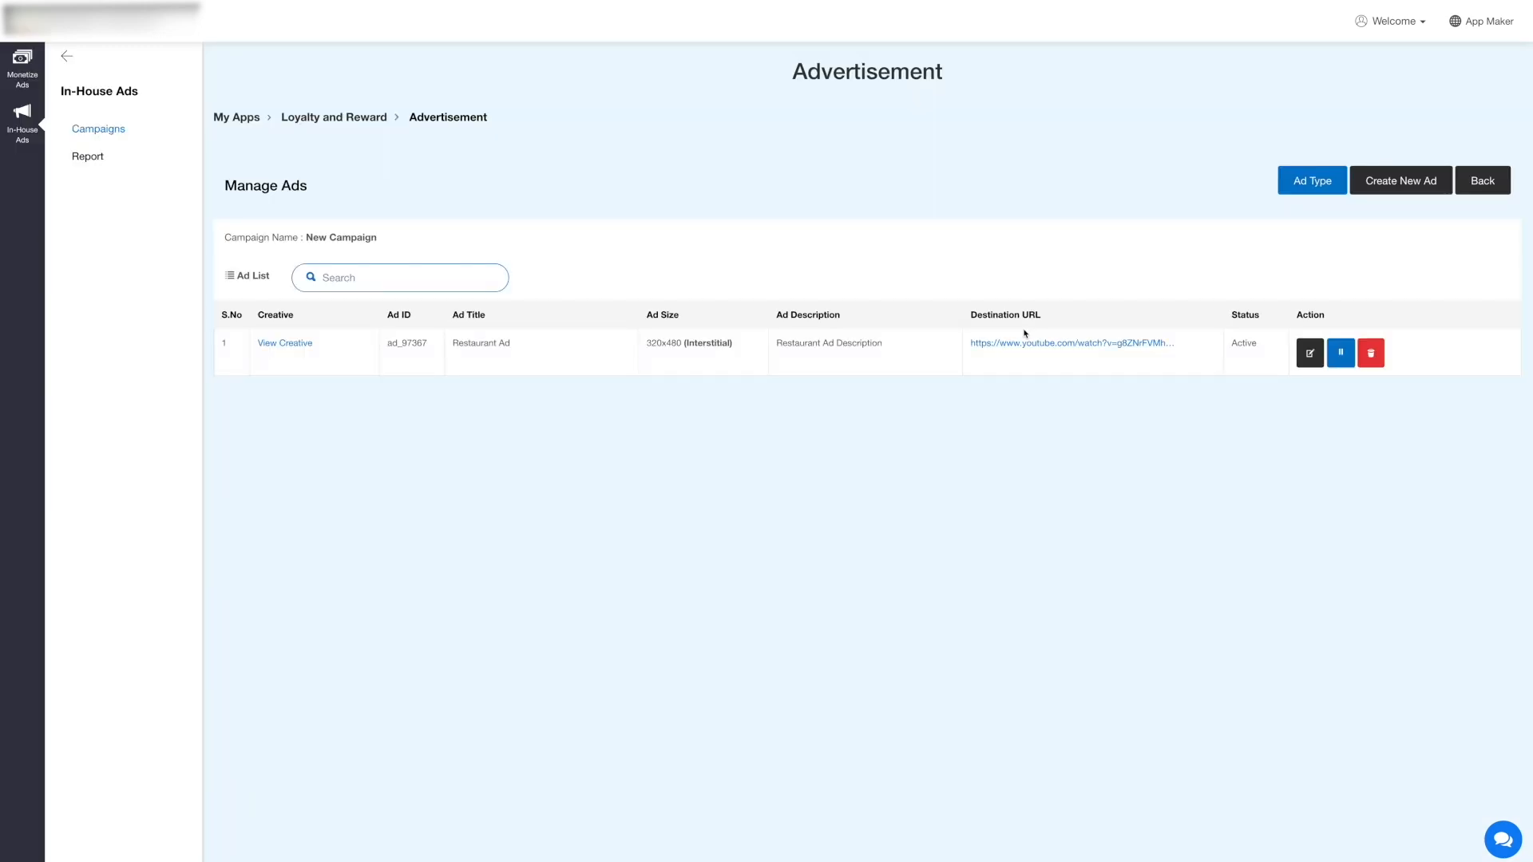
pyautogui.moveTo(245, 325)
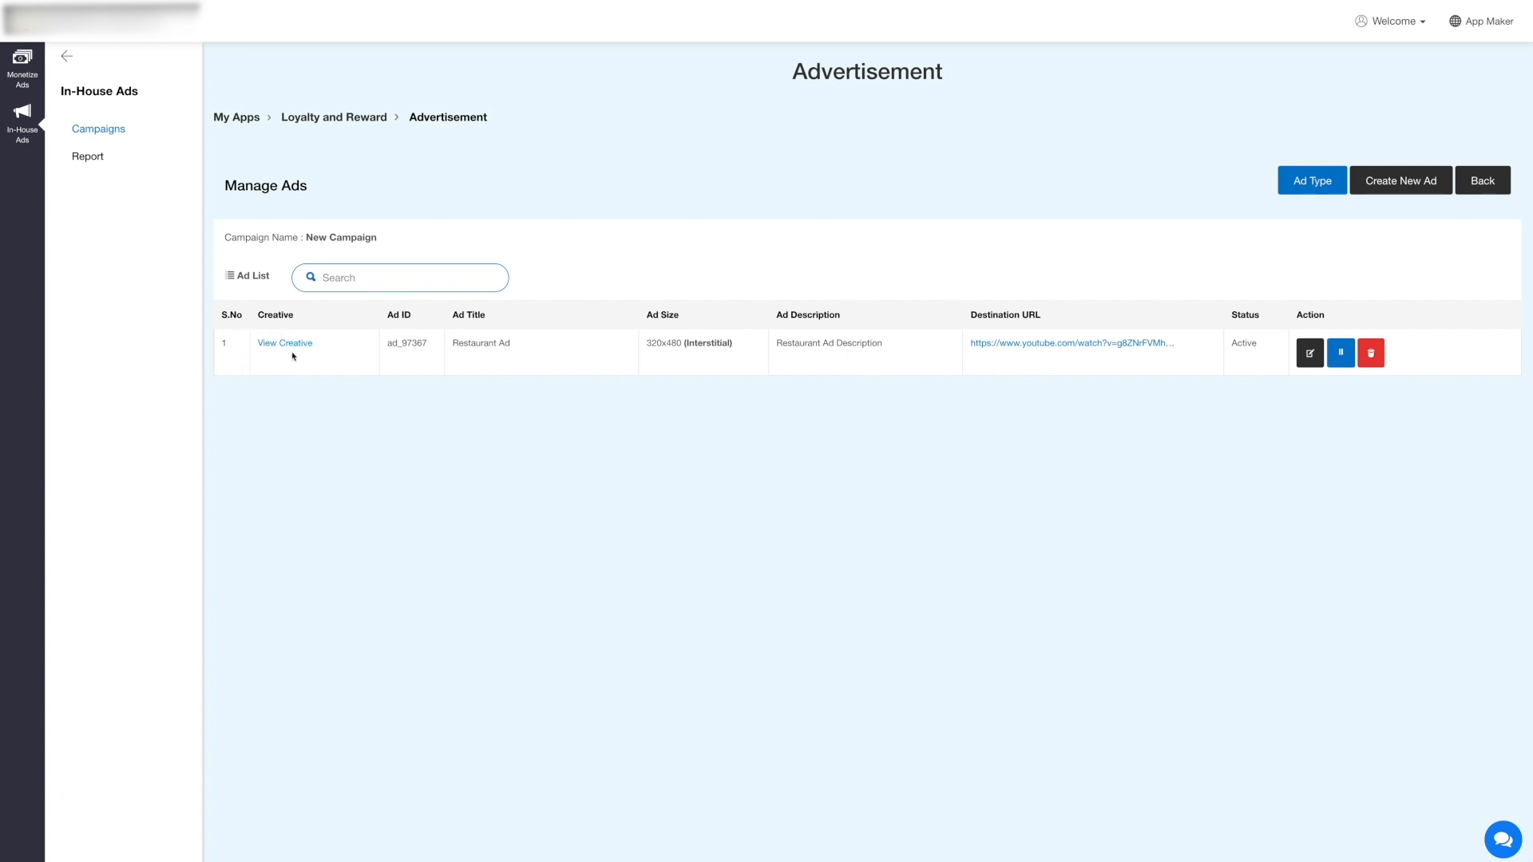
pyautogui.click(283, 343)
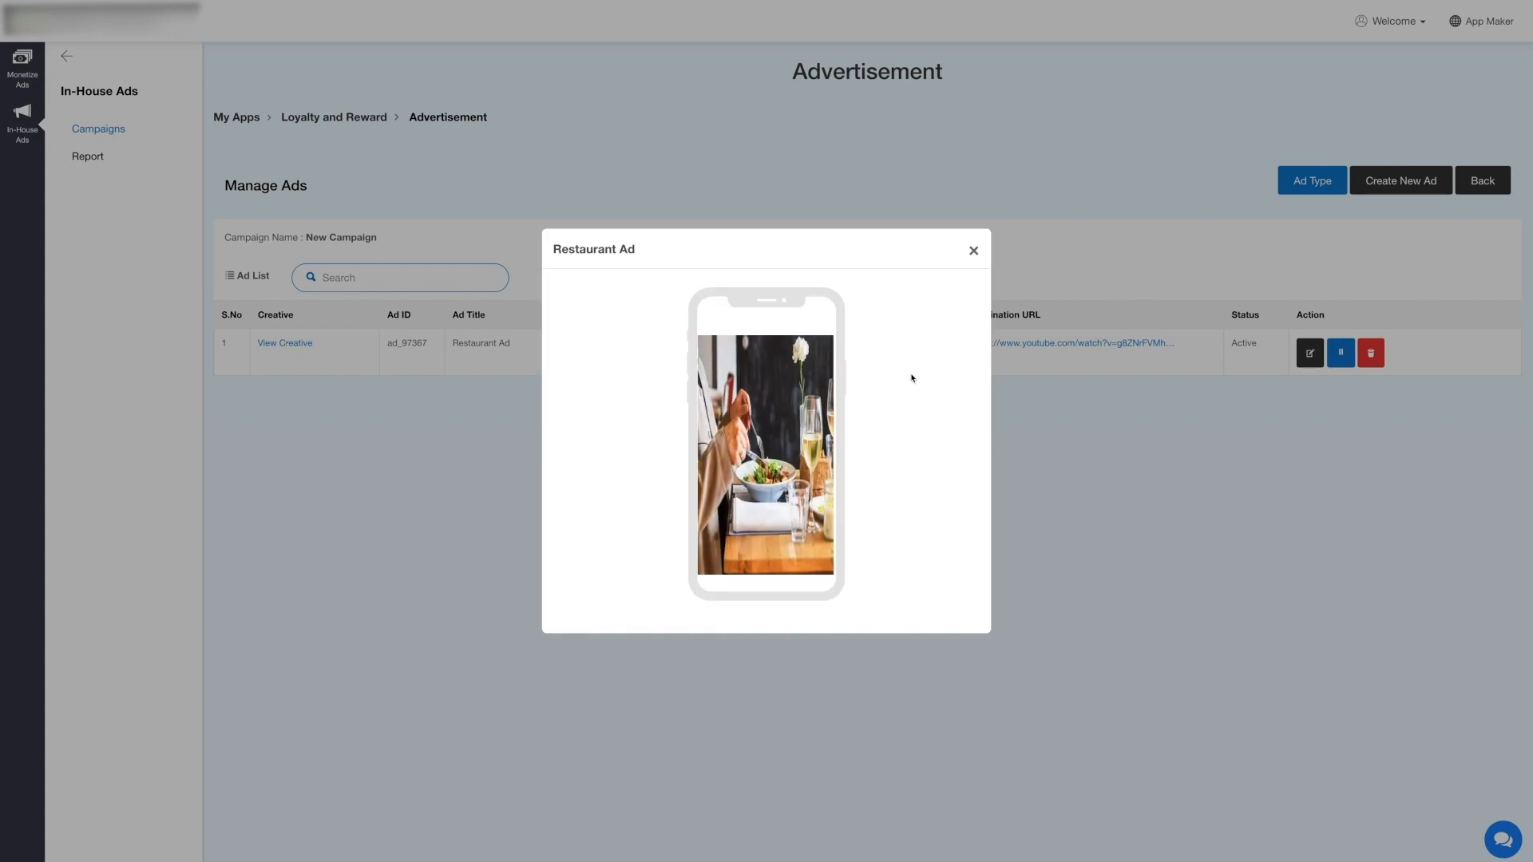
pyautogui.click(972, 249)
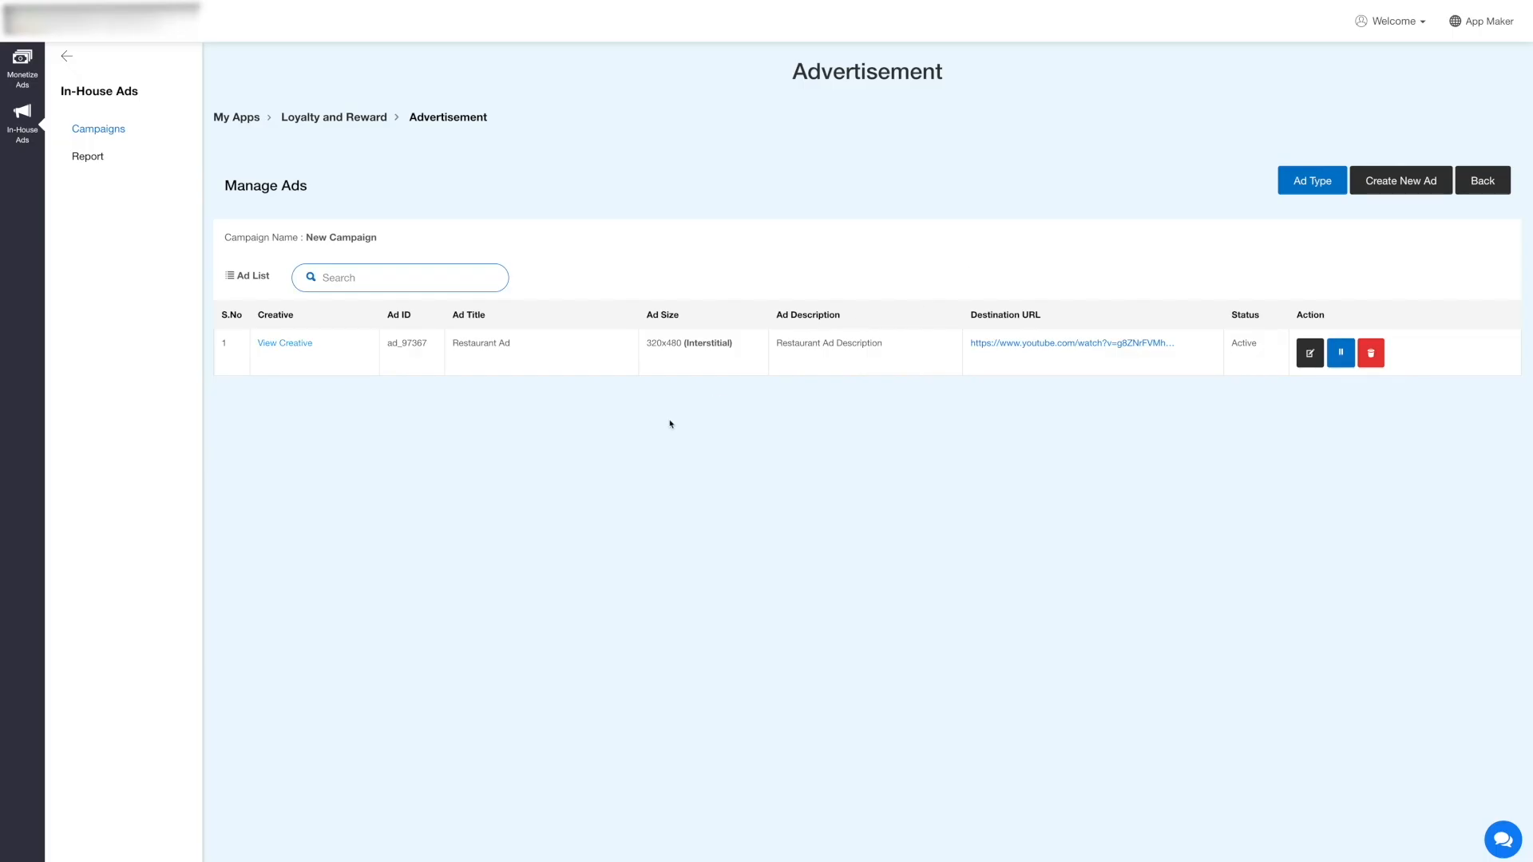
pyautogui.moveTo(410, 358)
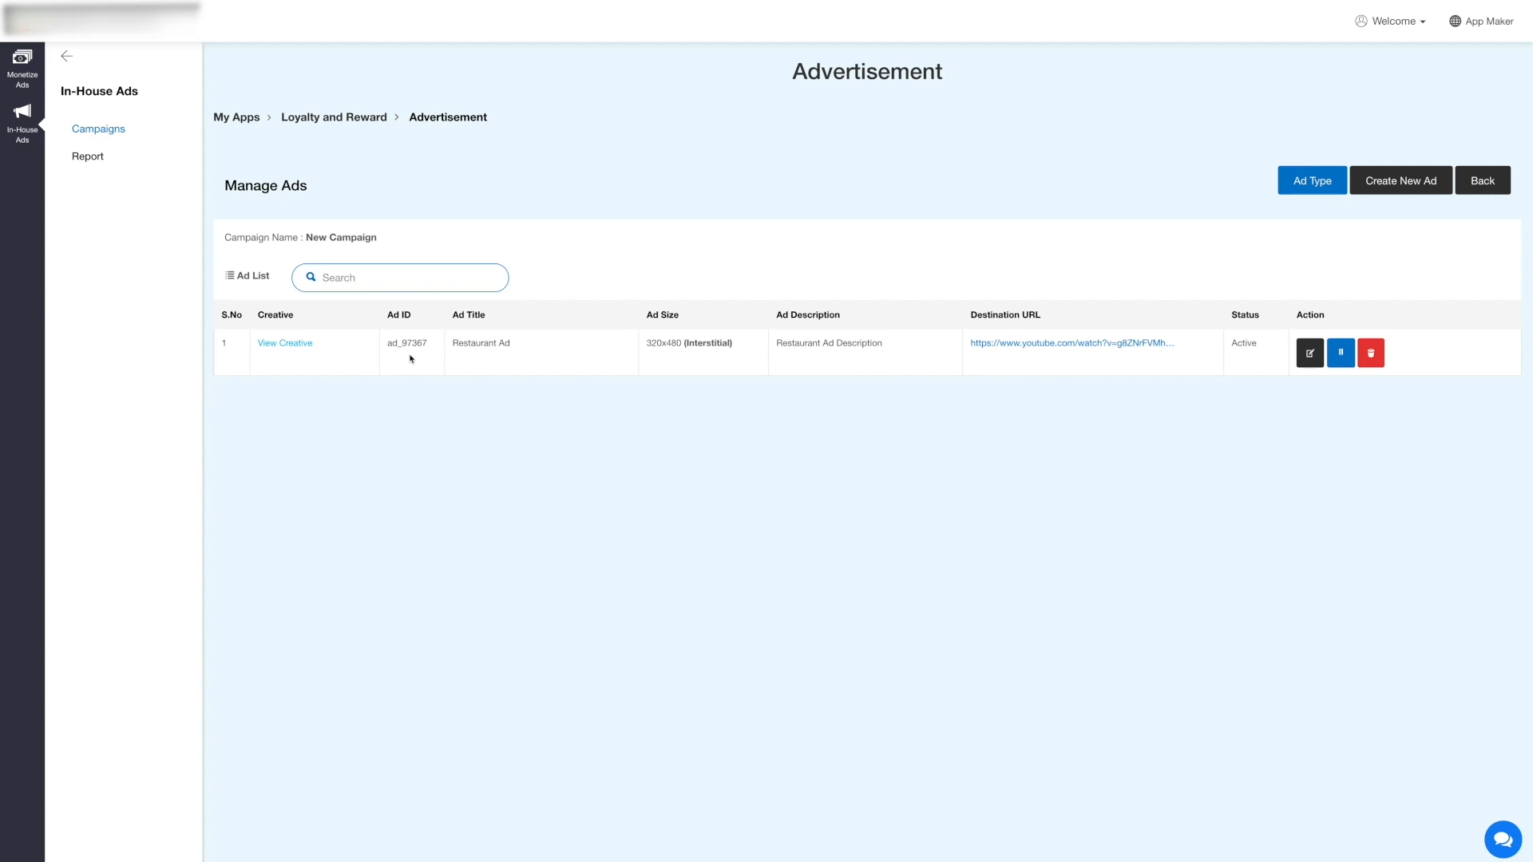
pyautogui.moveTo(670, 326)
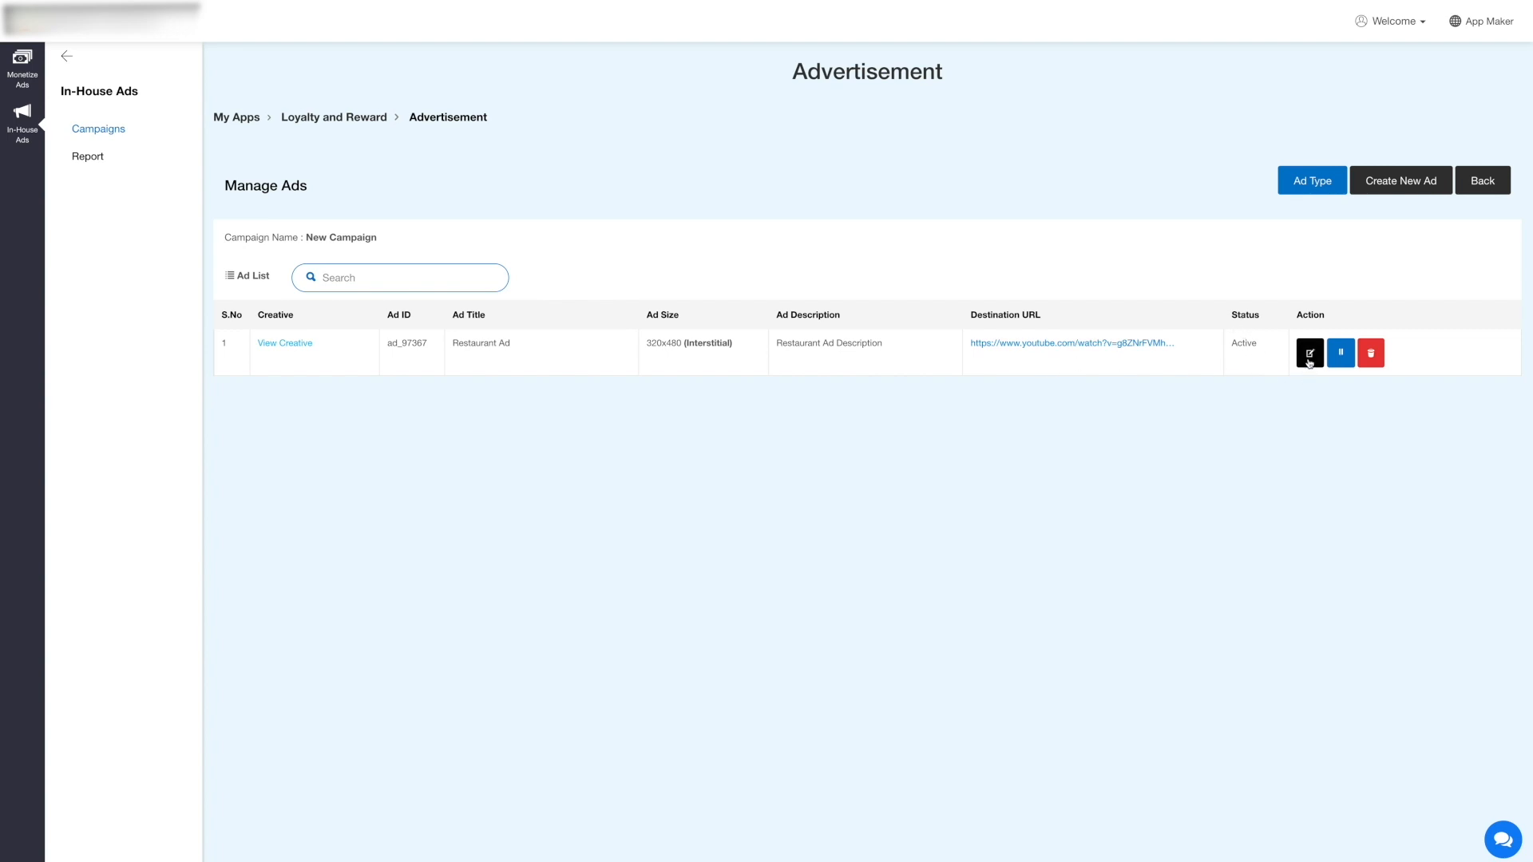
# - Edit the Restaurant Ad and update it with its details unchanged
pyautogui.click(1310, 352)
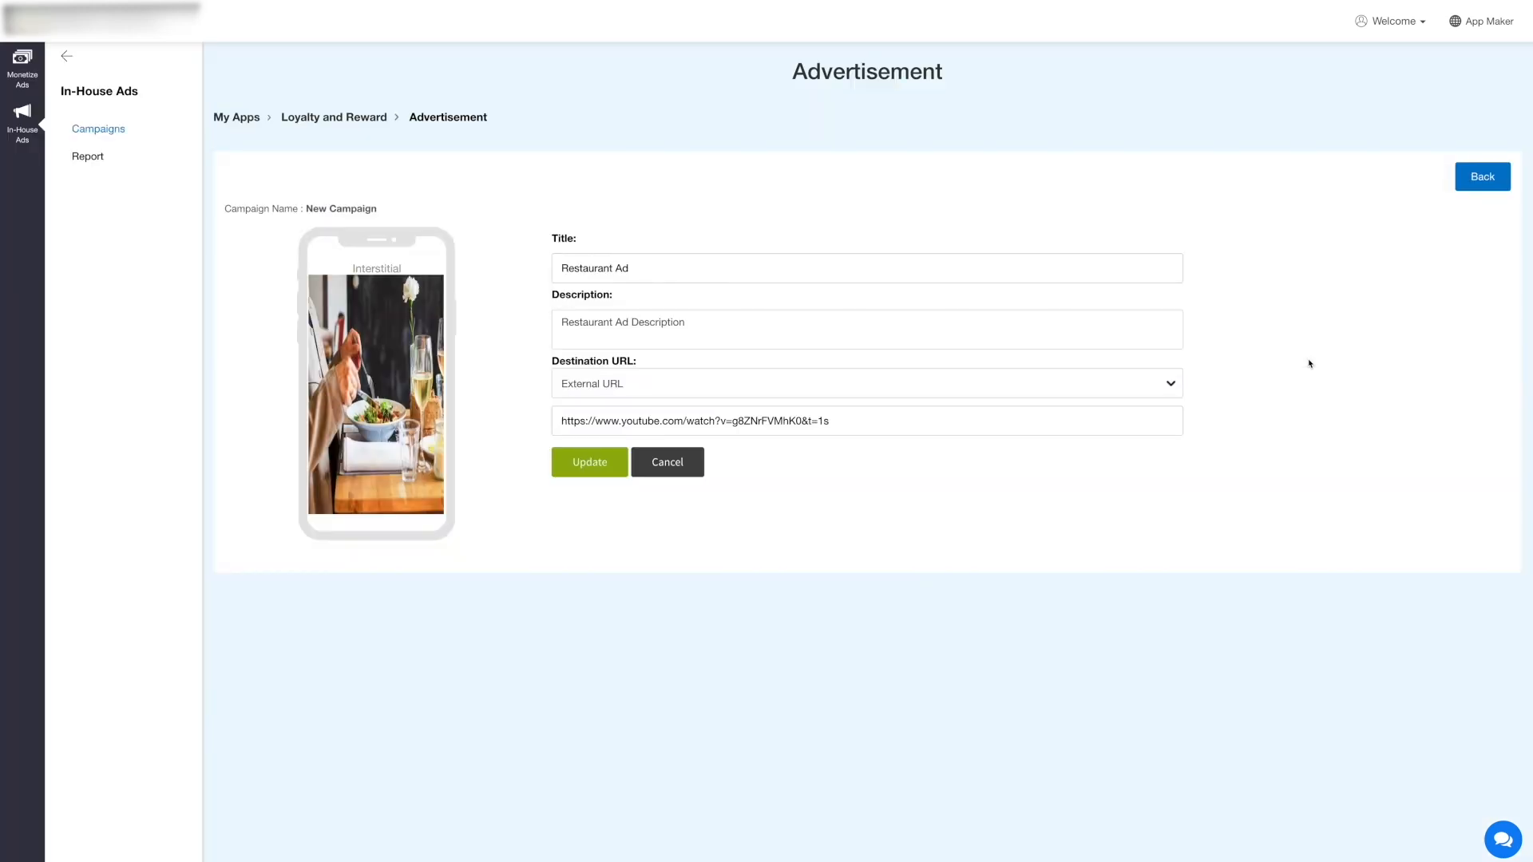
pyautogui.moveTo(1169, 336)
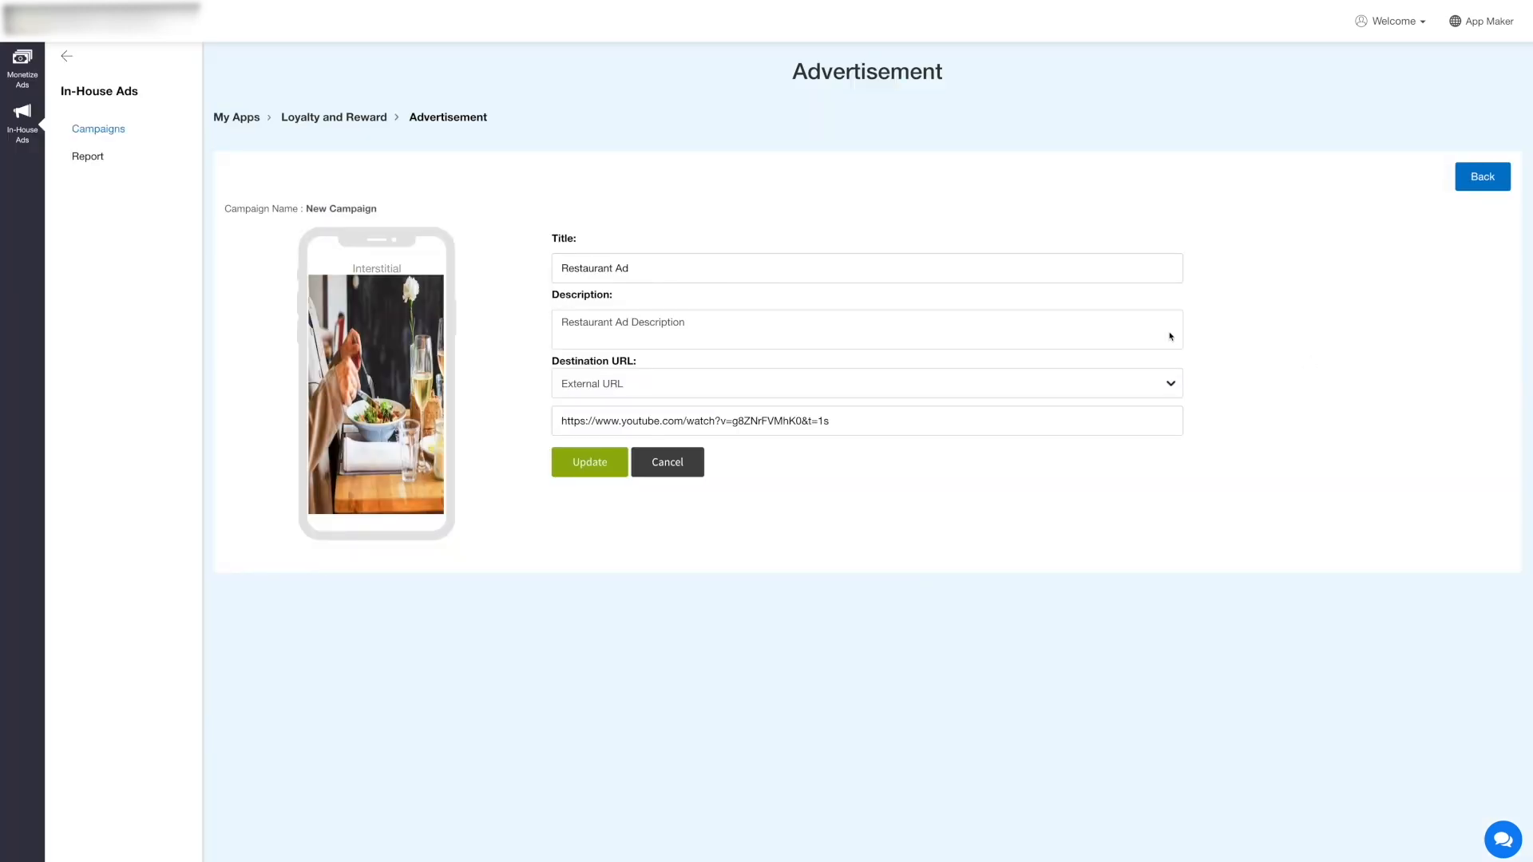
pyautogui.click(864, 383)
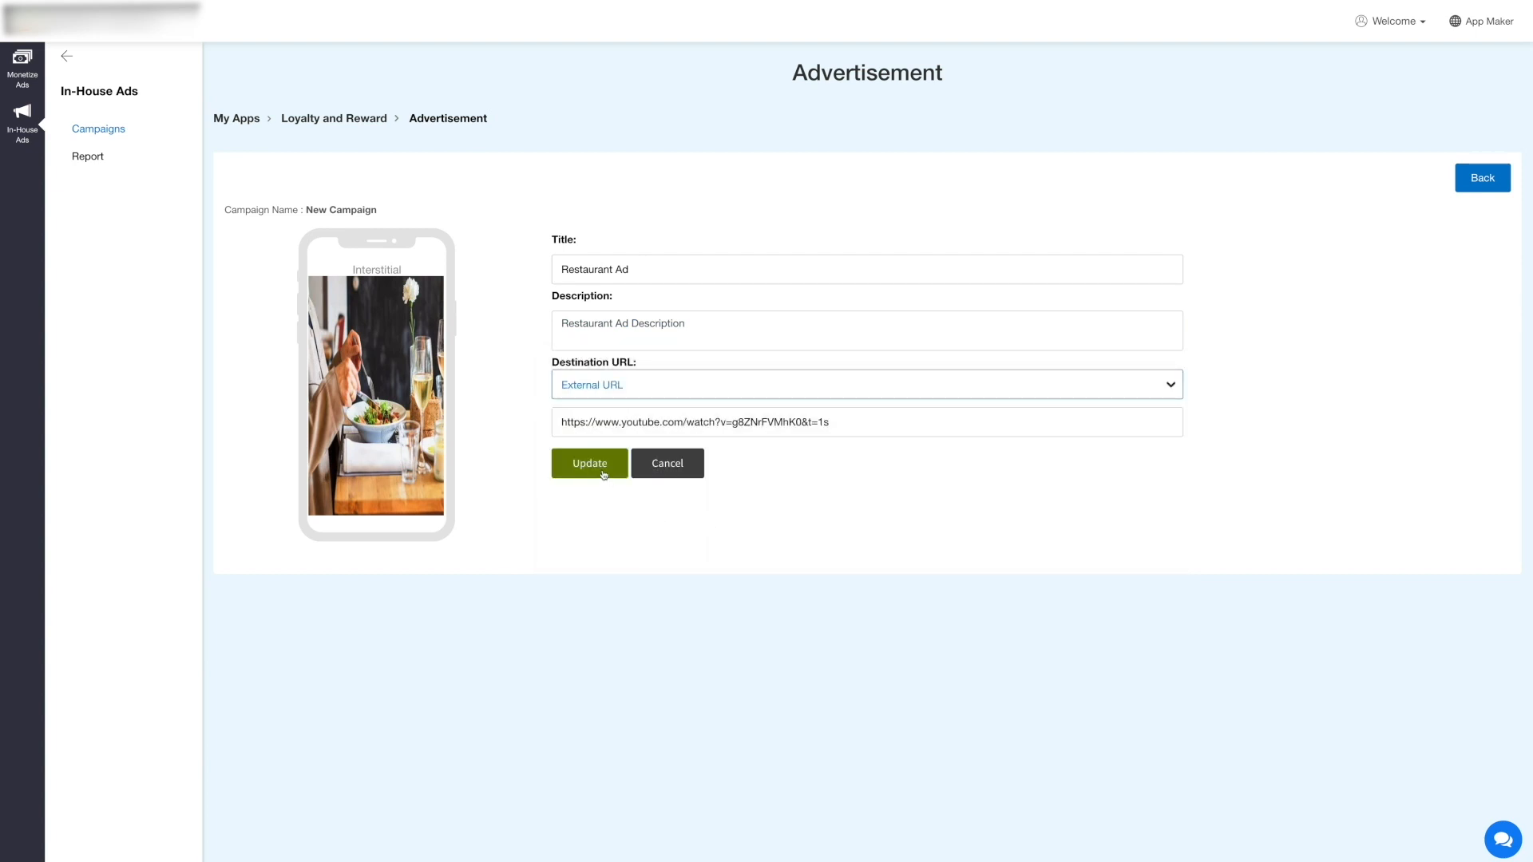
pyautogui.click(589, 462)
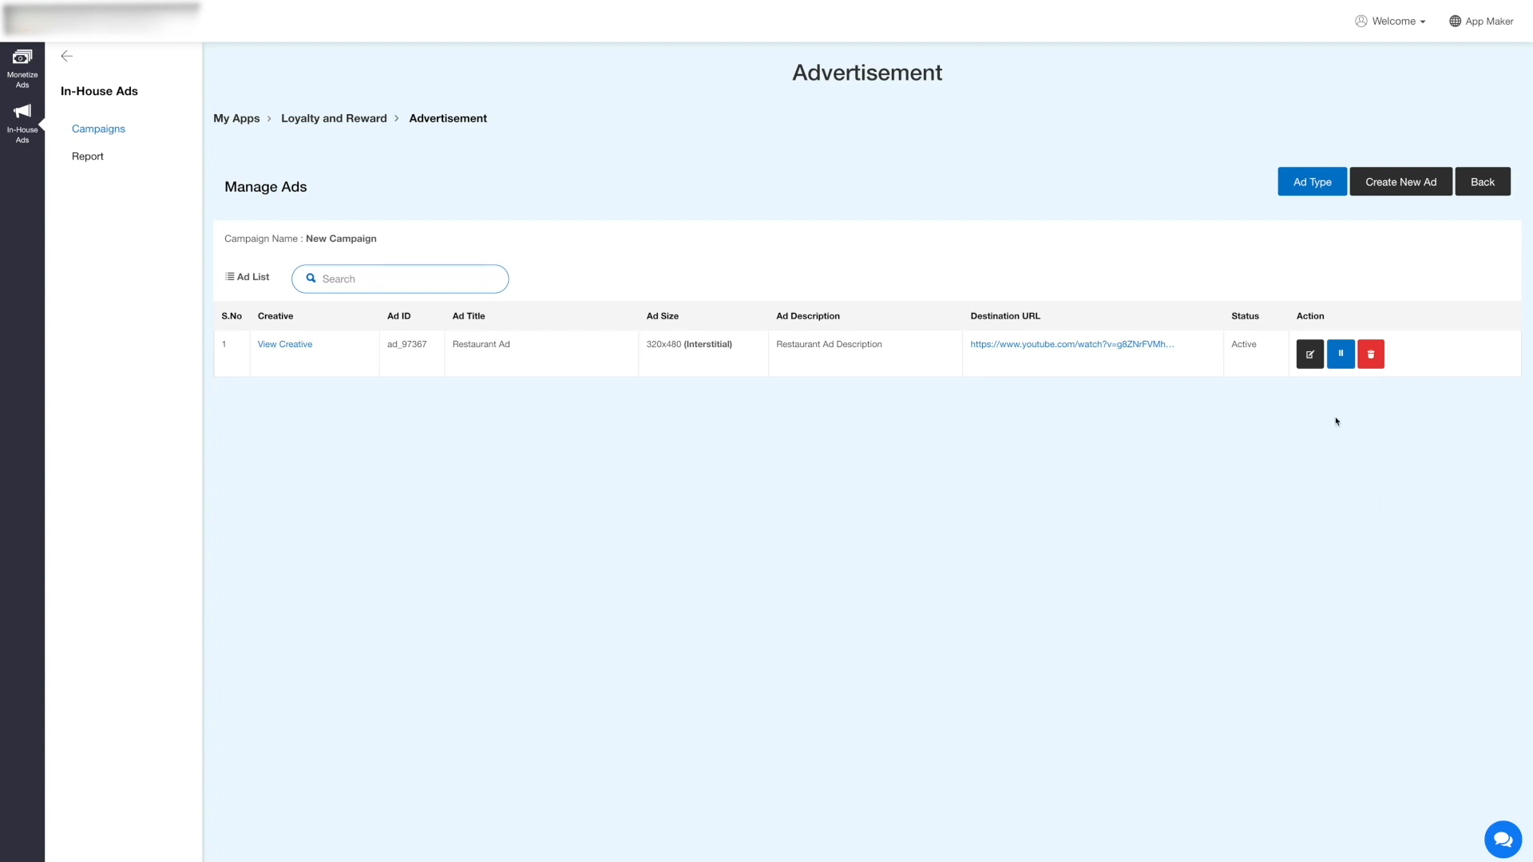
pyautogui.click(1340, 354)
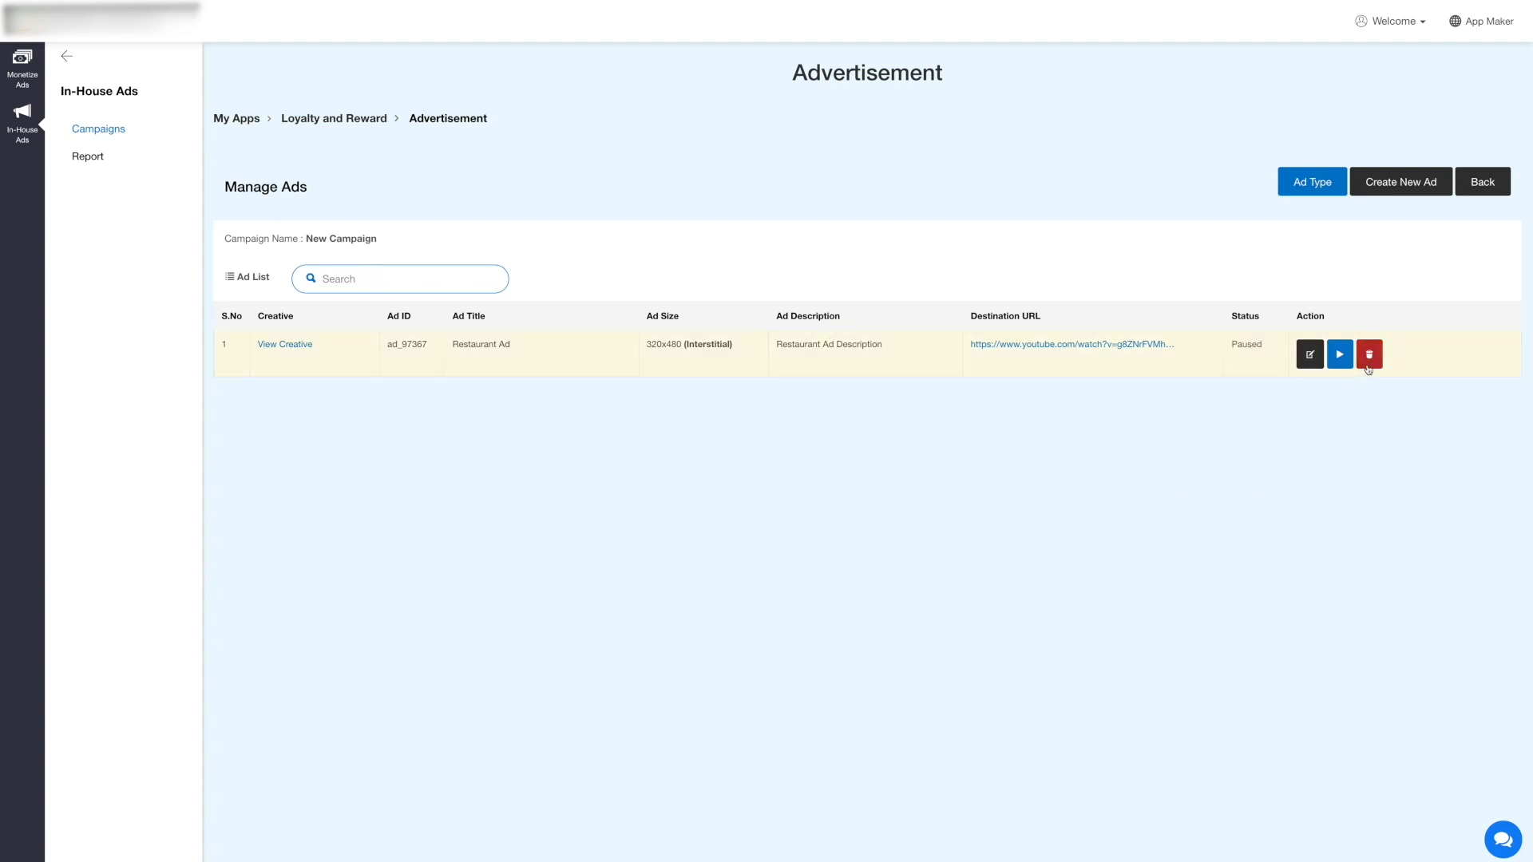
pyautogui.click(1369, 354)
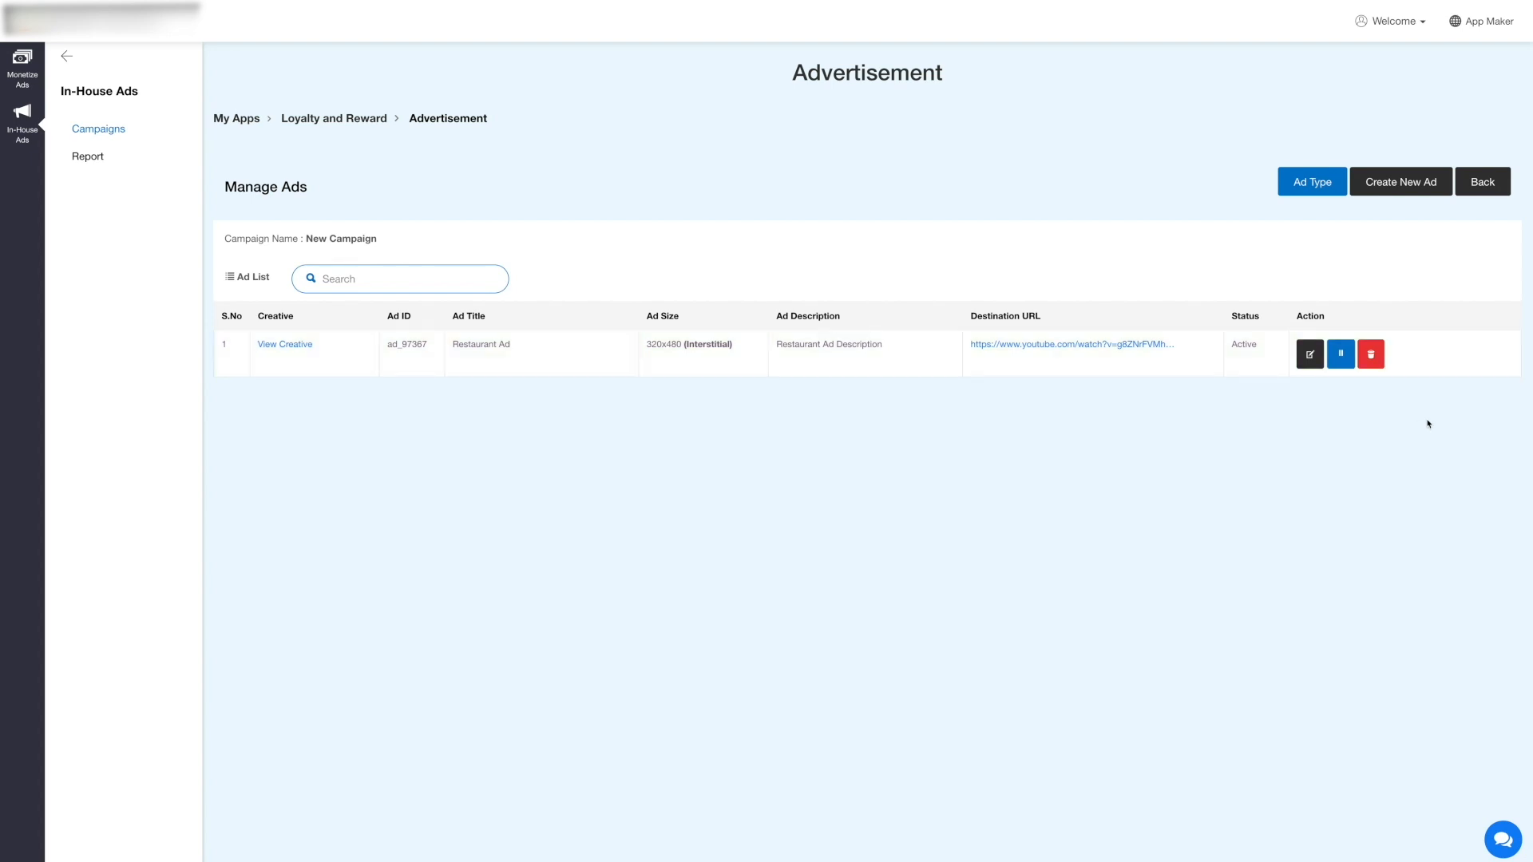
pyautogui.click(1311, 181)
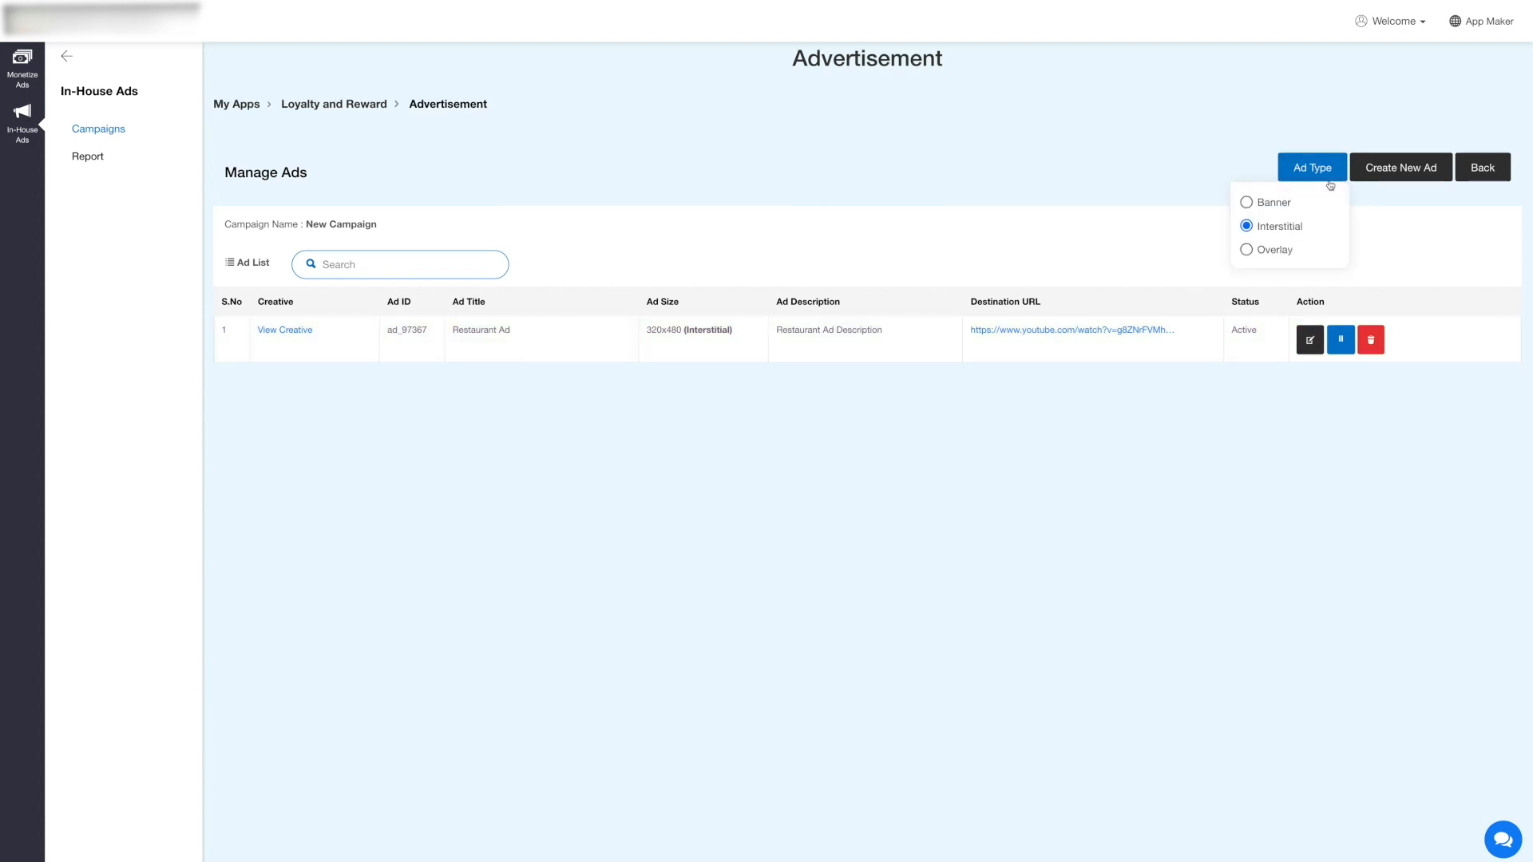
pyautogui.click(1400, 167)
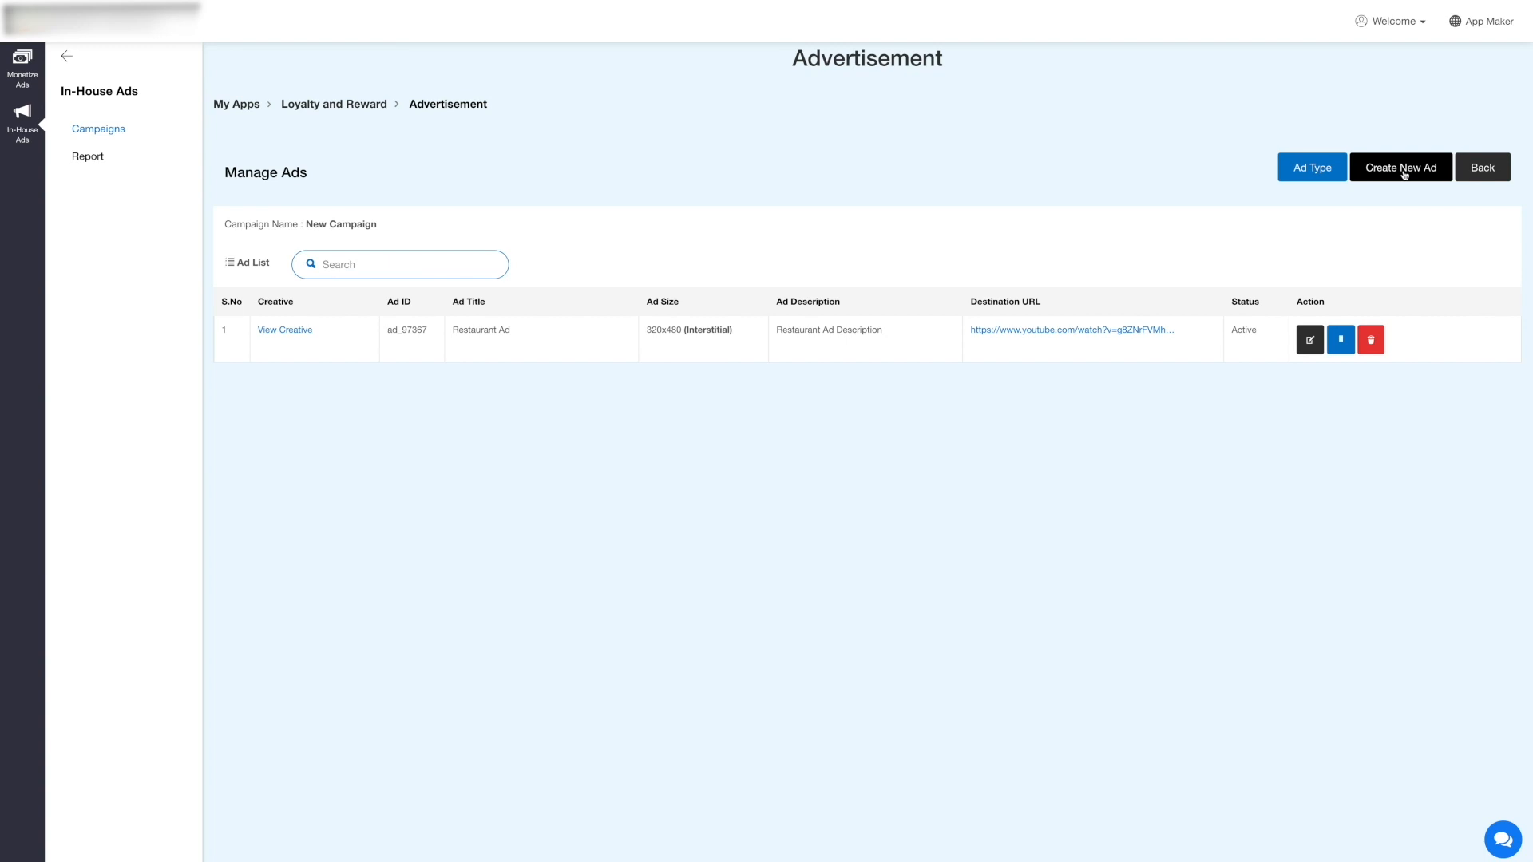
pyautogui.click(1400, 167)
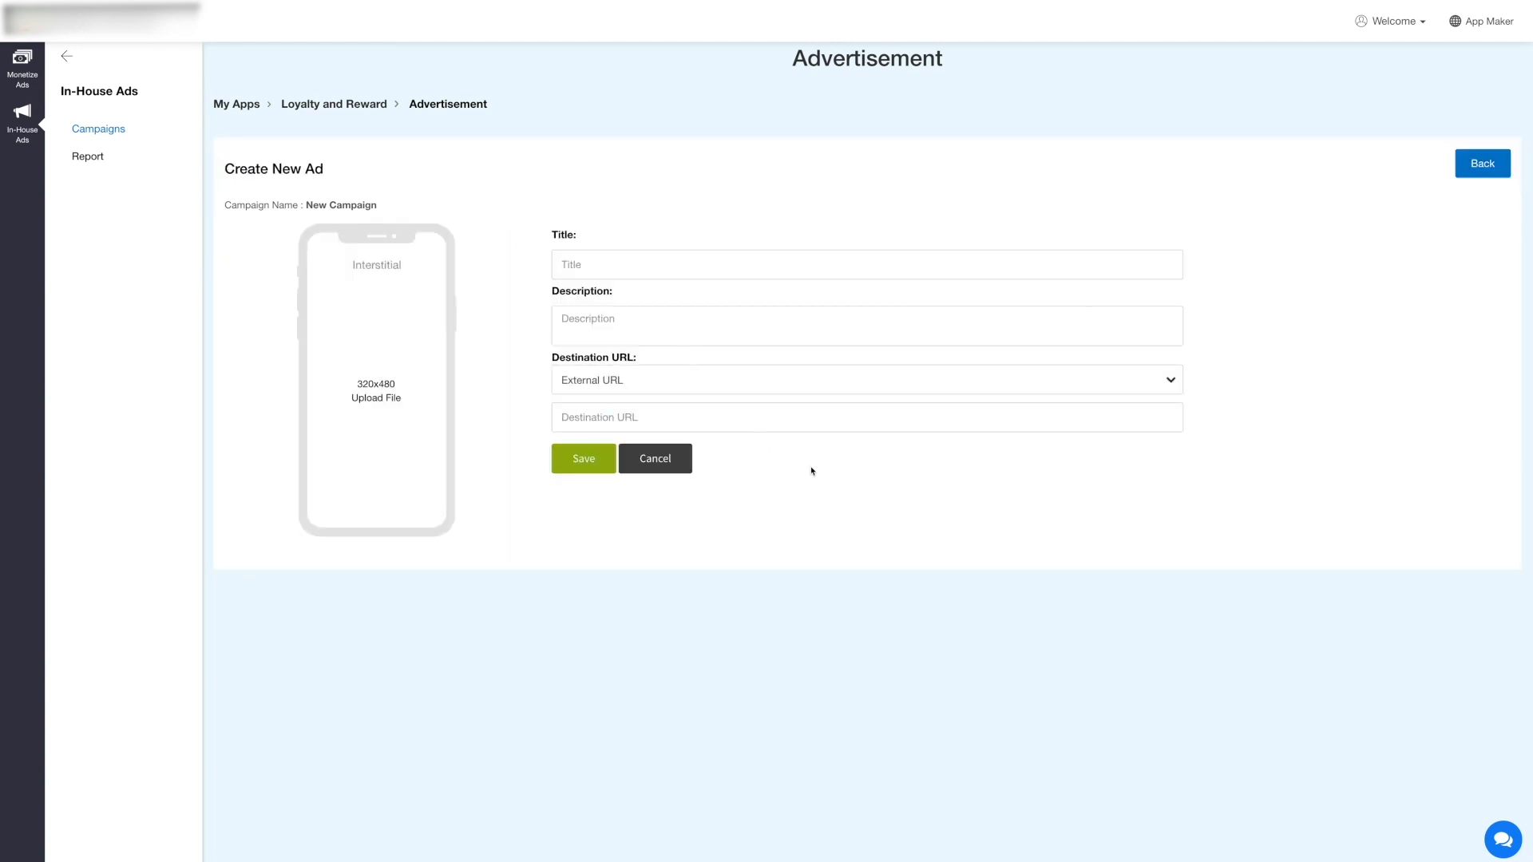
pyautogui.moveTo(1470, 192)
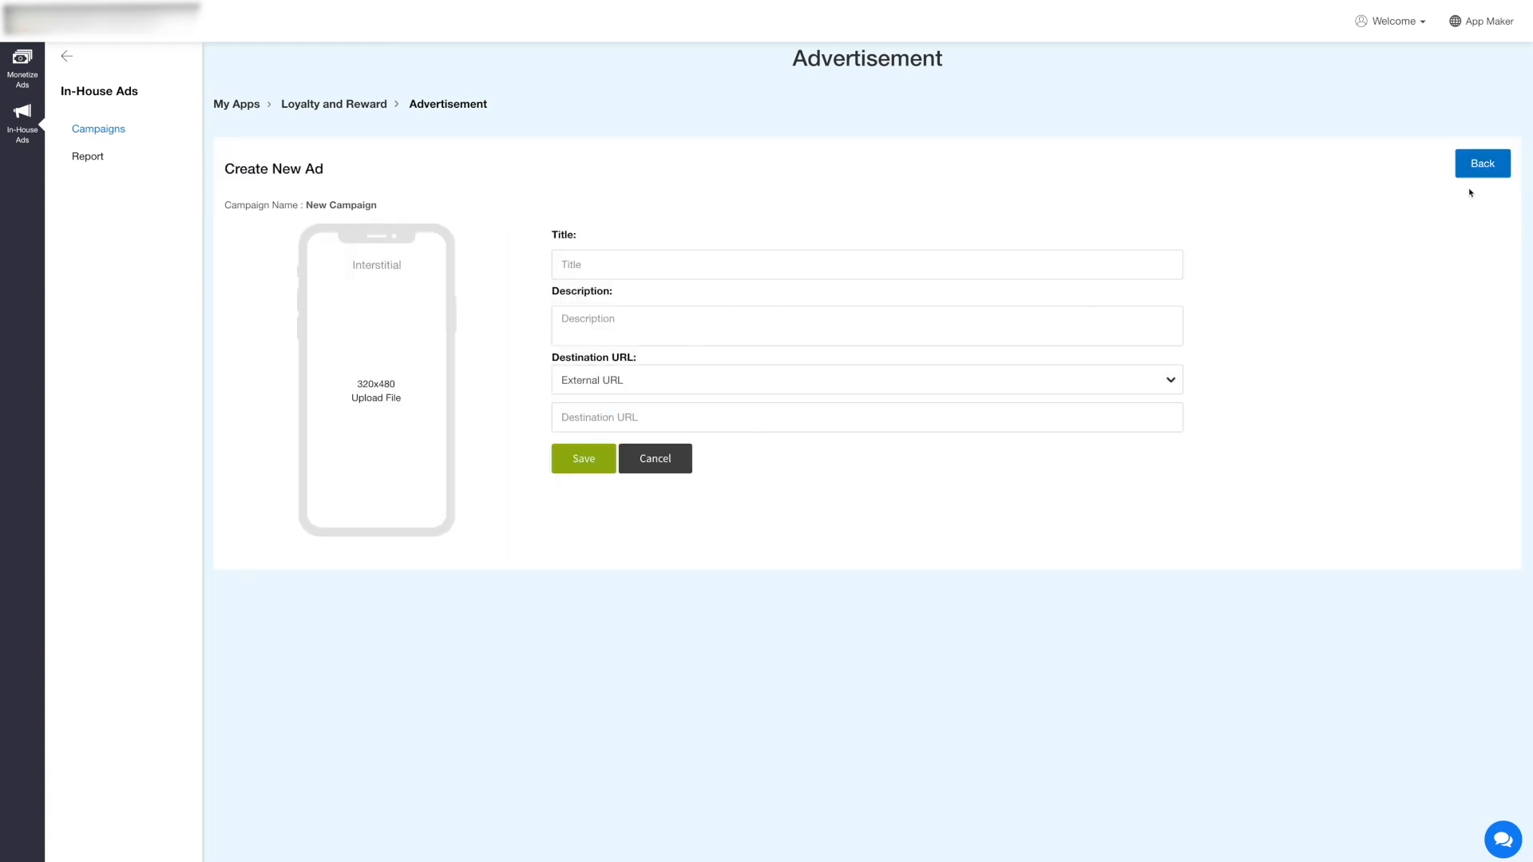
pyautogui.click(1482, 163)
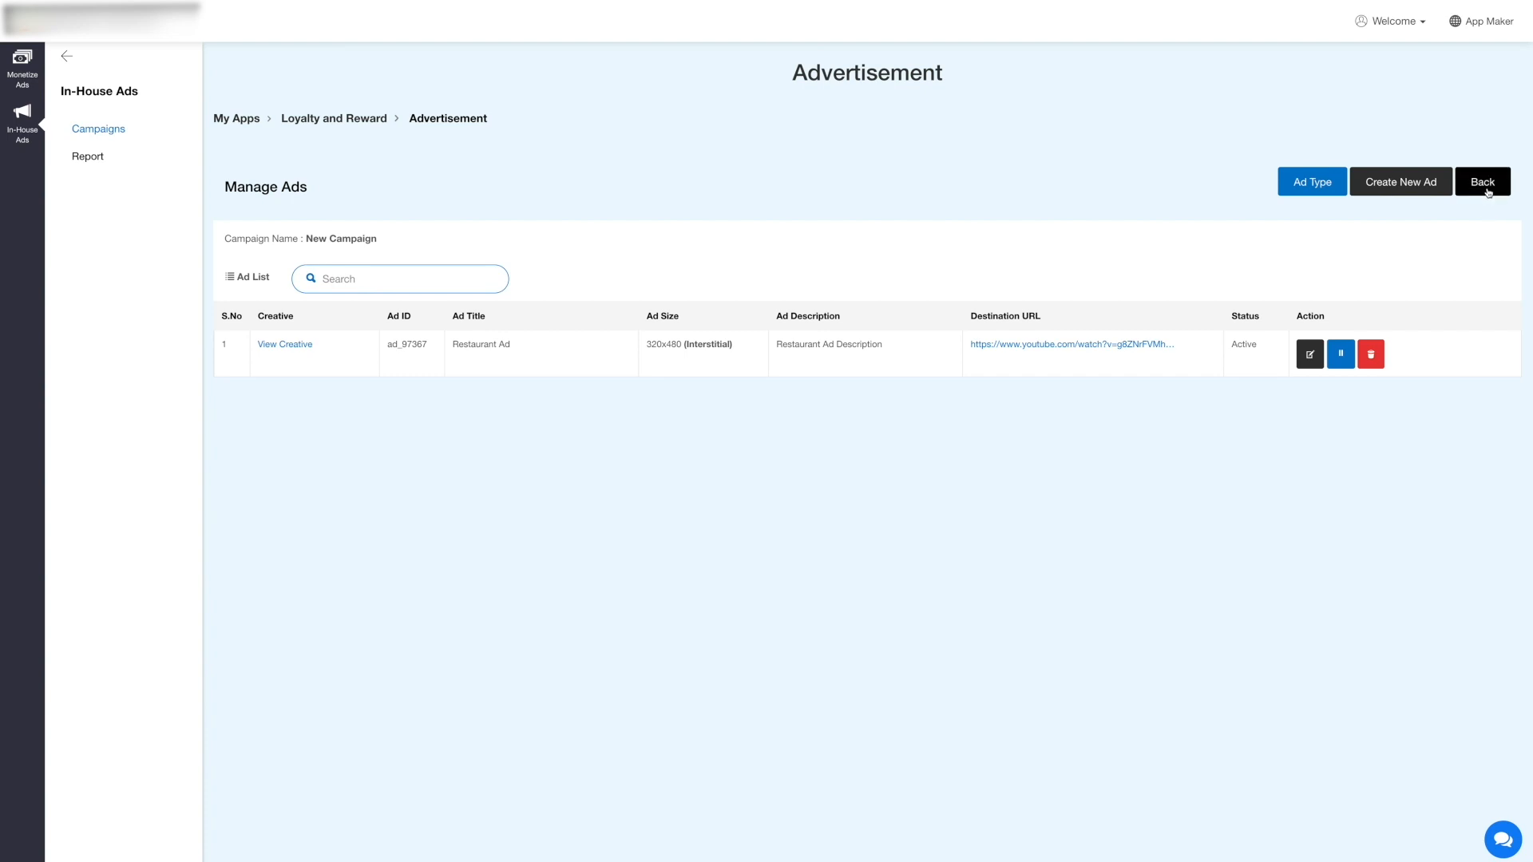
# - Return to the campaign list and update New Campaign's settings unchanged
pyautogui.click(1482, 182)
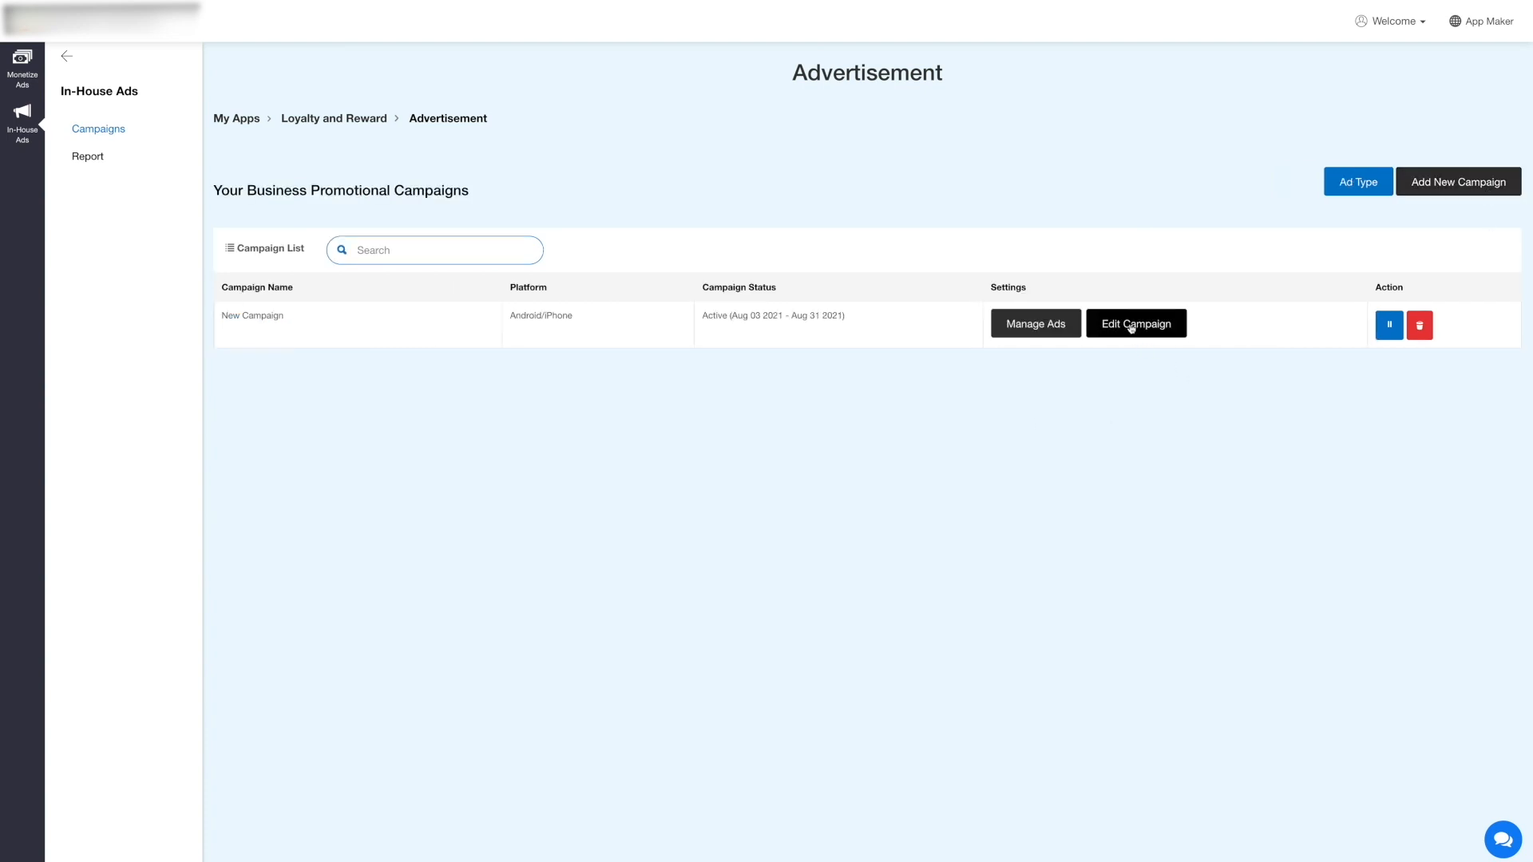
pyautogui.click(1136, 323)
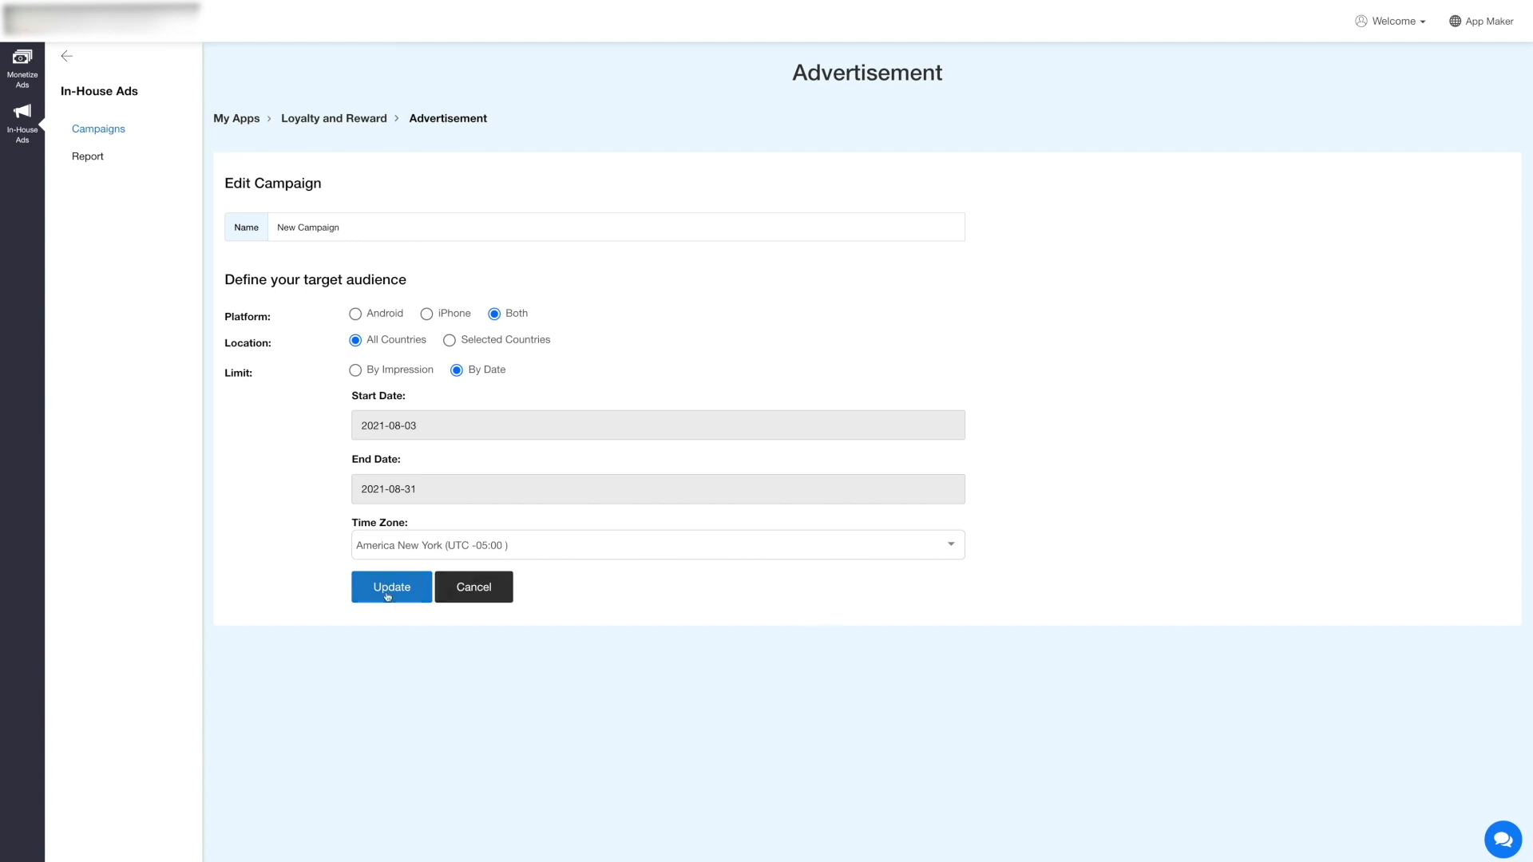
pyautogui.click(391, 586)
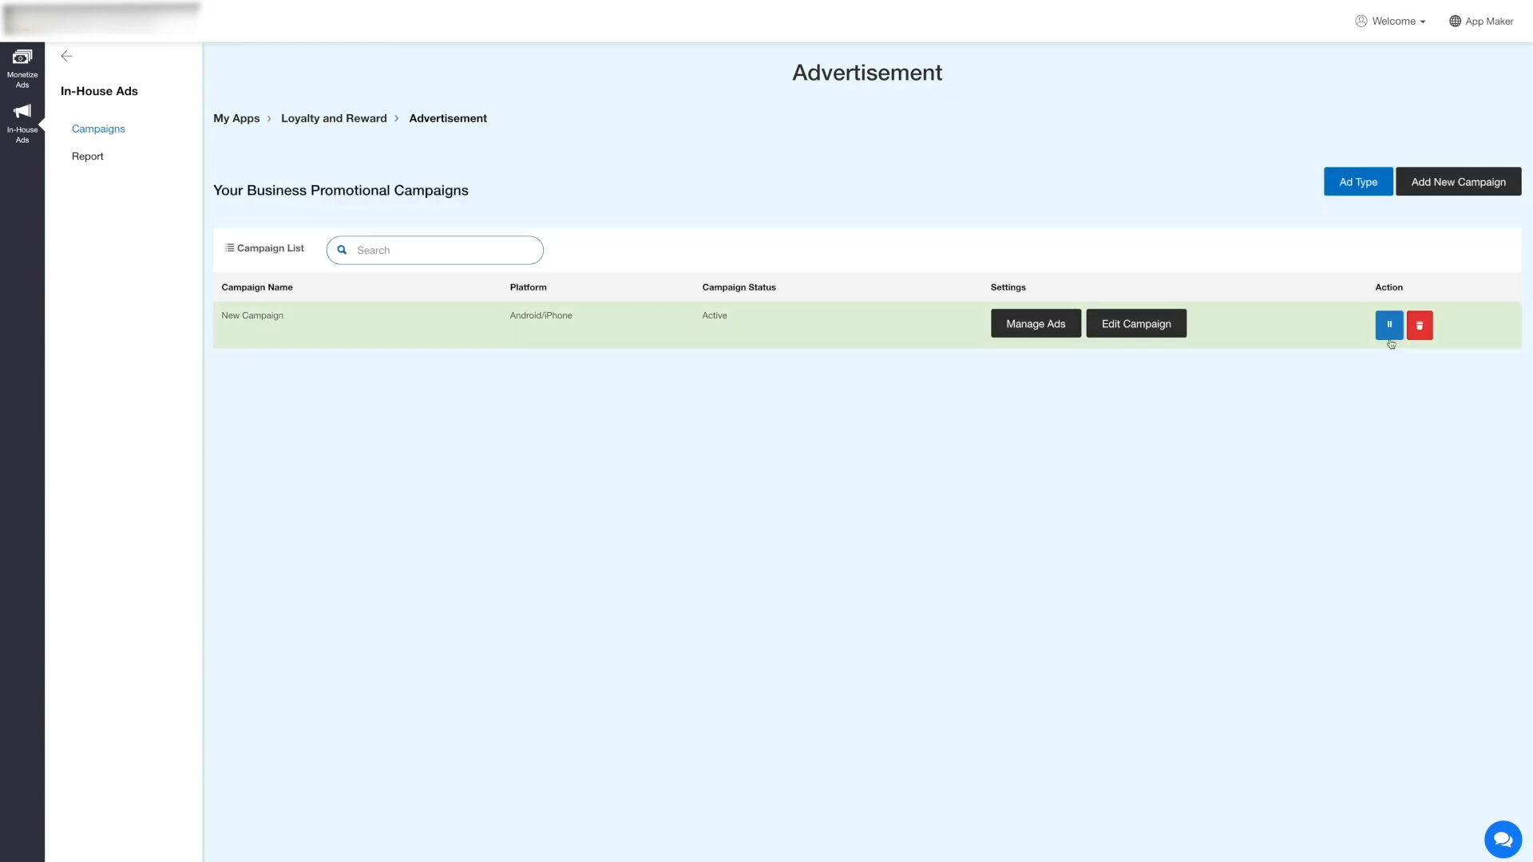
# - Cancel the deletion of New Campaign and go to the Report section
pyautogui.click(1420, 326)
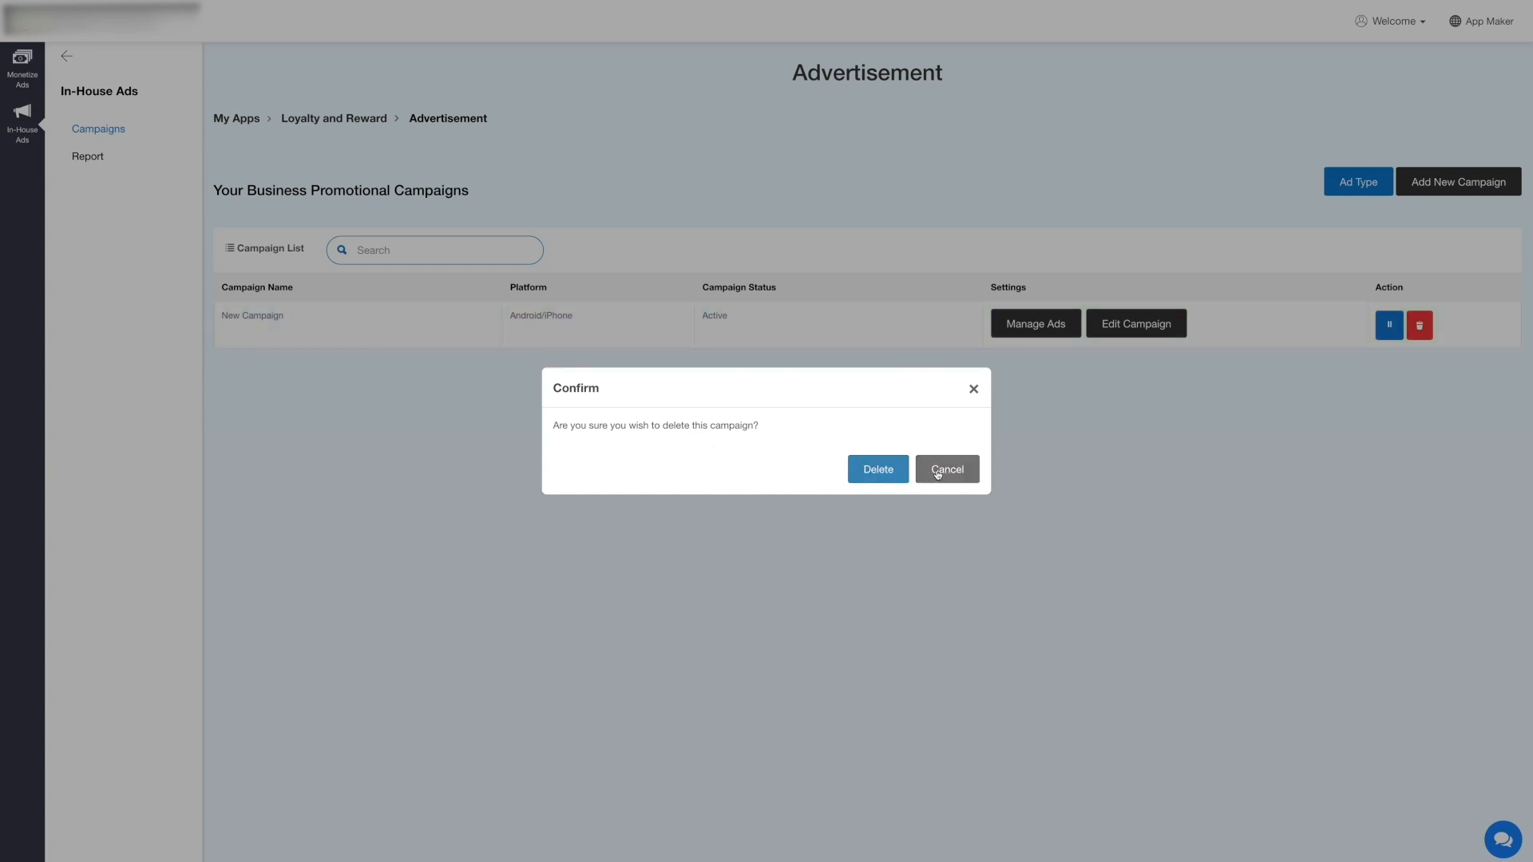
pyautogui.click(945, 470)
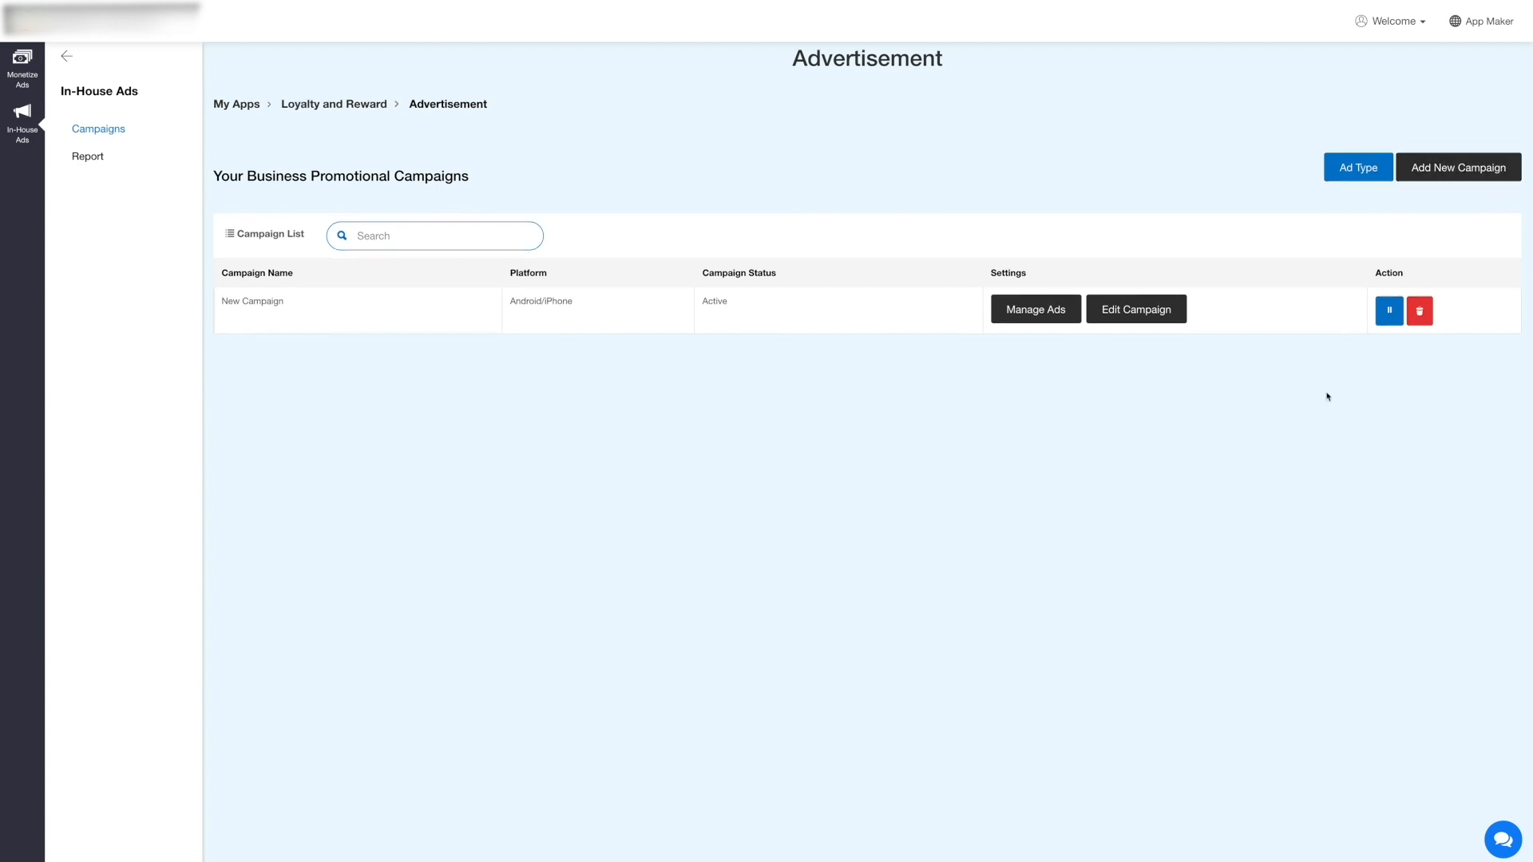
pyautogui.click(88, 157)
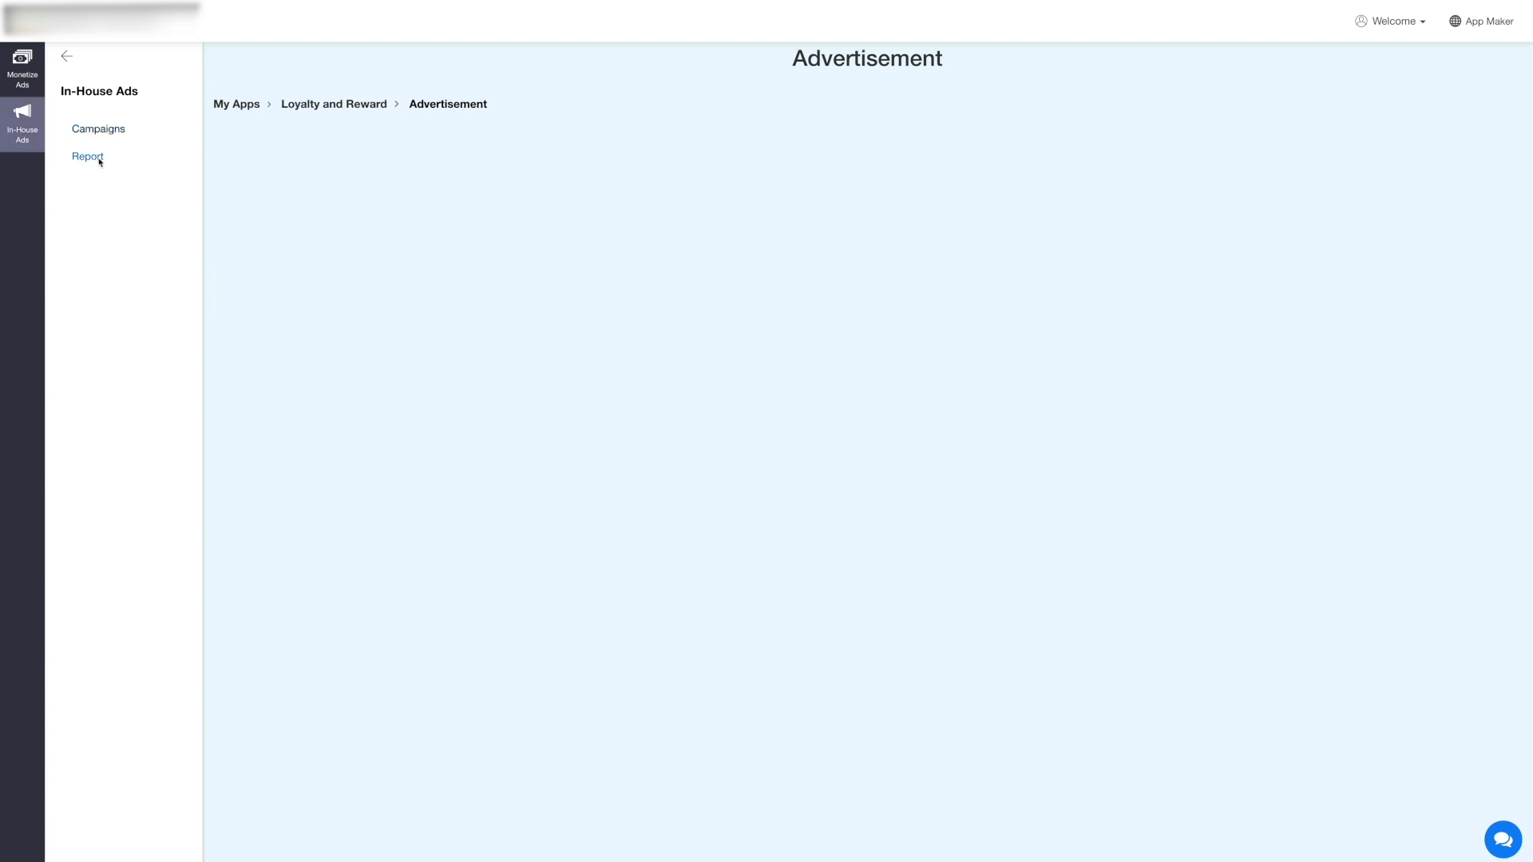